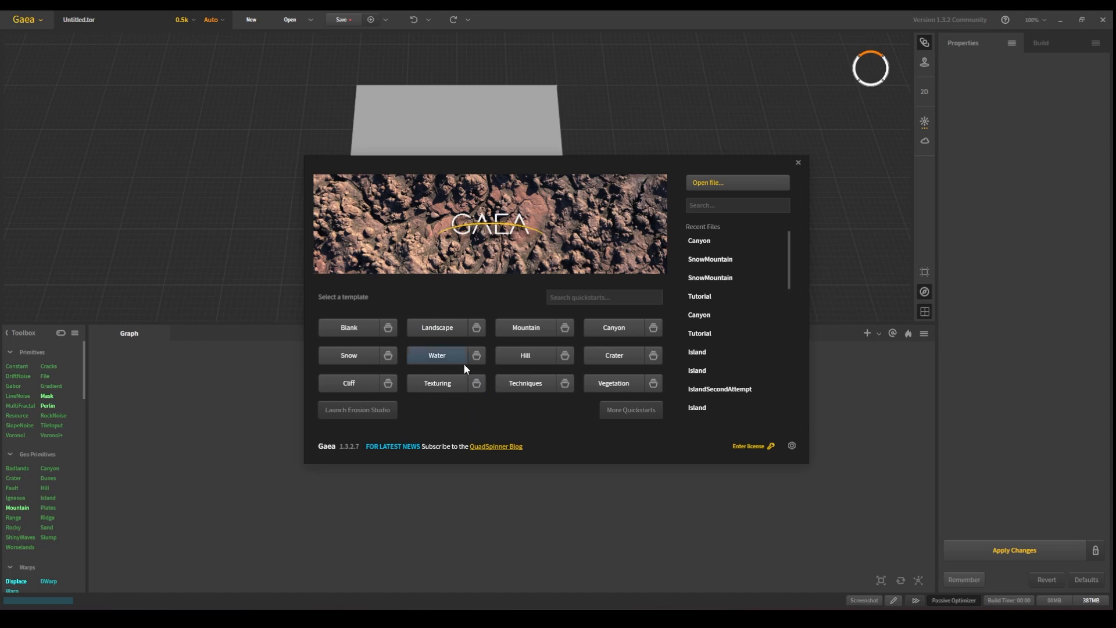
mouse_move(525, 327)
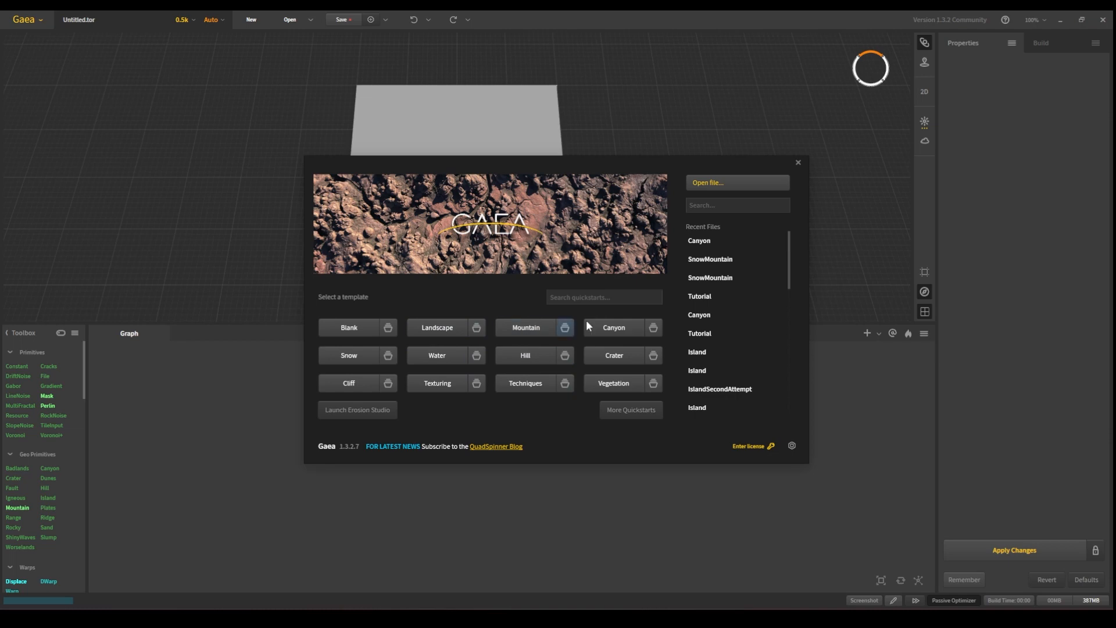
mouse_move(486, 345)
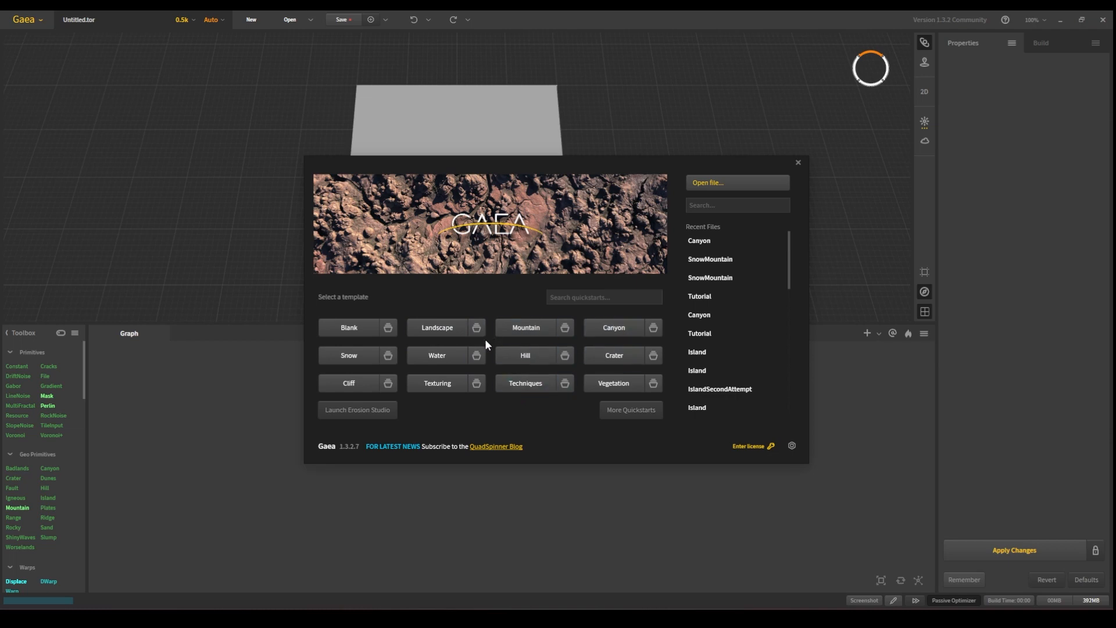
mouse_move(490, 440)
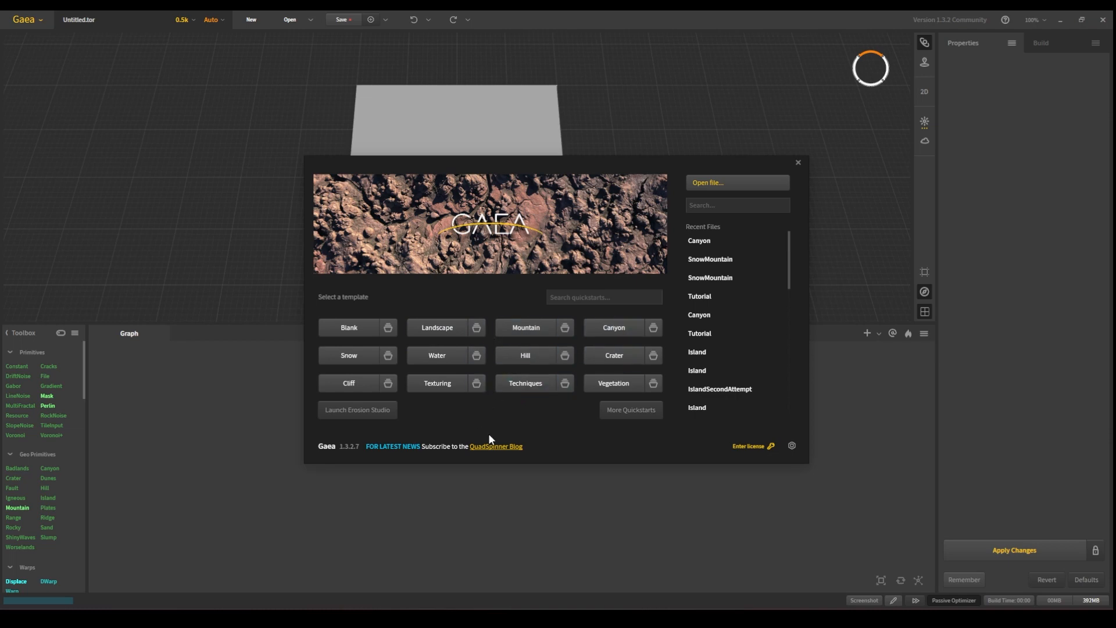
mouse_move(430, 427)
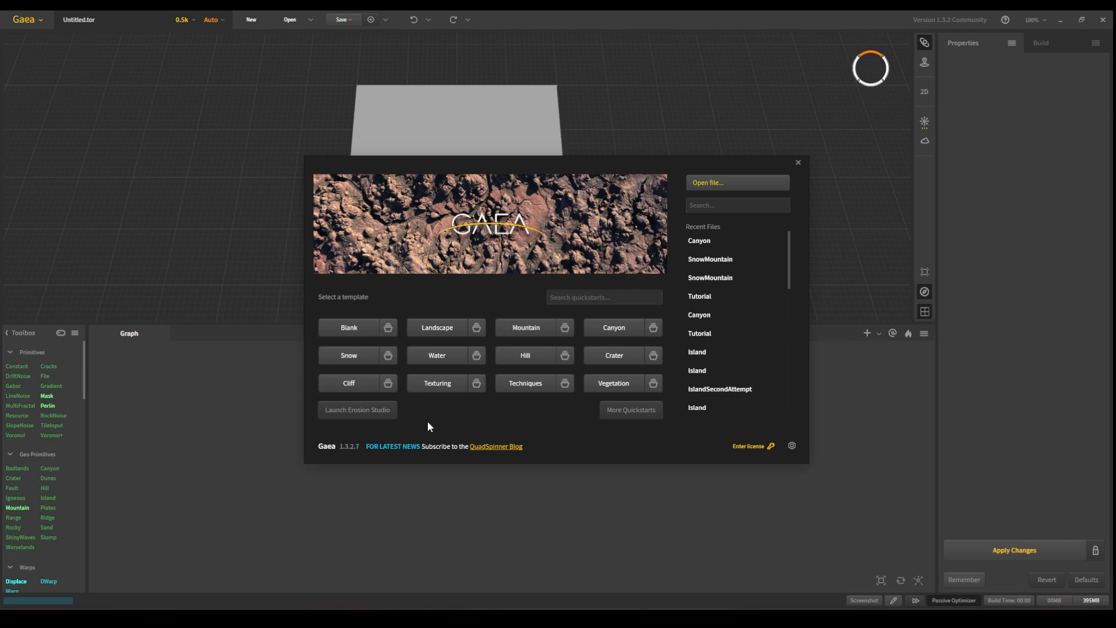
mouse_move(349, 335)
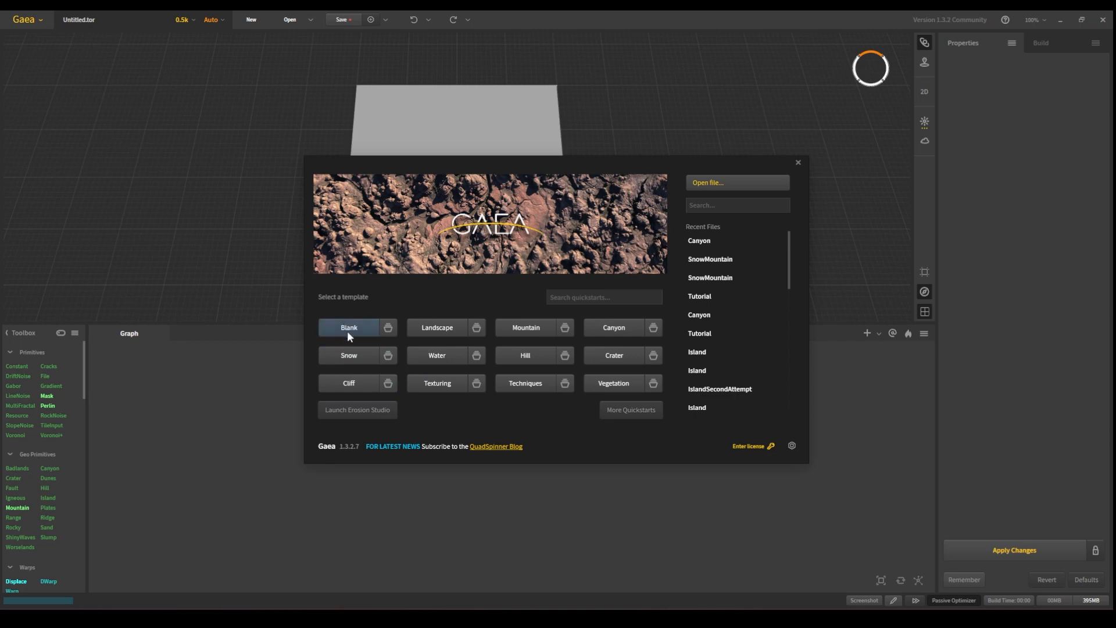
- Start a new Blank terrain project and orbit around the flat grey plane
left_click(348, 328)
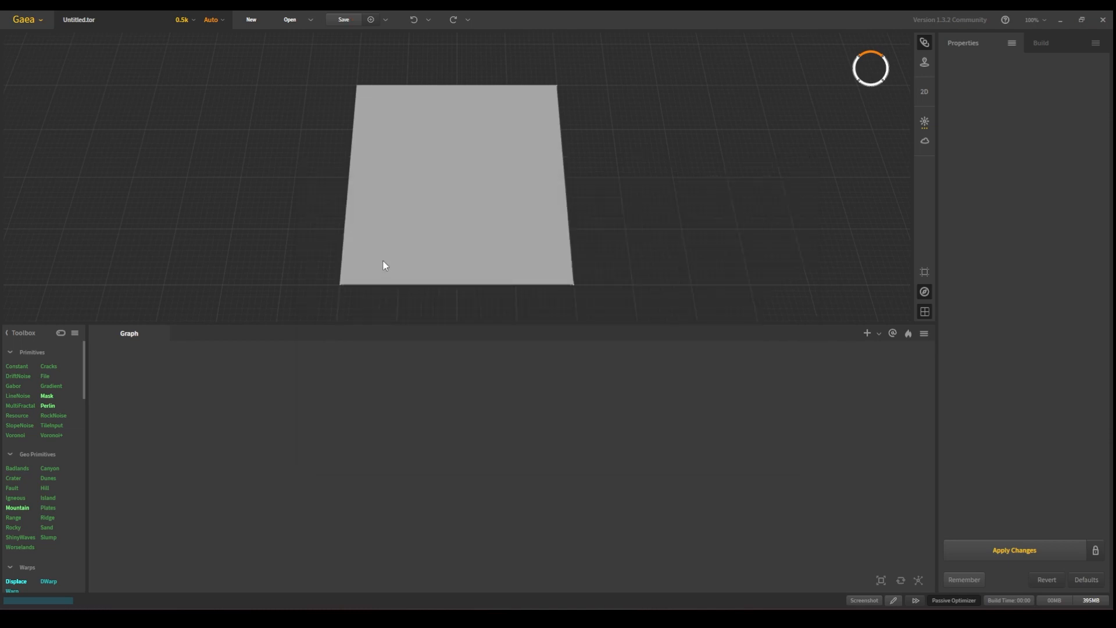
left_click_drag(384, 265, 450, 228)
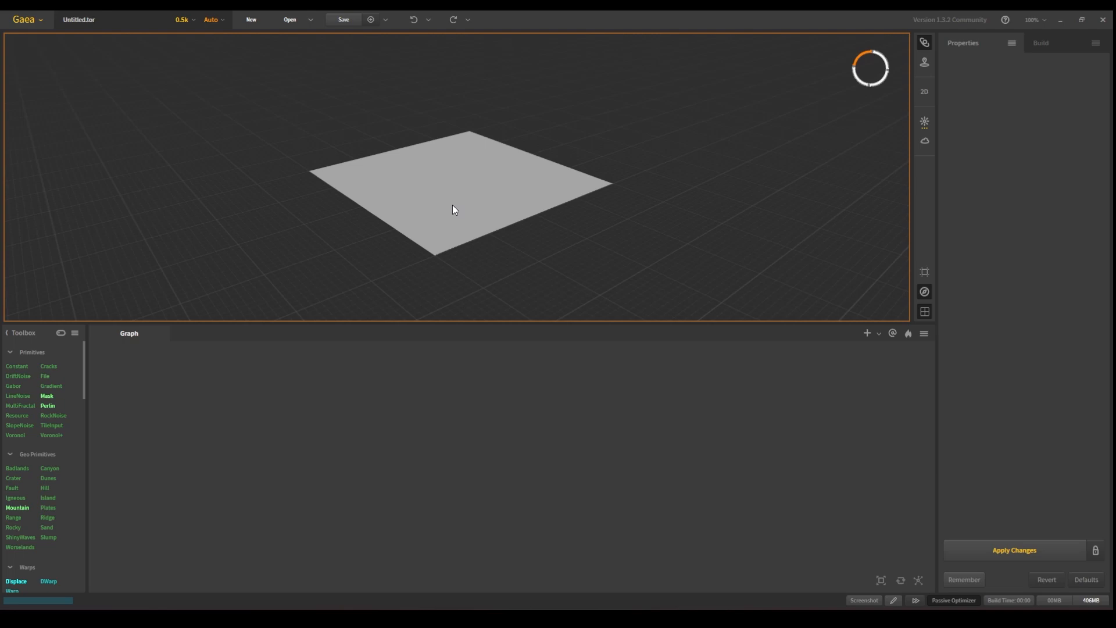
mouse_move(453, 213)
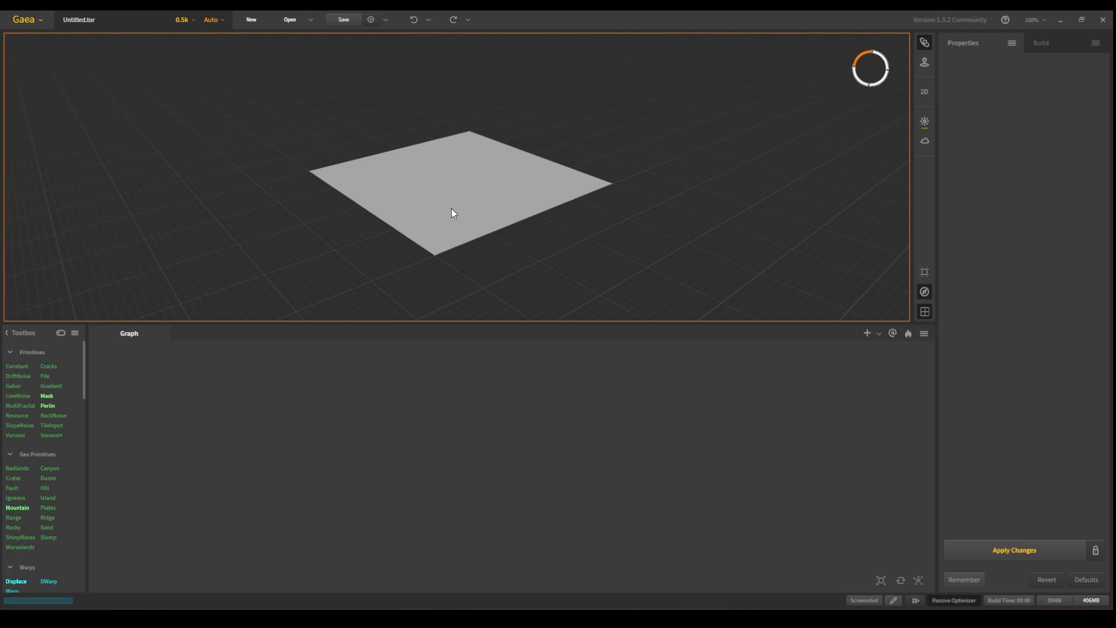
mouse_move(946, 273)
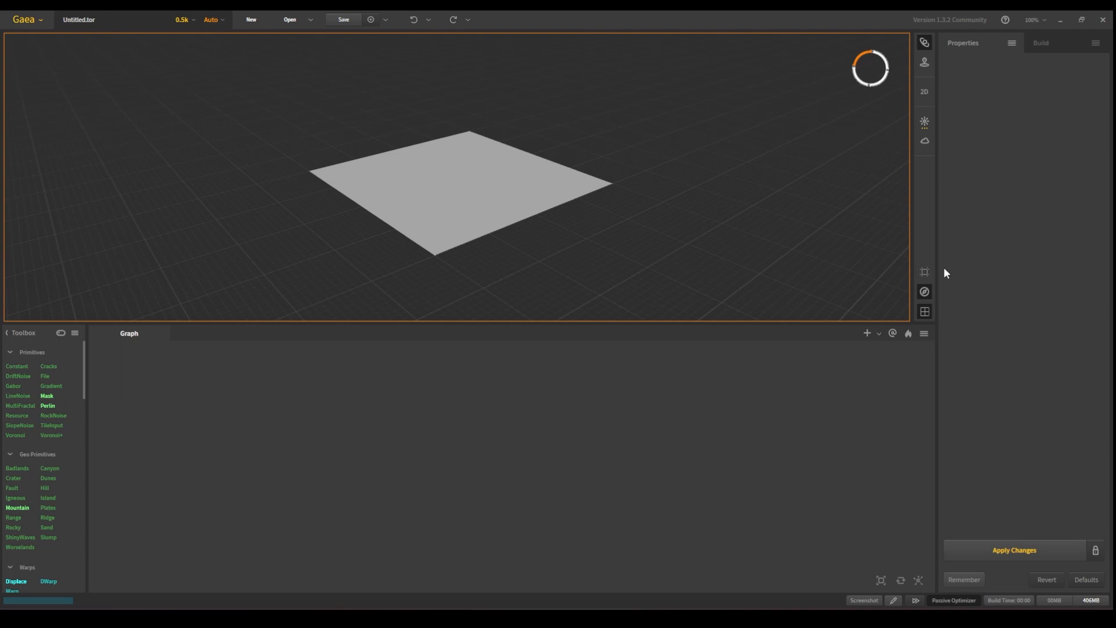
mouse_move(380, 259)
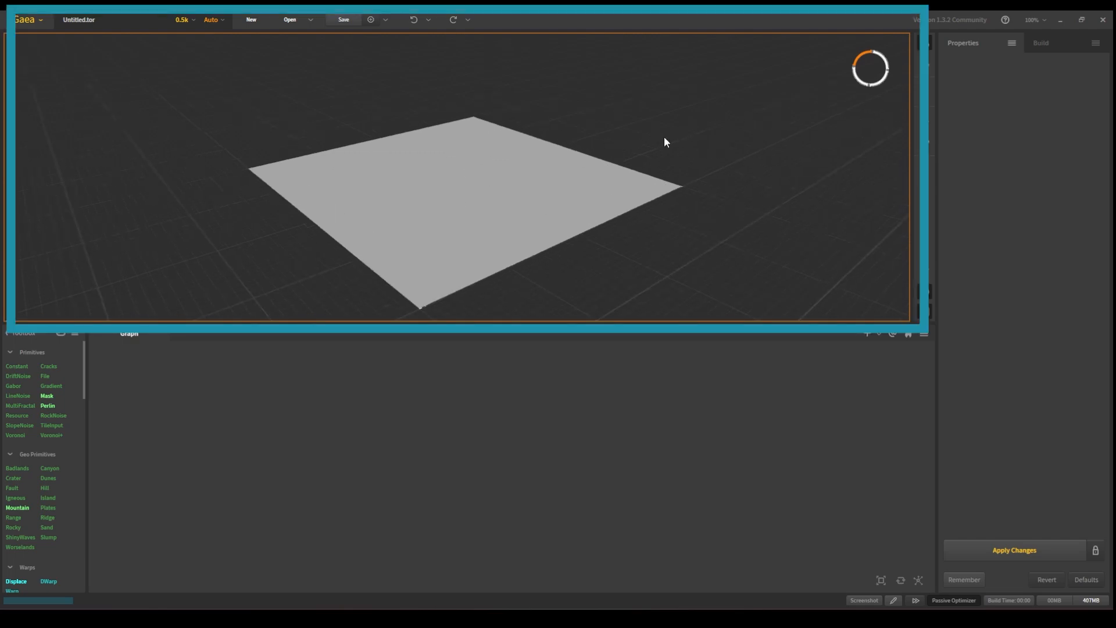
mouse_move(730, 221)
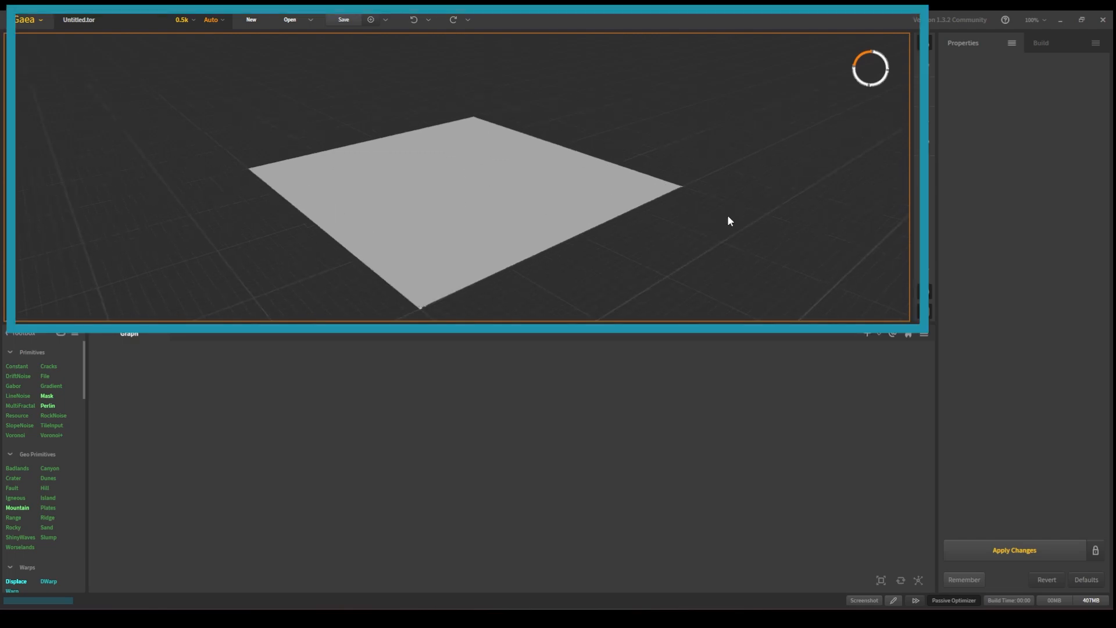
mouse_move(180, 422)
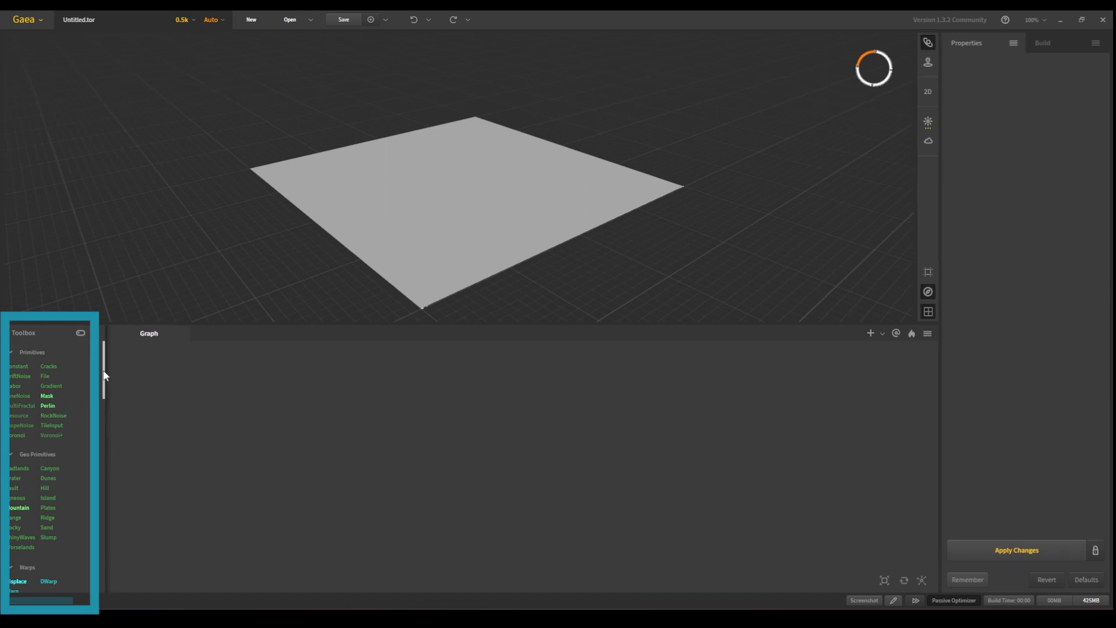
scroll("down", 3)
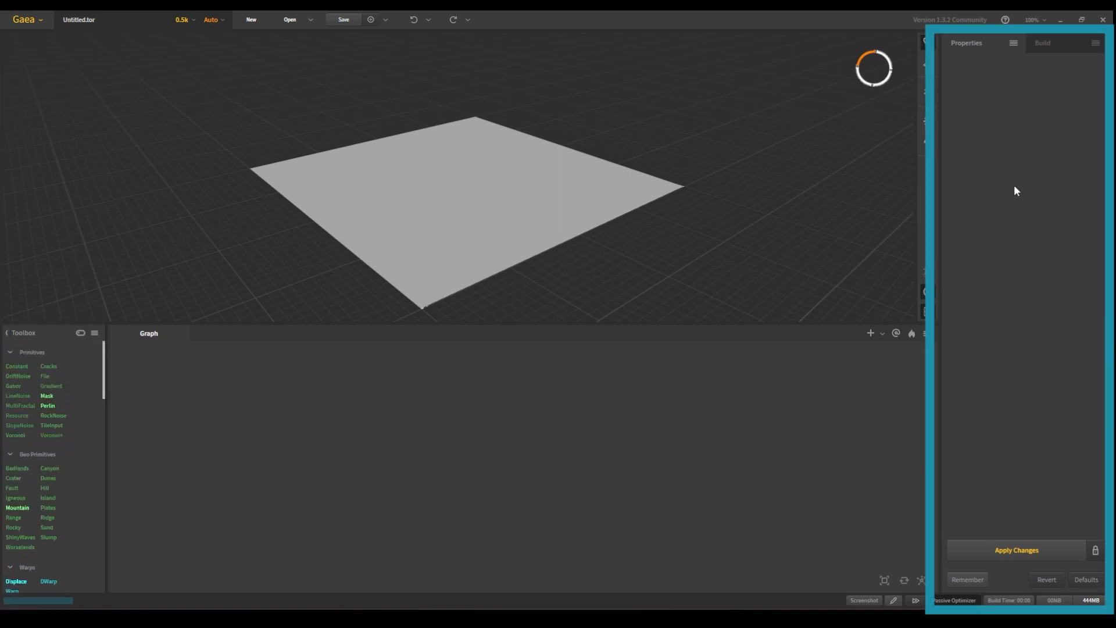
mouse_move(970, 49)
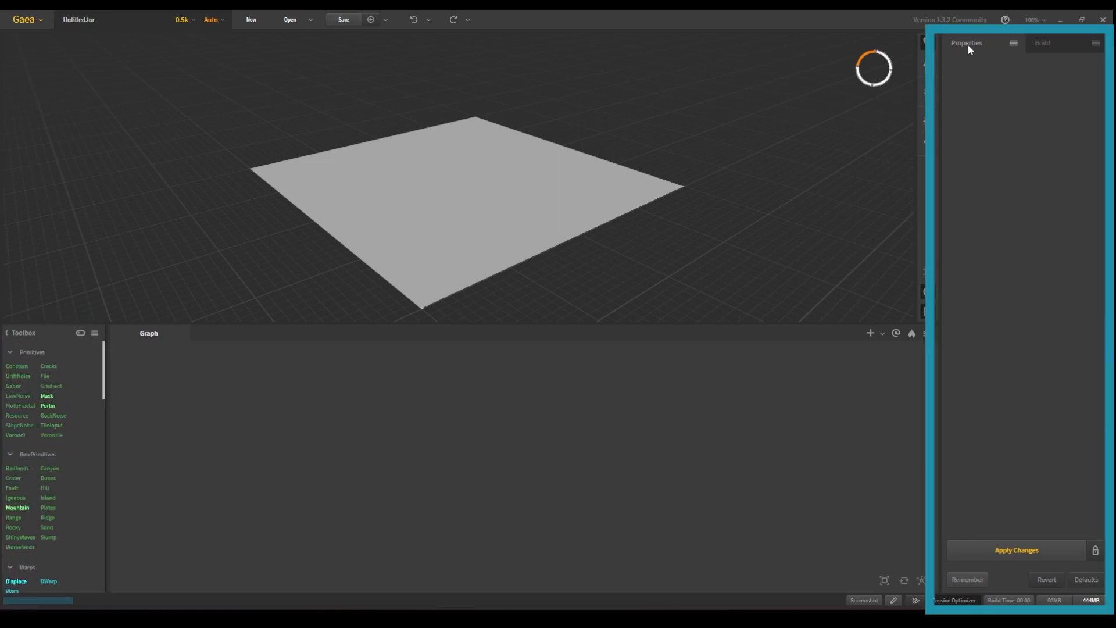
mouse_move(988, 440)
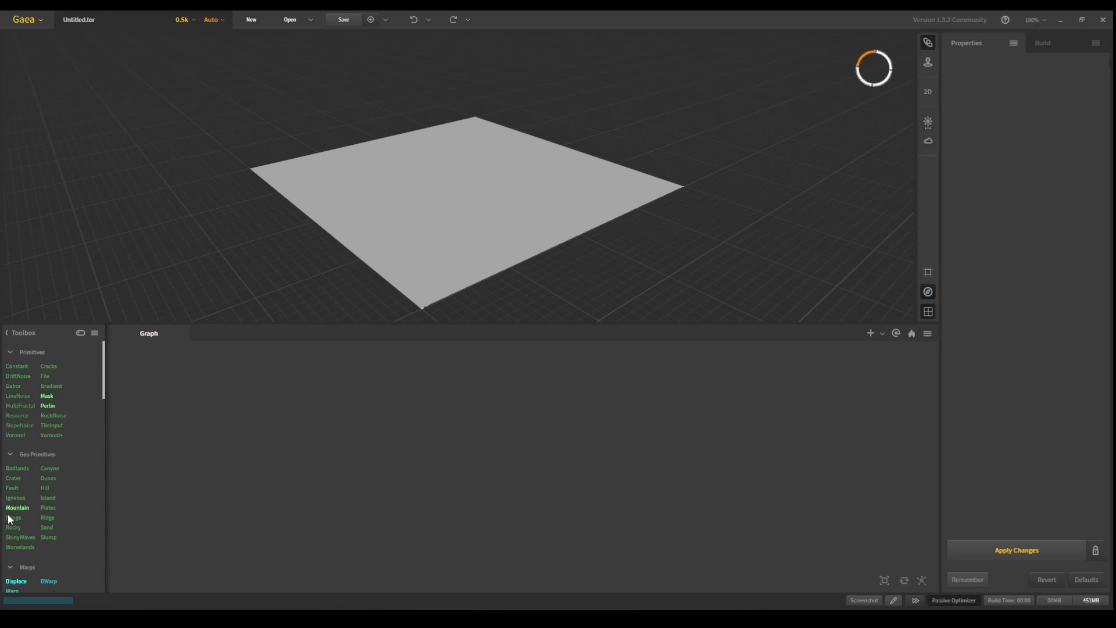
mouse_move(23, 516)
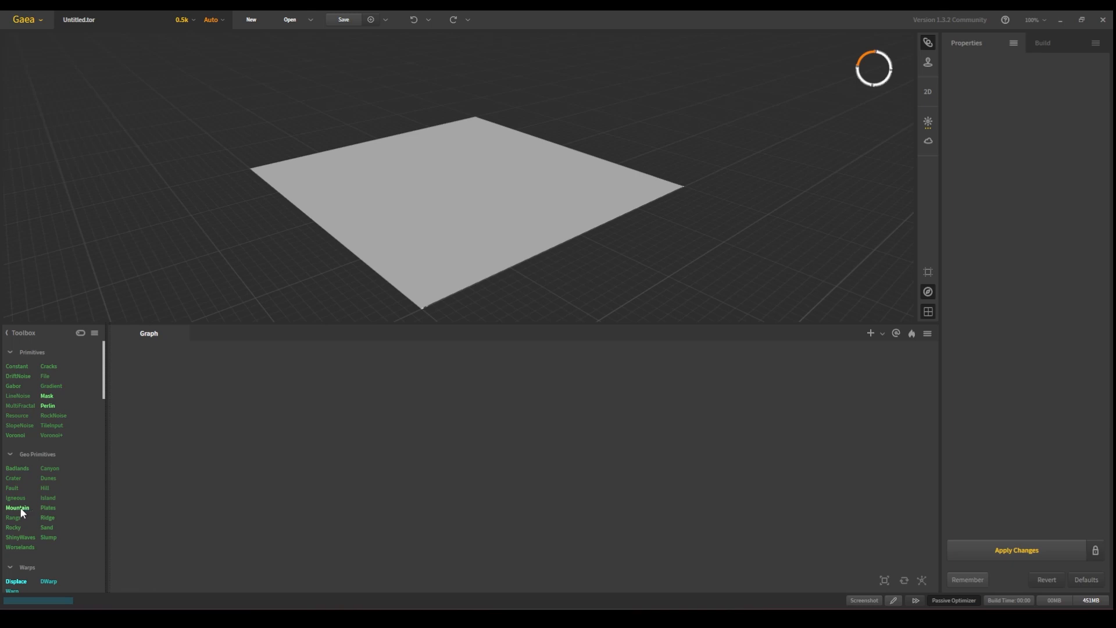
- Scroll the Toolbox down toward the Geo Primitives category
scroll("down", 3)
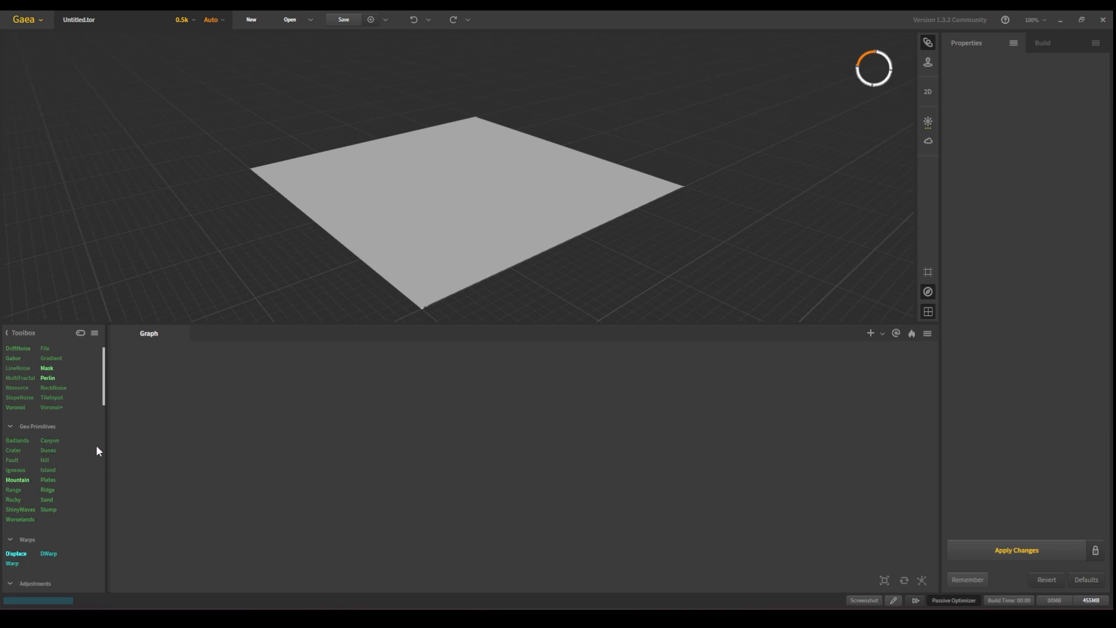
mouse_move(24, 571)
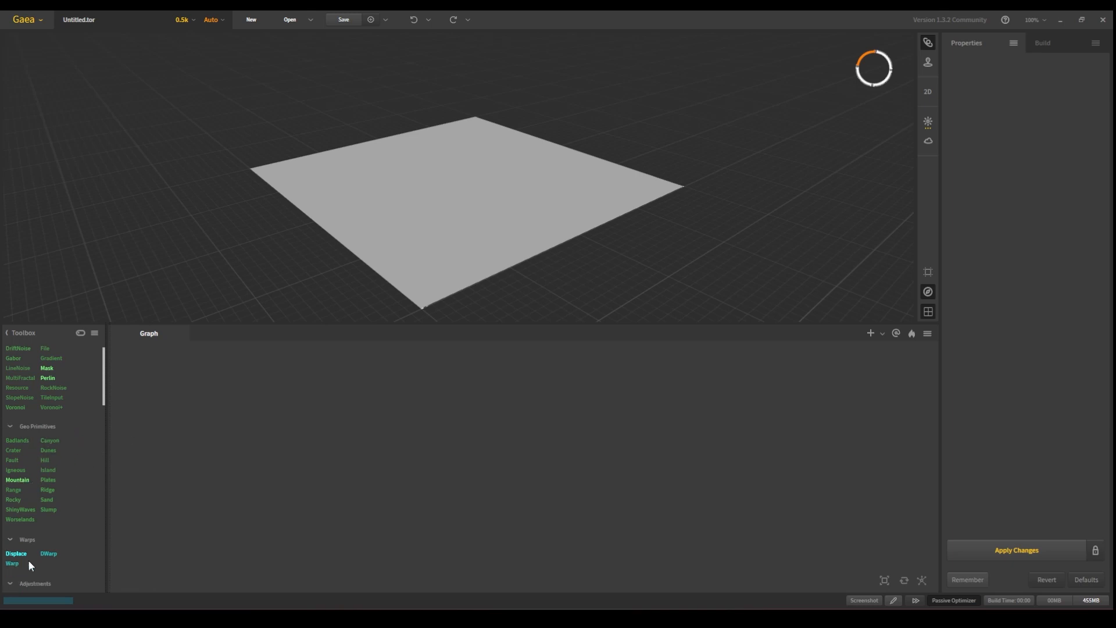
mouse_move(84, 530)
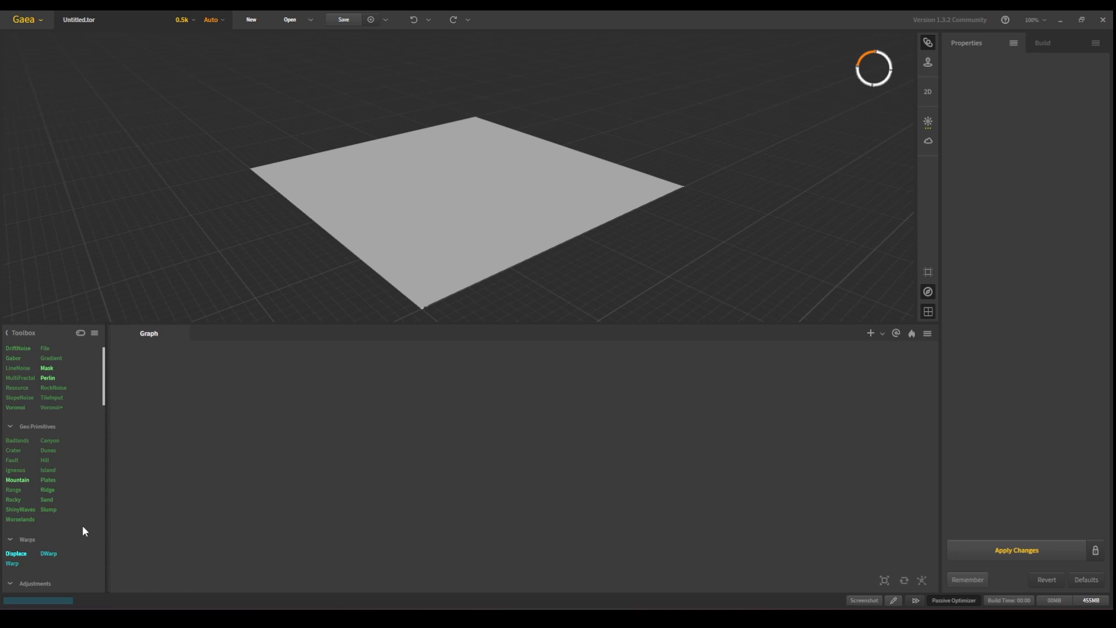
mouse_move(18, 488)
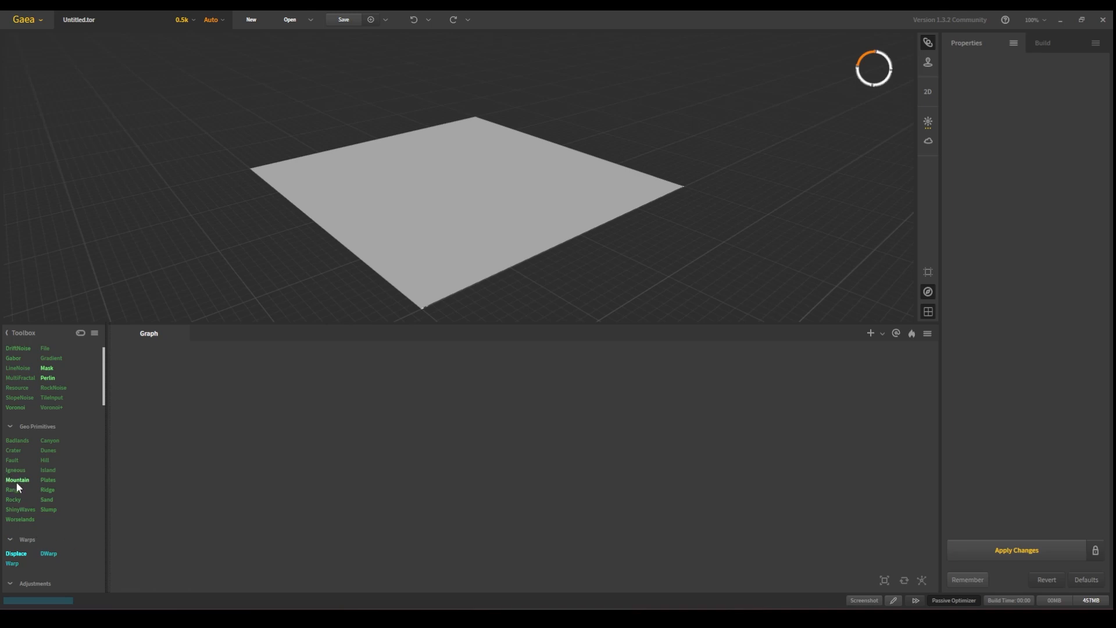
mouse_move(27, 523)
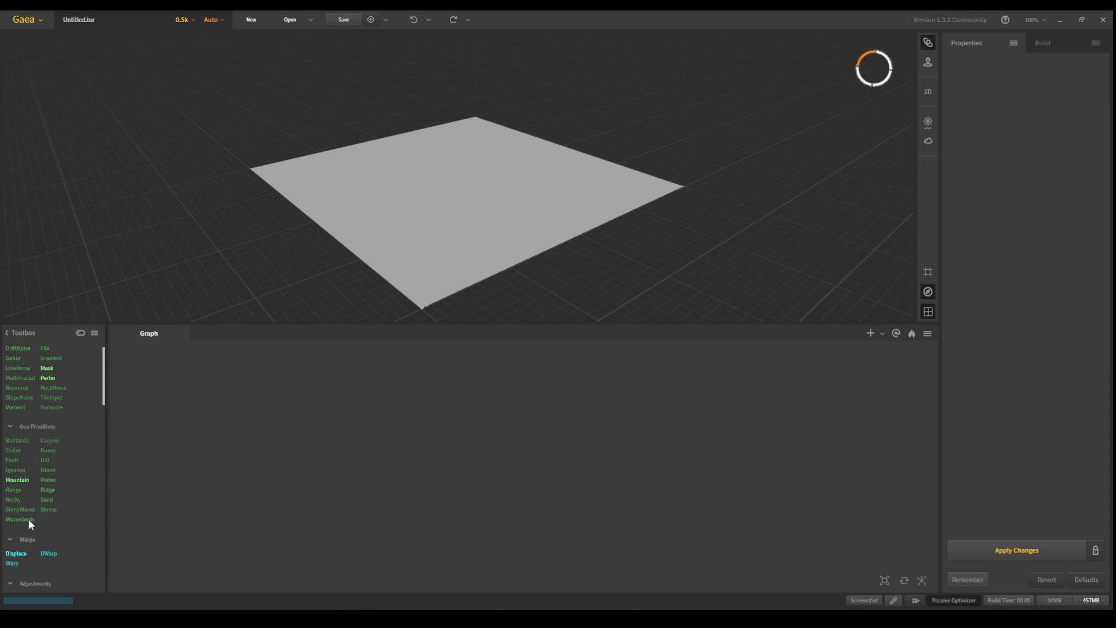
mouse_move(16, 479)
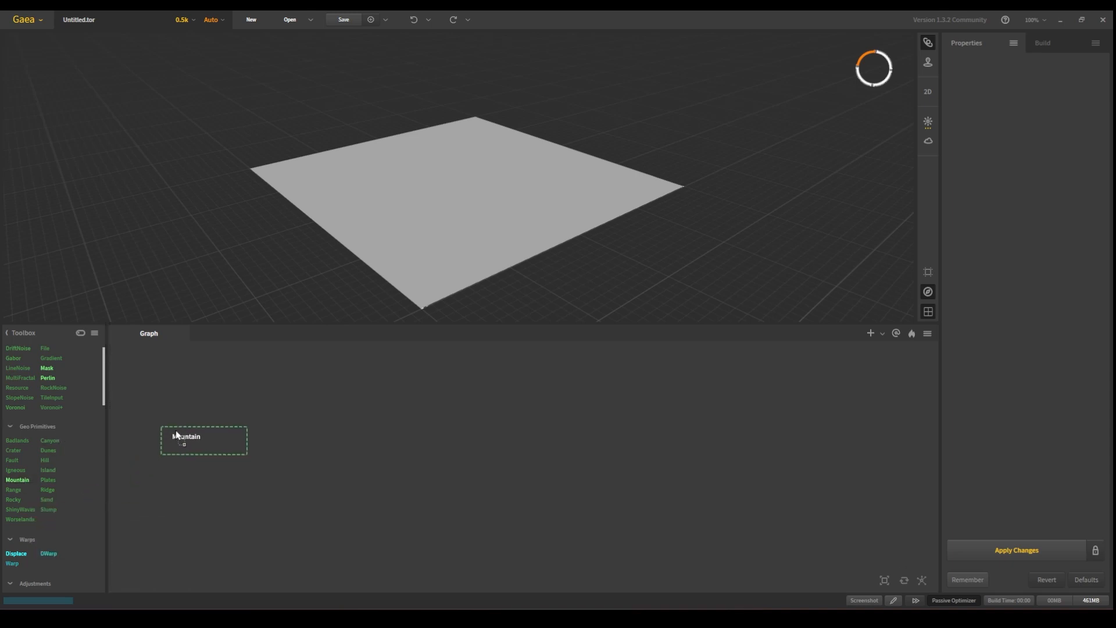
- Place the Mountain node in the graph so the plane builds into a rocky peak
left_click(203, 439)
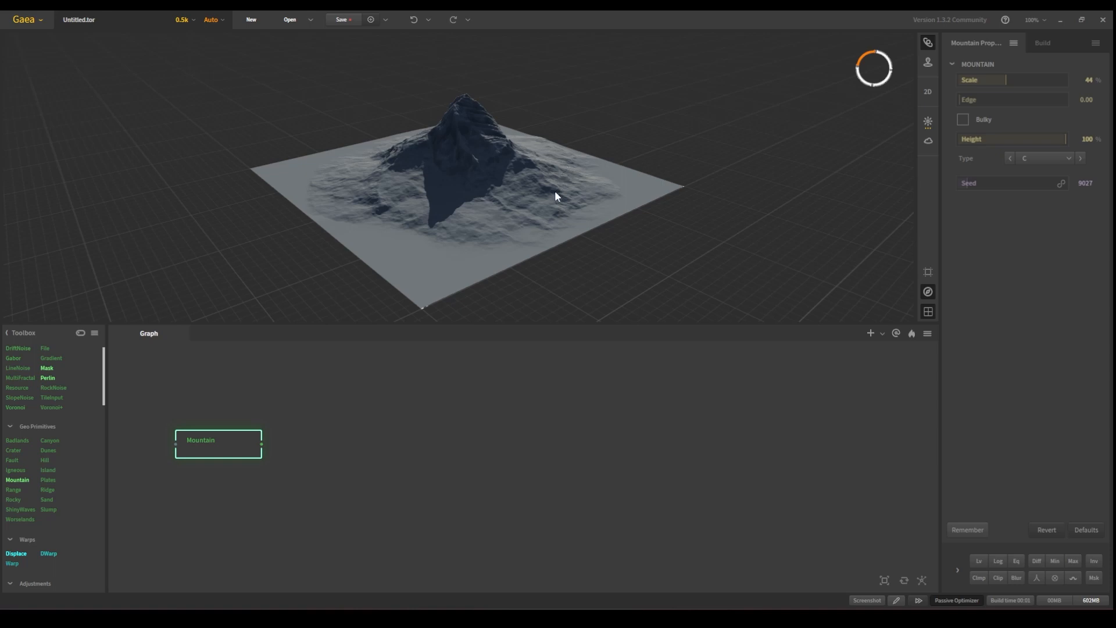
mouse_move(558, 204)
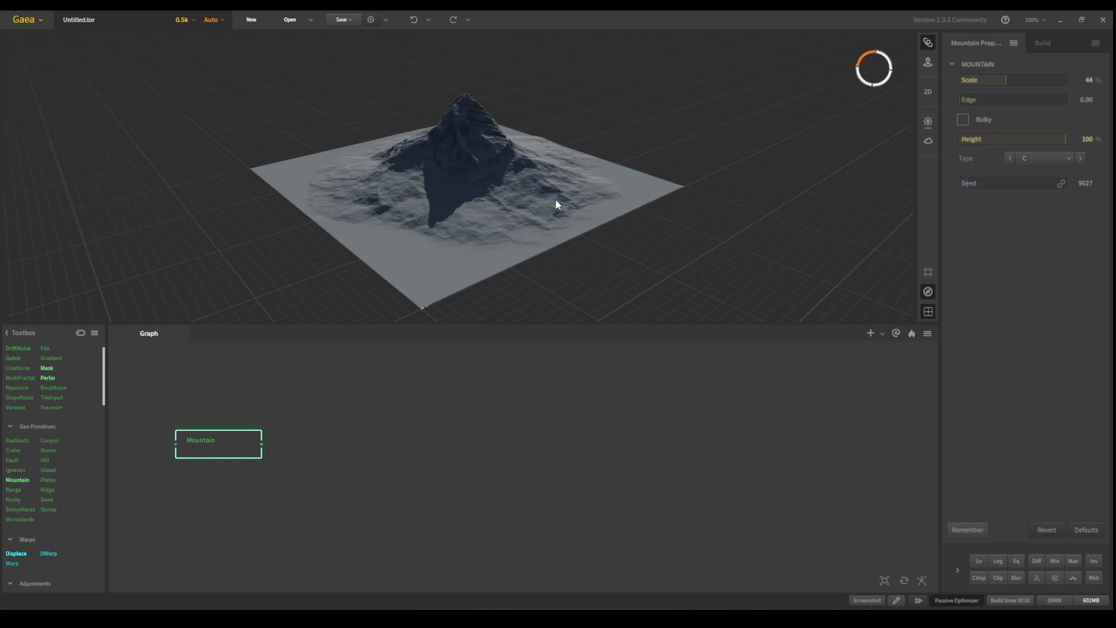
mouse_move(357, 237)
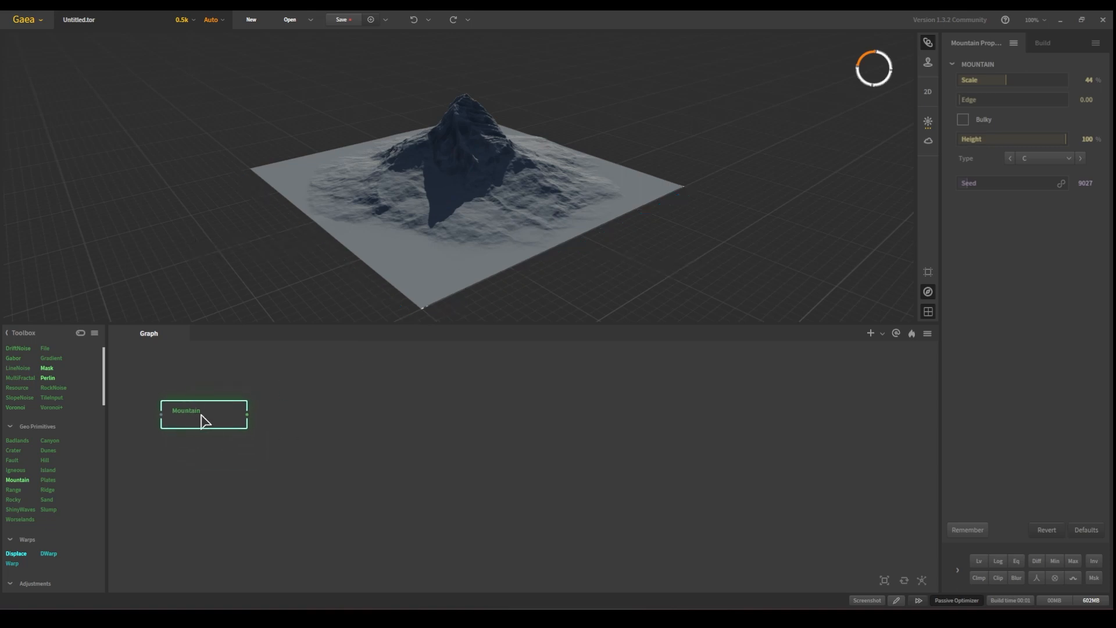
mouse_move(221, 420)
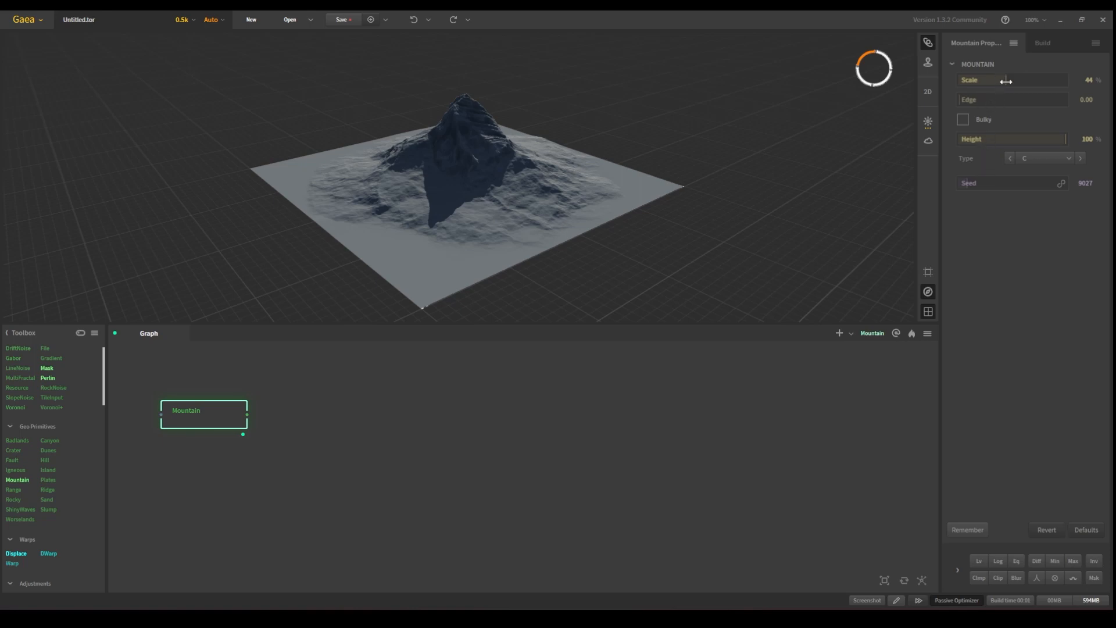
- Reduce the Mountain's scale slightly and switch its type to A
left_click_drag(1003, 81, 1029, 80)
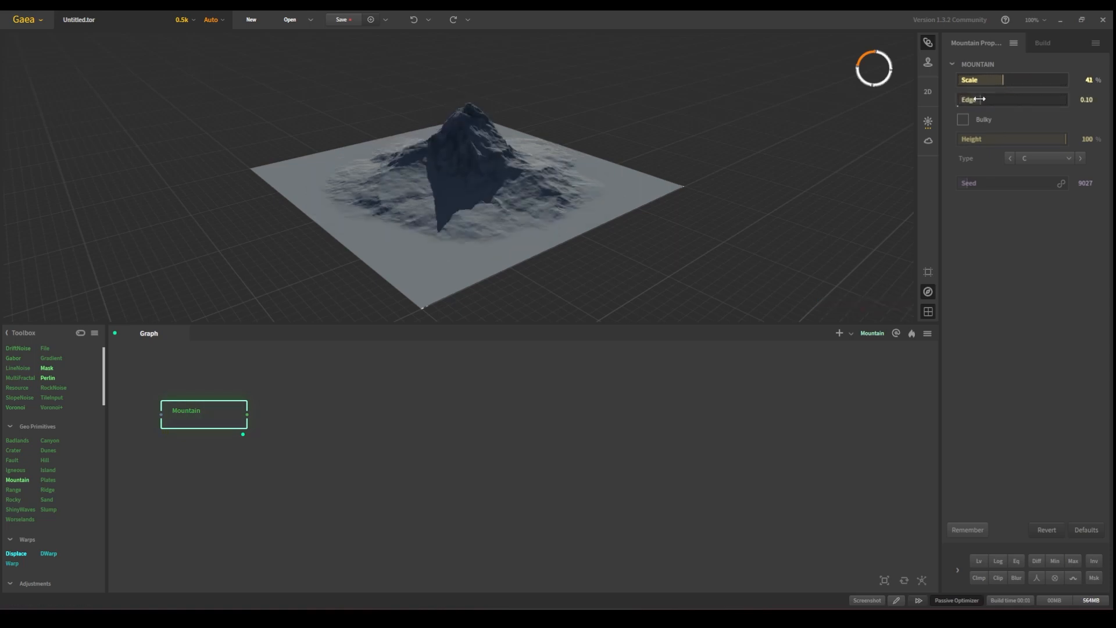
left_click(1041, 158)
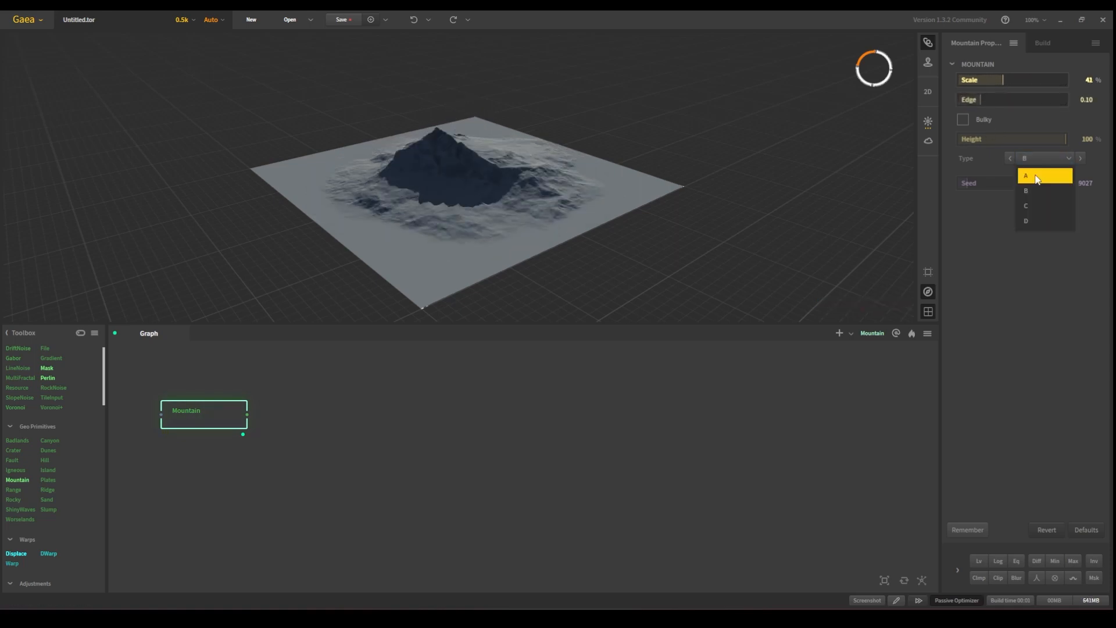
left_click(1034, 175)
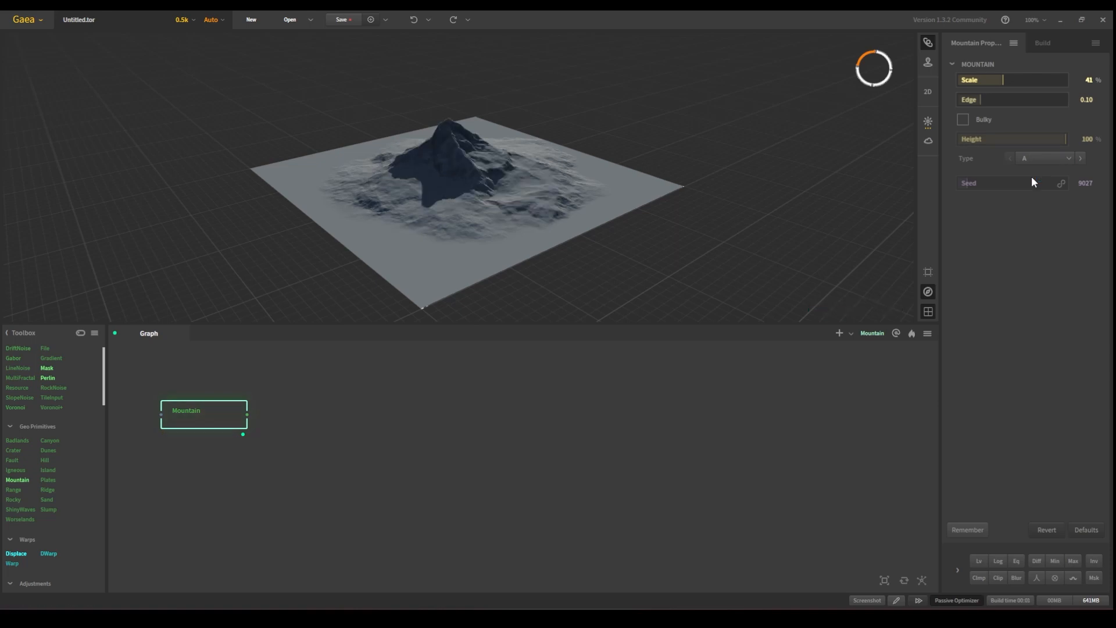
mouse_move(1032, 228)
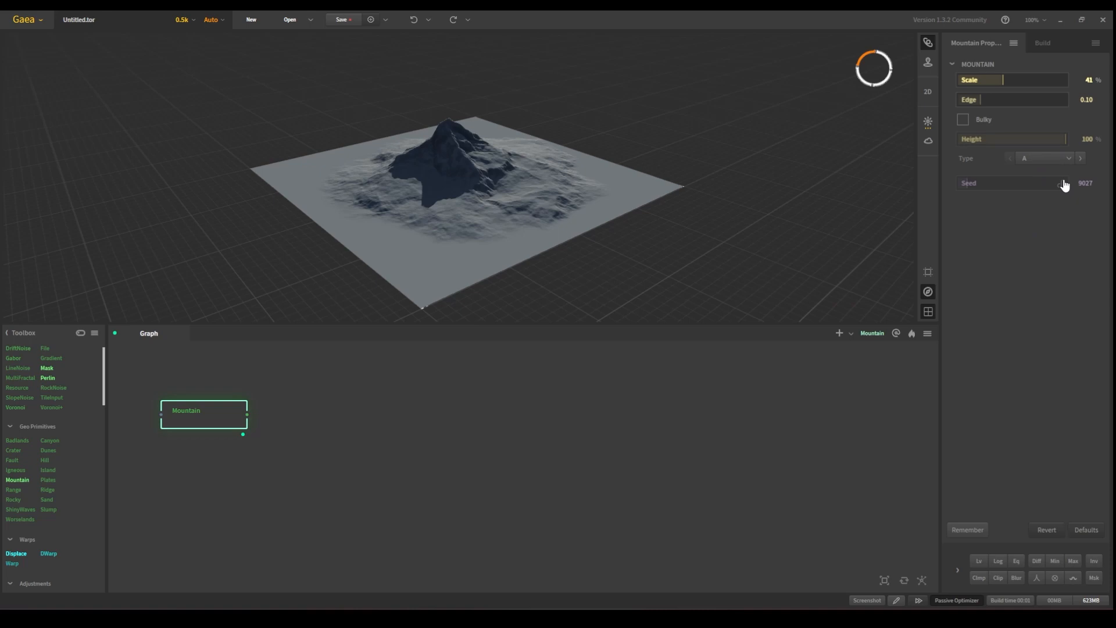
- Randomize the Mountain seed several times until a pleasing peak shape, ending at 105876
left_click(1061, 184)
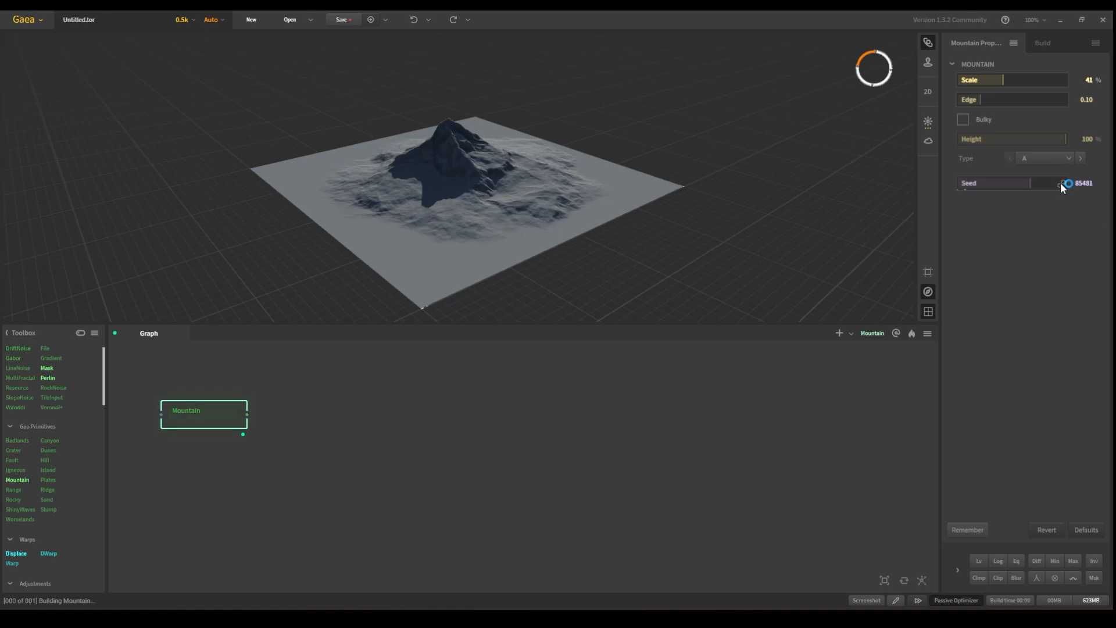
left_click(1062, 185)
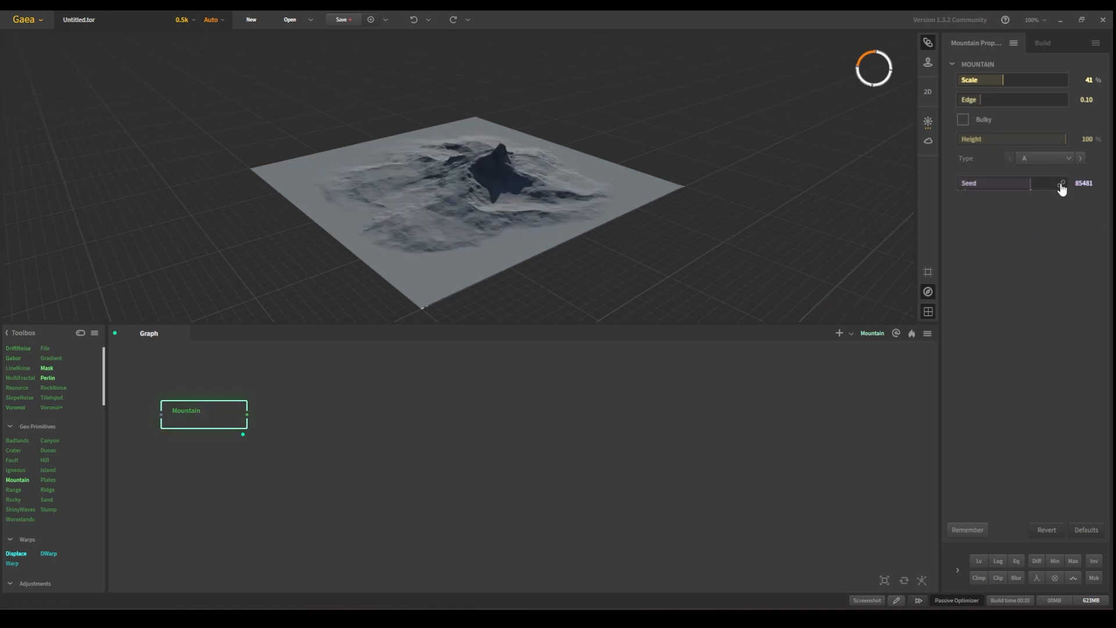
left_click(1060, 188)
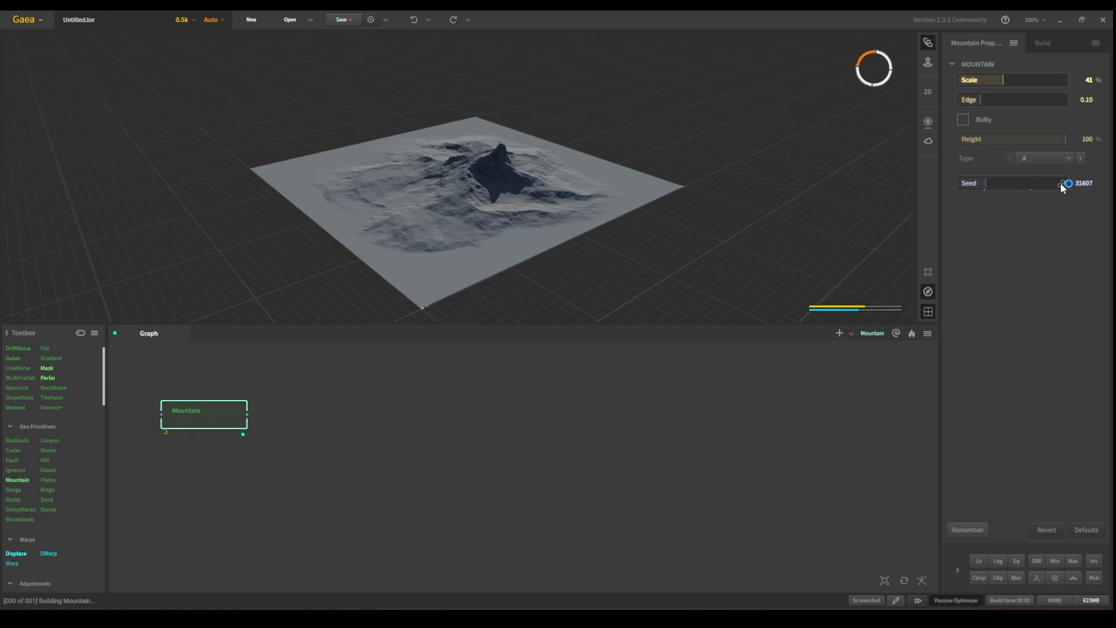
left_click(1058, 184)
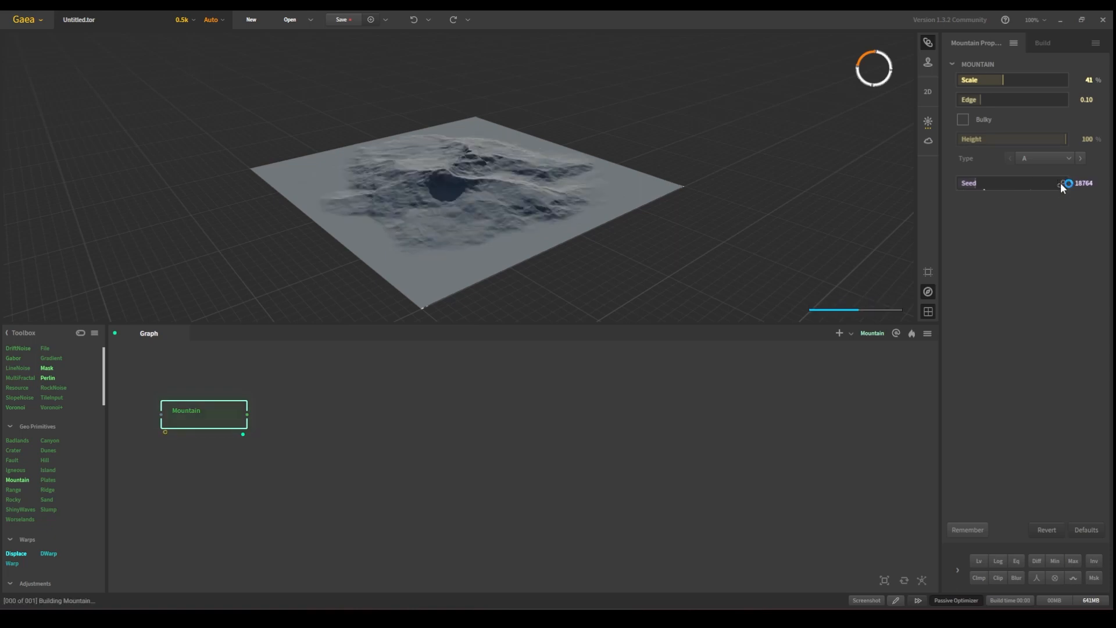
left_click(1067, 185)
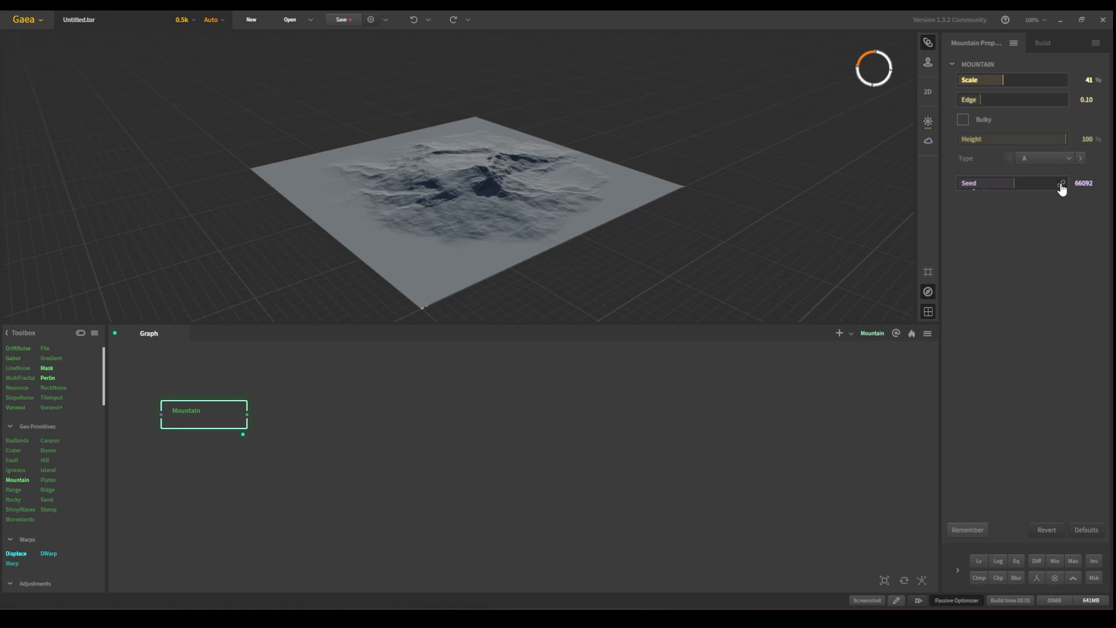
left_click(1064, 183)
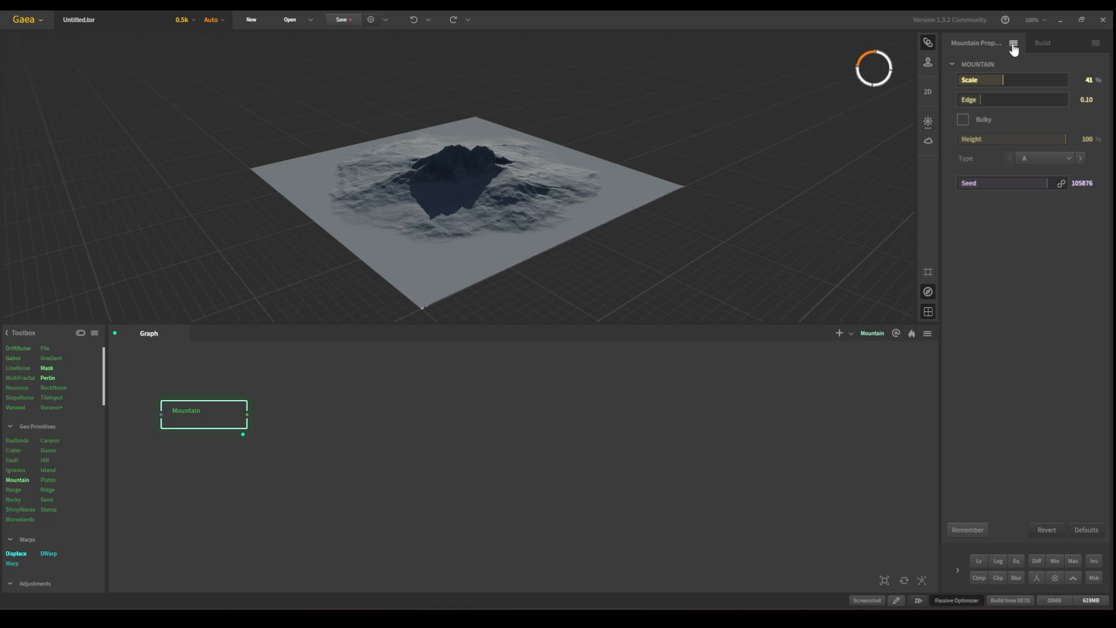
- Adjust the Mountain properties and reveal its post-process adjustments with the height Multiplier
left_click(1019, 43)
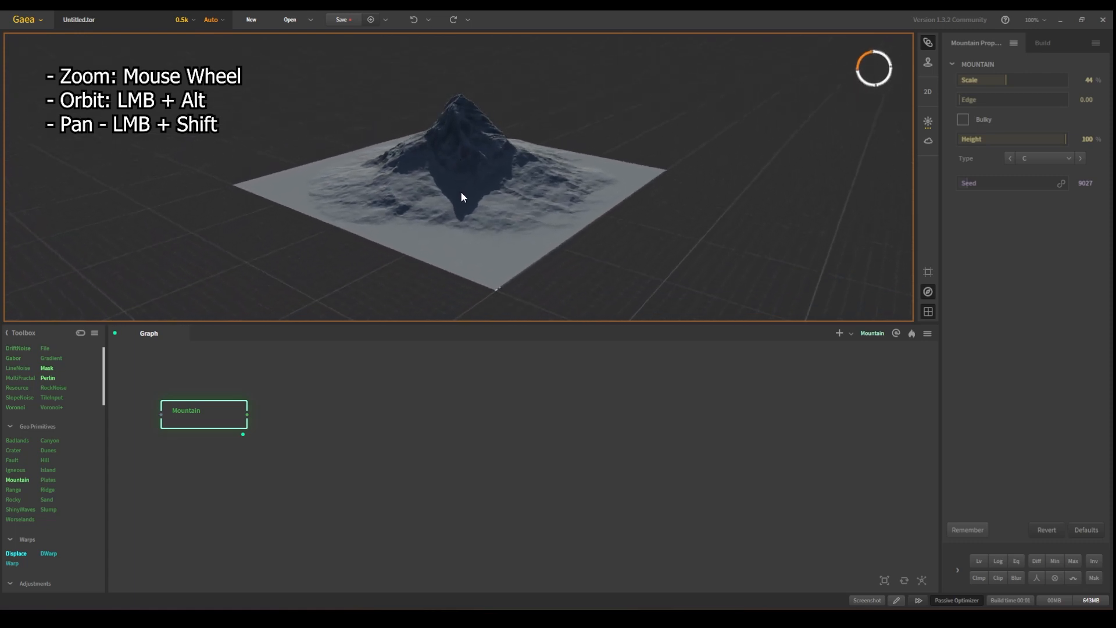
left_click(1055, 511)
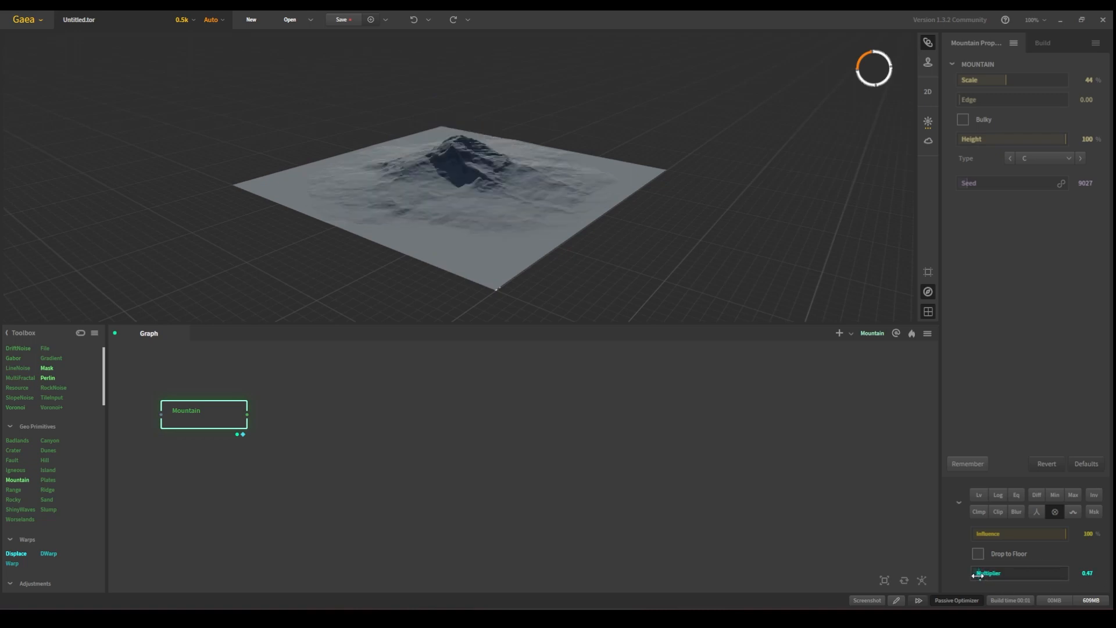
- Raise the Mountain height multiplier to 0.85 and inspect the taller peak up close
left_click_drag(978, 573, 1089, 574)
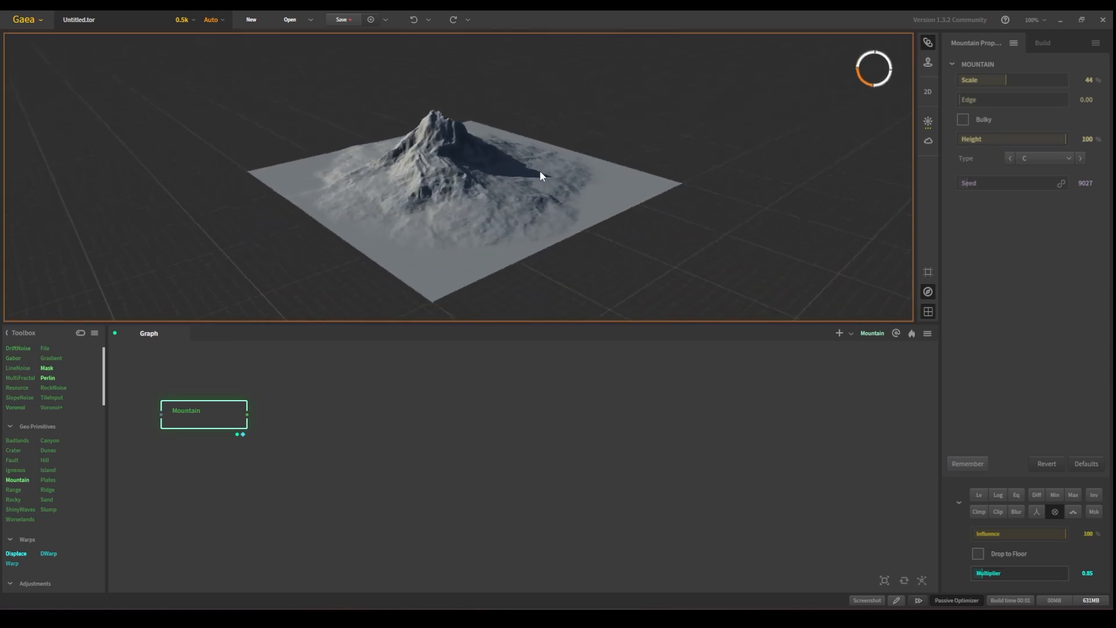
left_click_drag(541, 175, 484, 166)
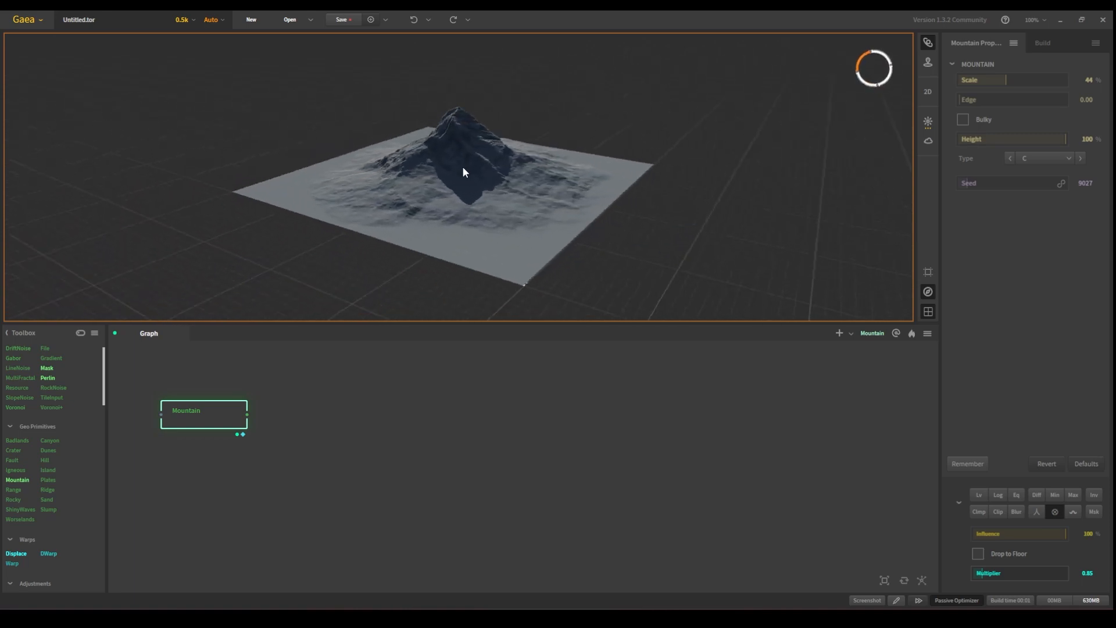
left_click_drag(463, 171, 207, 367)
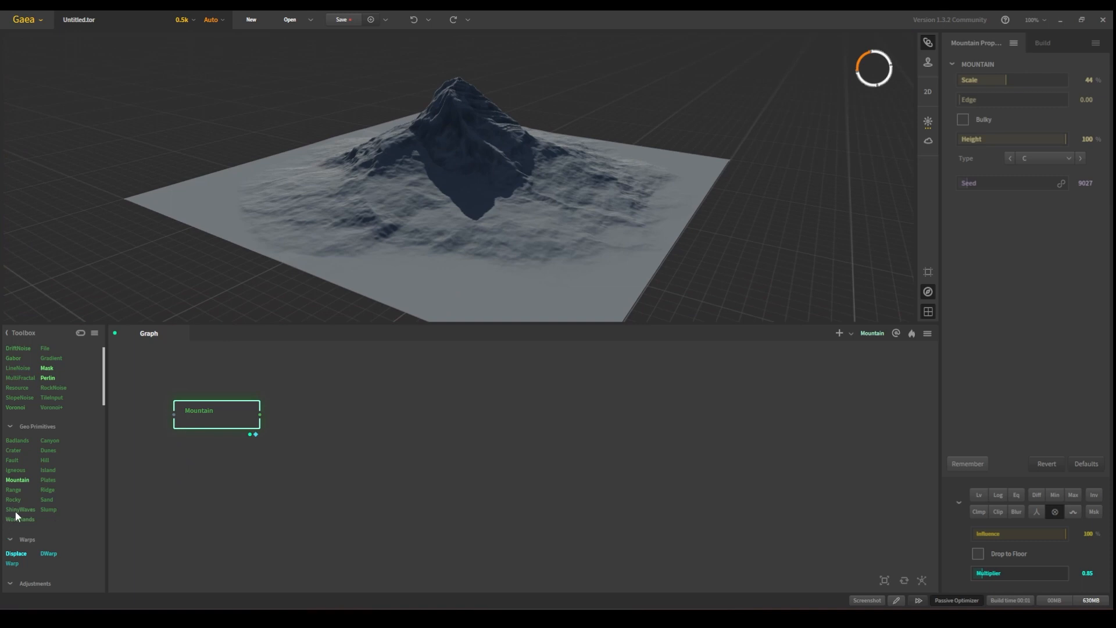
mouse_move(42, 461)
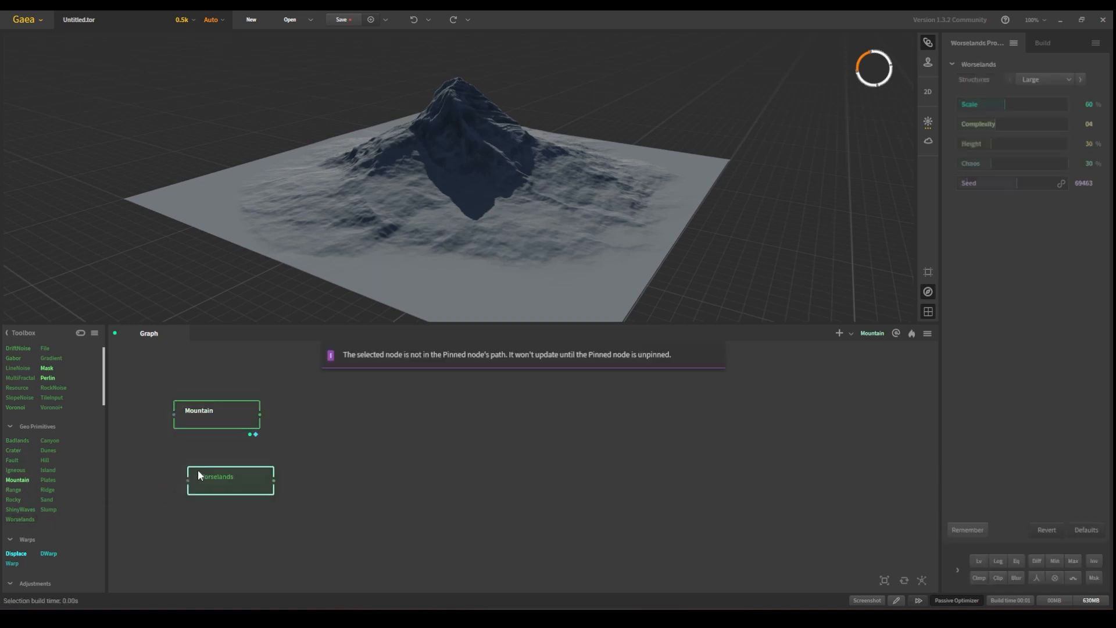
- Select the Worselands node to preview its rugged terrain in the viewport
left_click(217, 481)
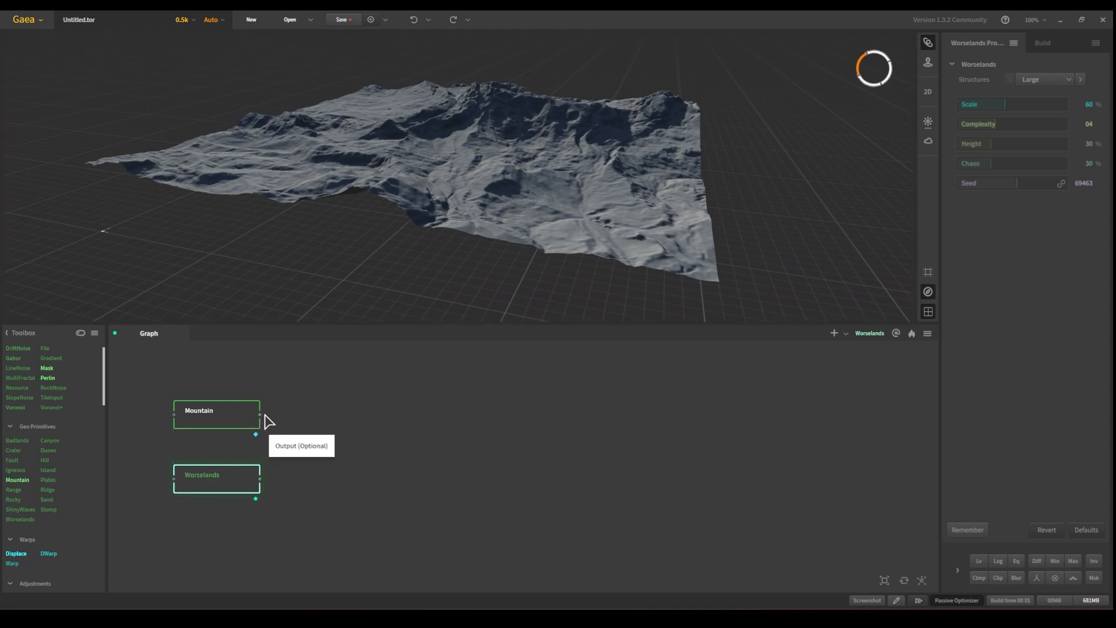
- Add a Combine node fed by the Mountain output via the 'combi' node search
left_click_drag(259, 415, 321, 420)
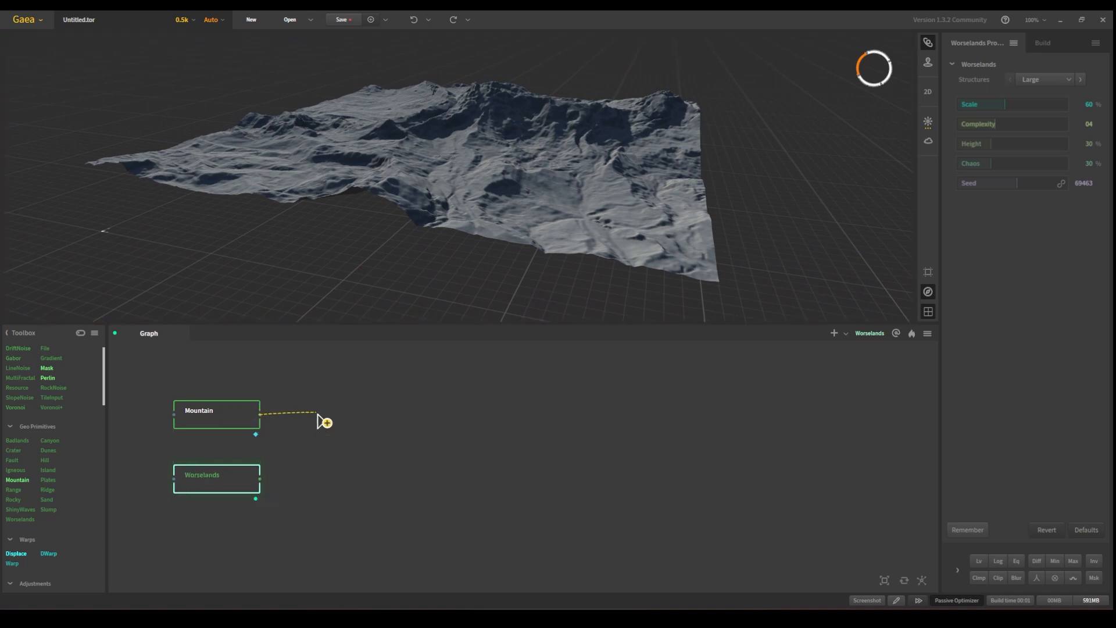
left_click(322, 423)
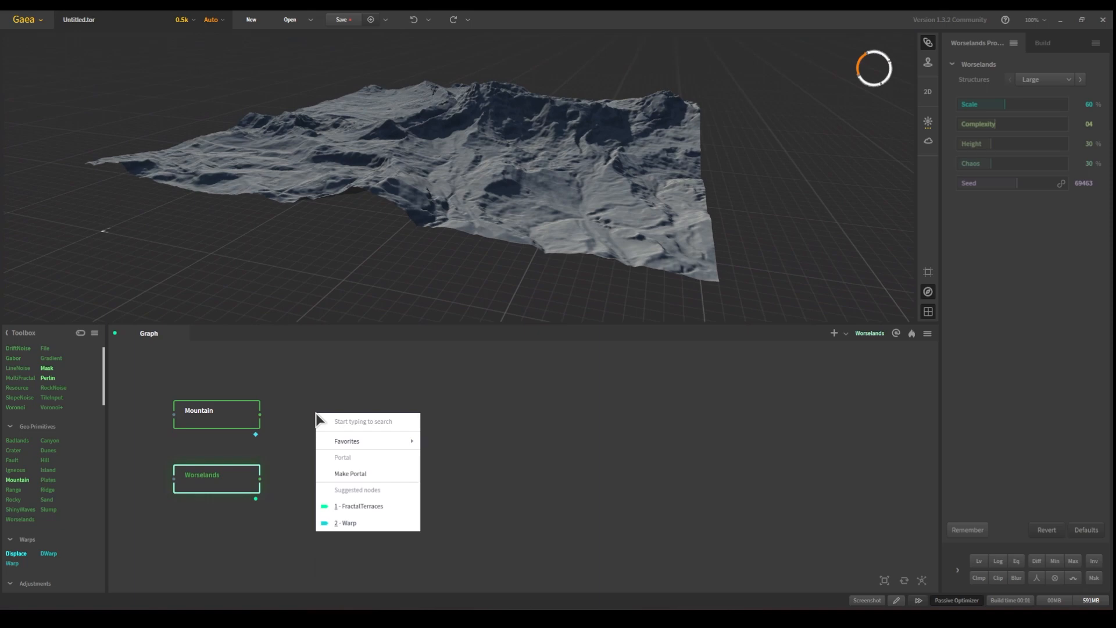
type("combin")
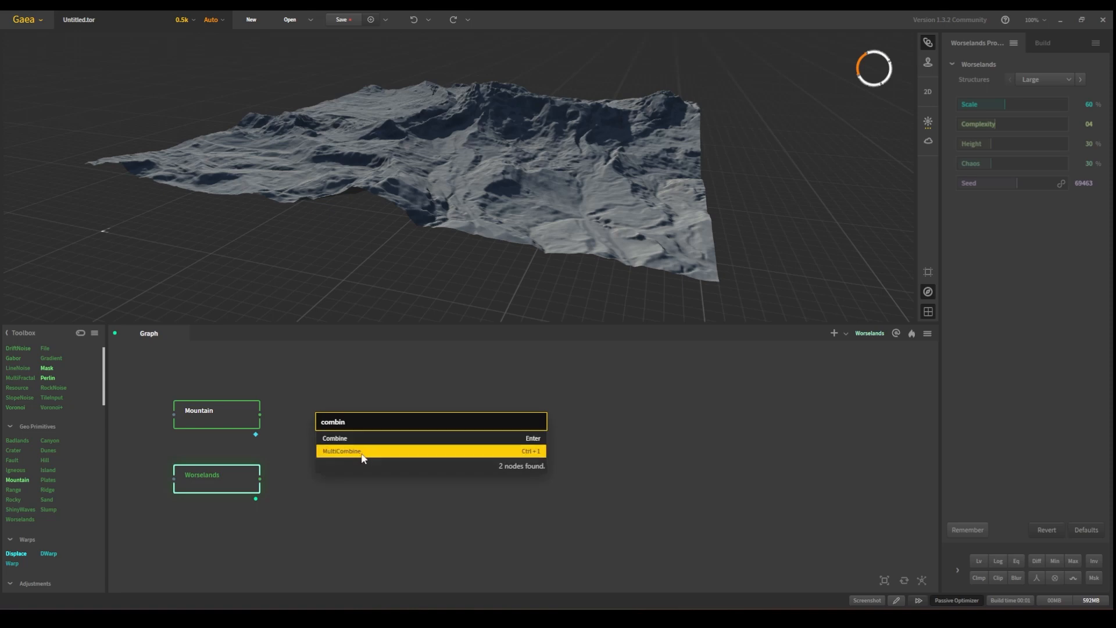
mouse_move(358, 459)
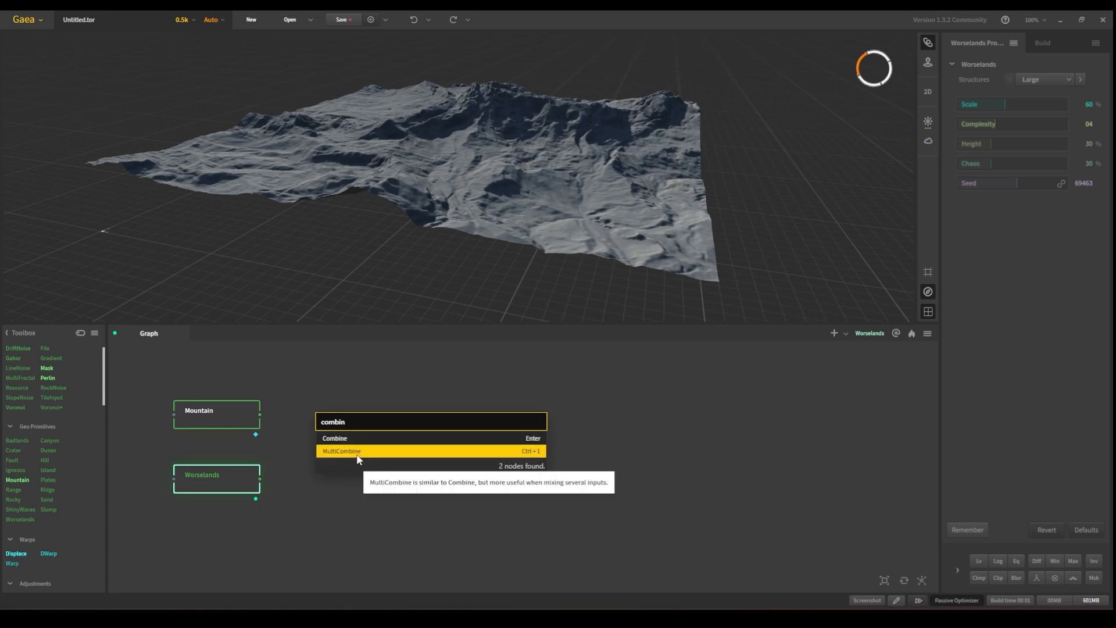
mouse_move(355, 444)
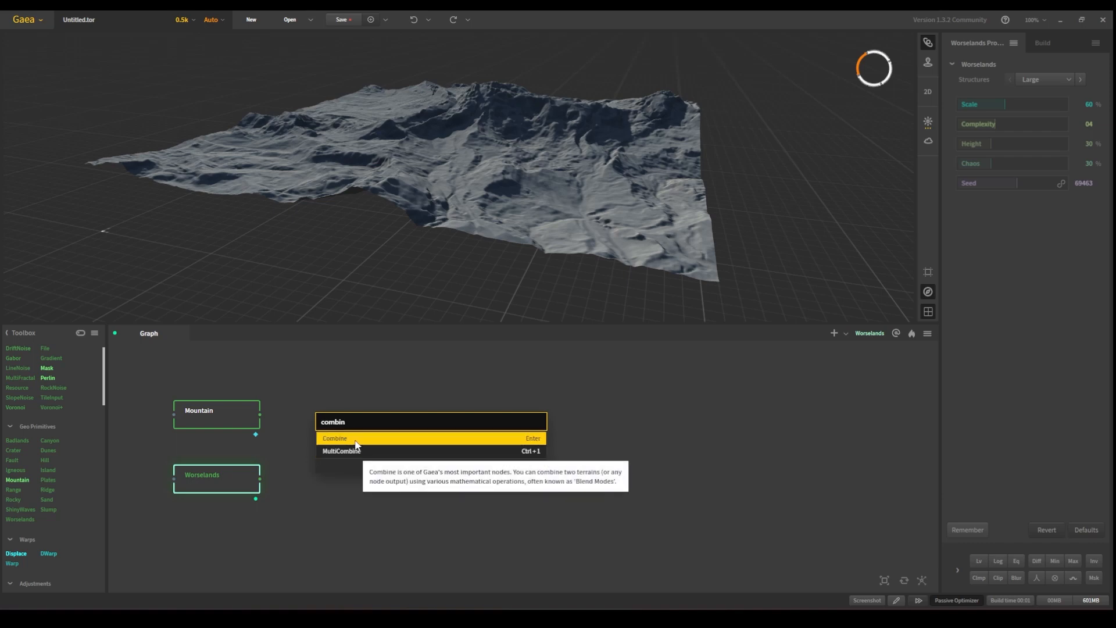
left_click(333, 437)
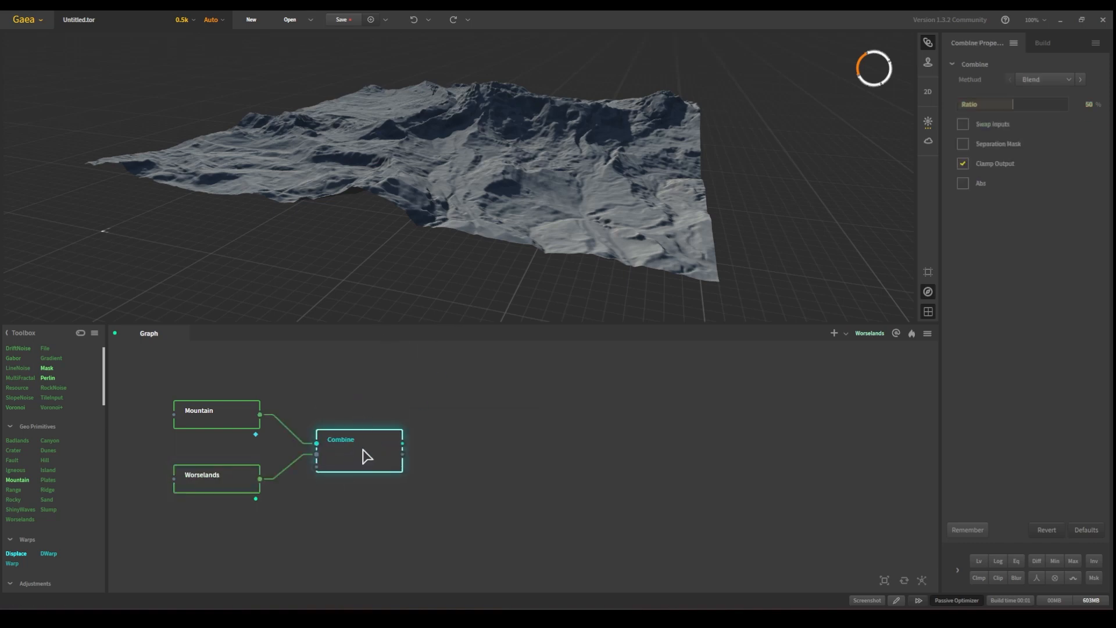
mouse_move(284, 395)
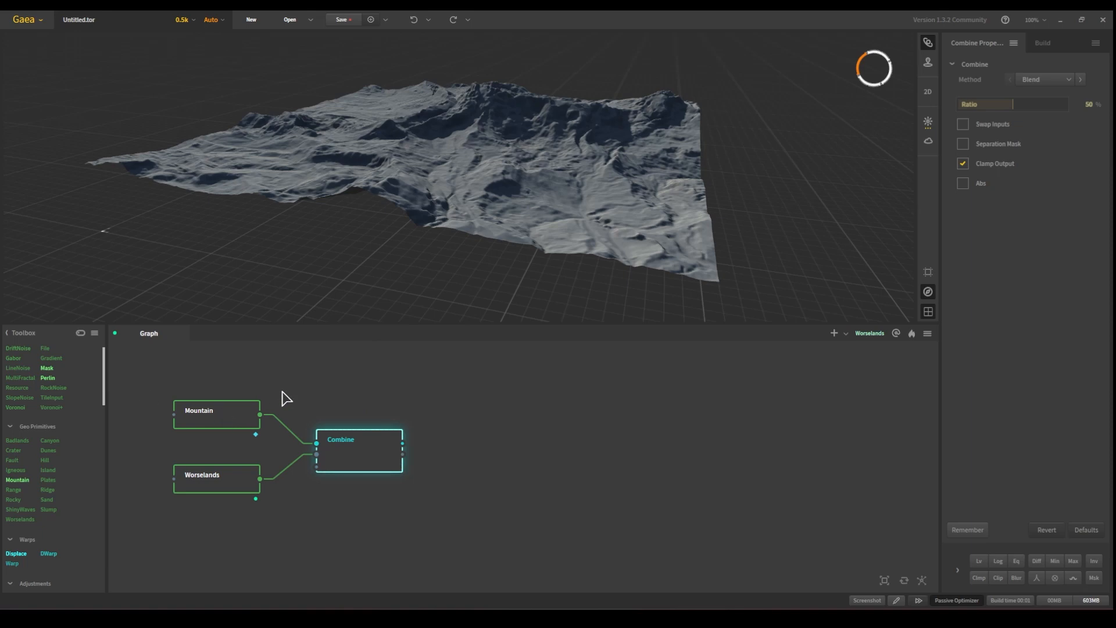
mouse_move(371, 460)
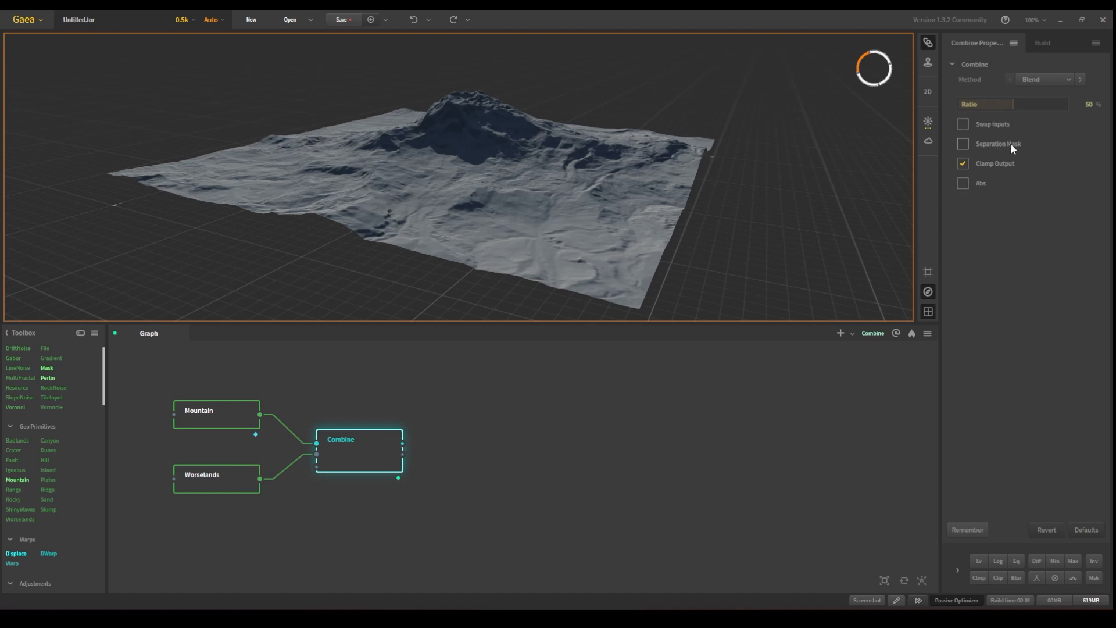
- Test the Combine ratio up to 100%, return it to 50%, and set the method to Max
left_click_drag(1010, 103, 1033, 103)
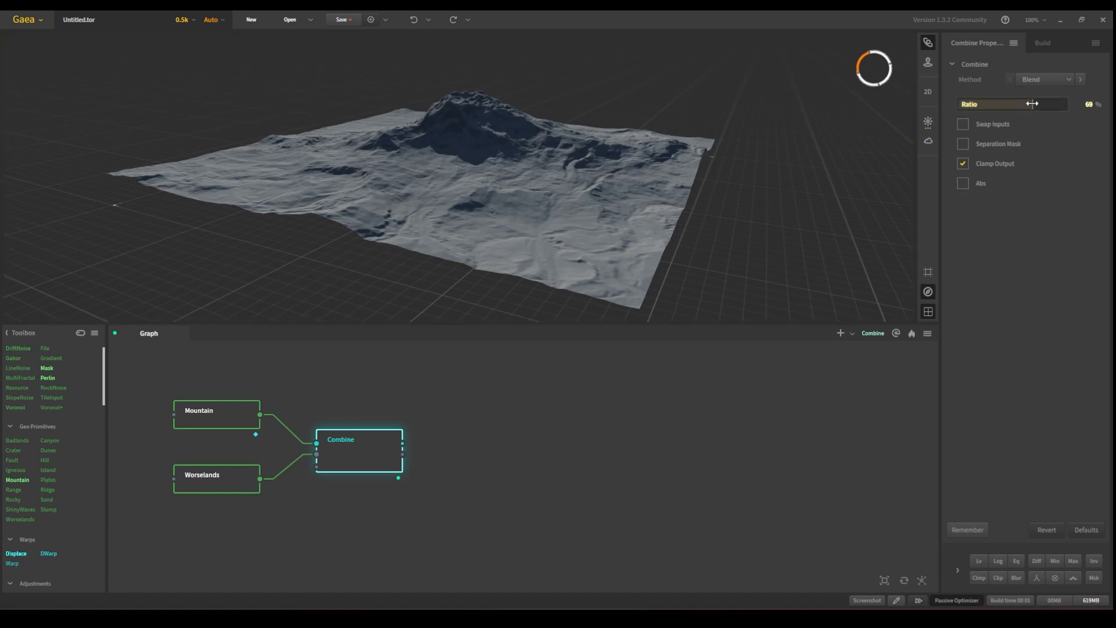
left_click_drag(1010, 104, 1068, 103)
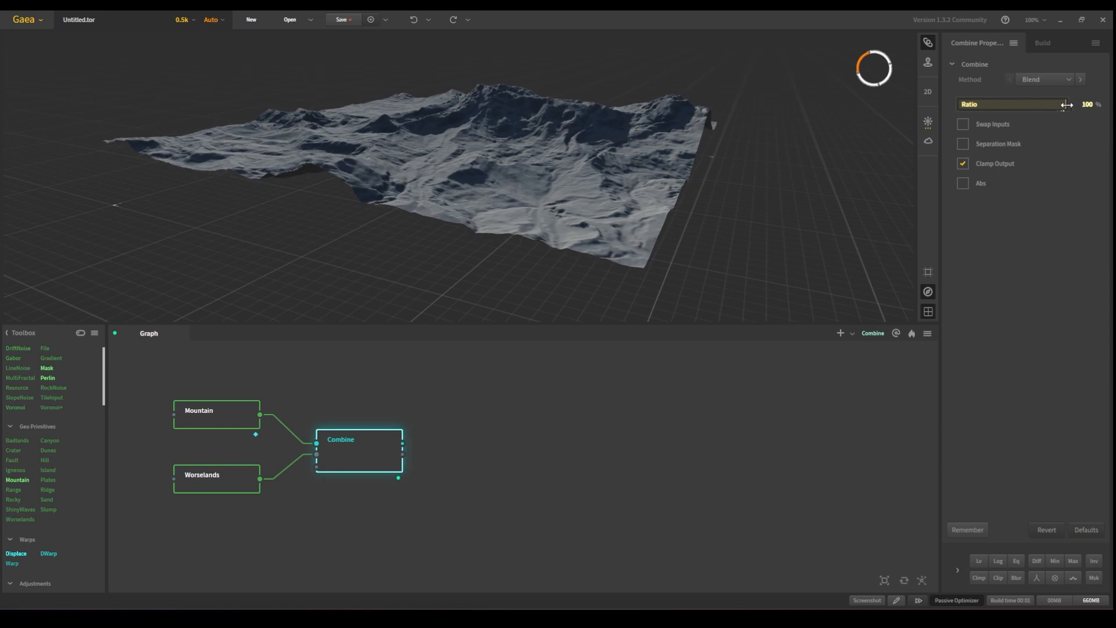
left_click_drag(1061, 103, 1010, 104)
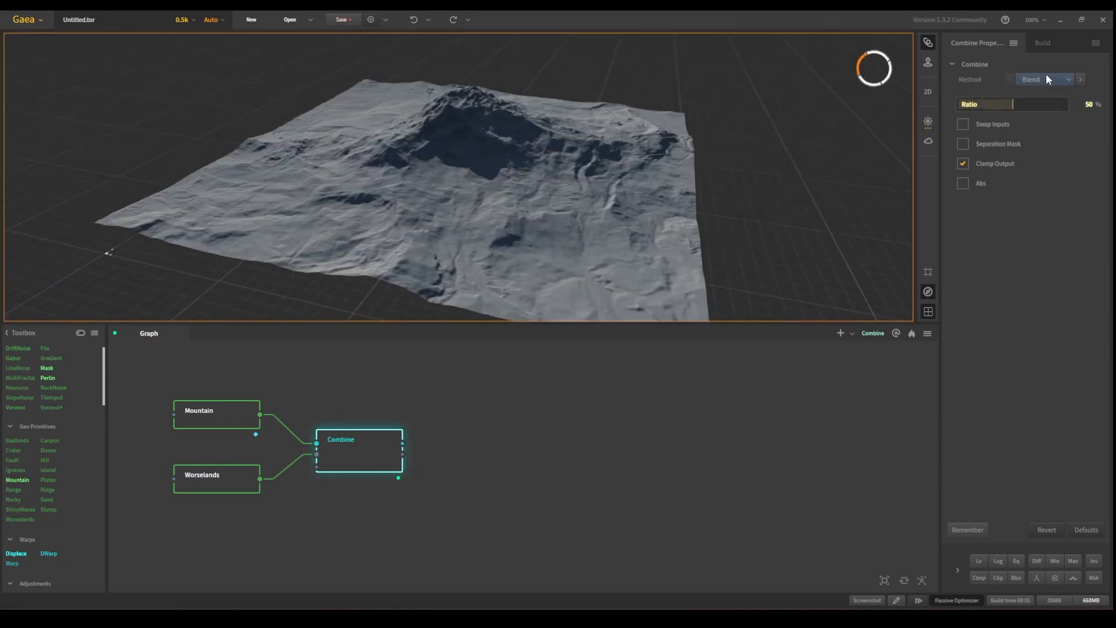
left_click(1044, 79)
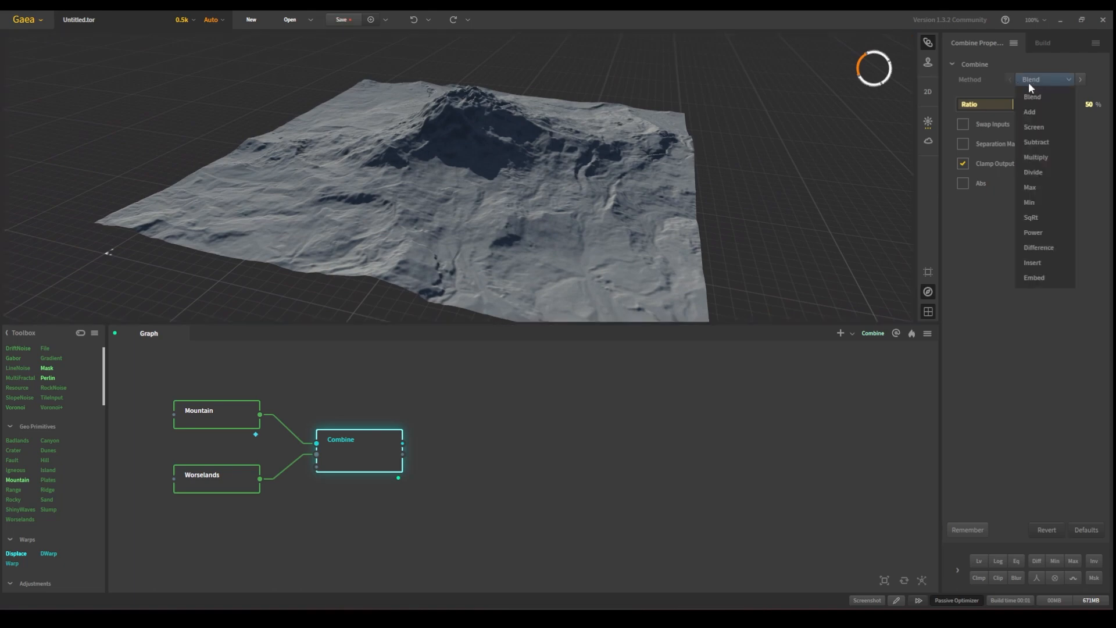
left_click(1029, 186)
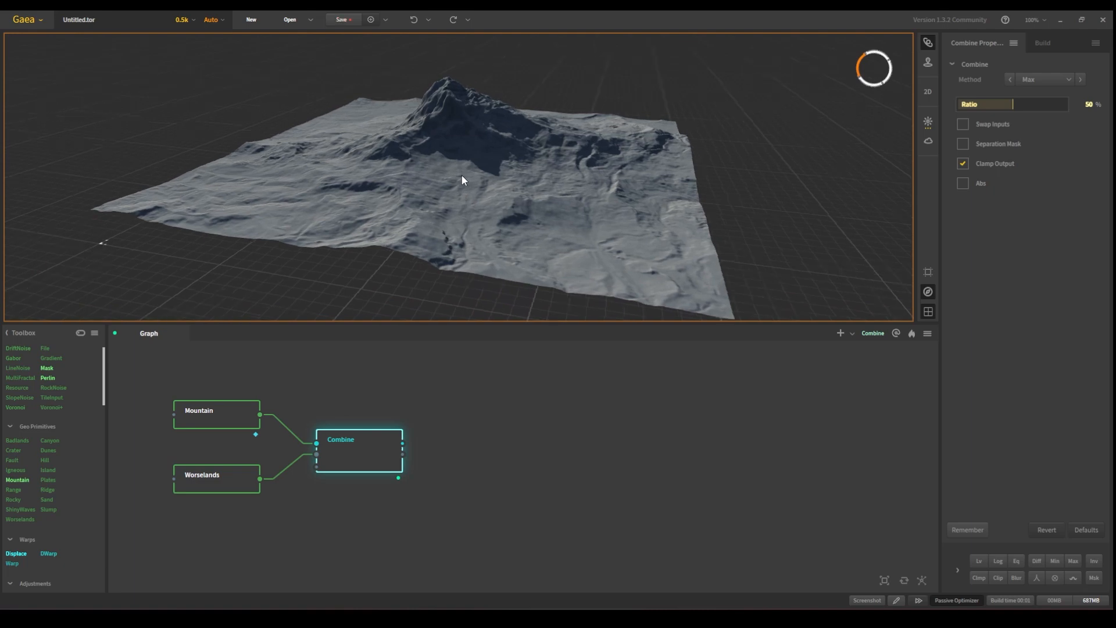
- Orbit around the merged terrain to check the peak rising through the Worselands, then deselect Combine
left_click_drag(461, 179, 455, 172)
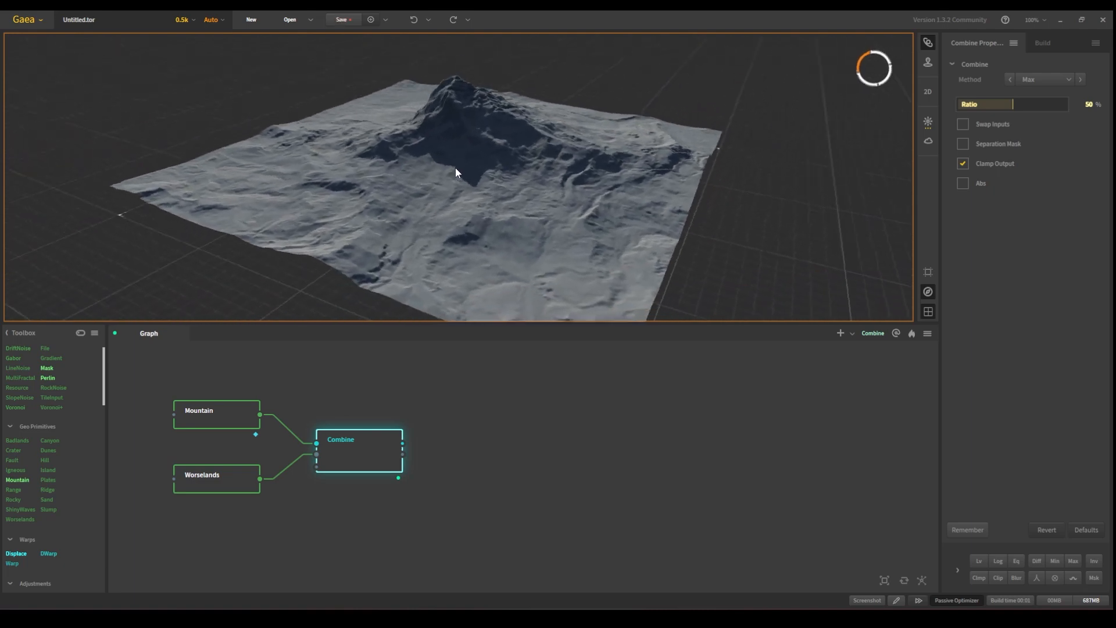
left_click_drag(455, 172, 670, 128)
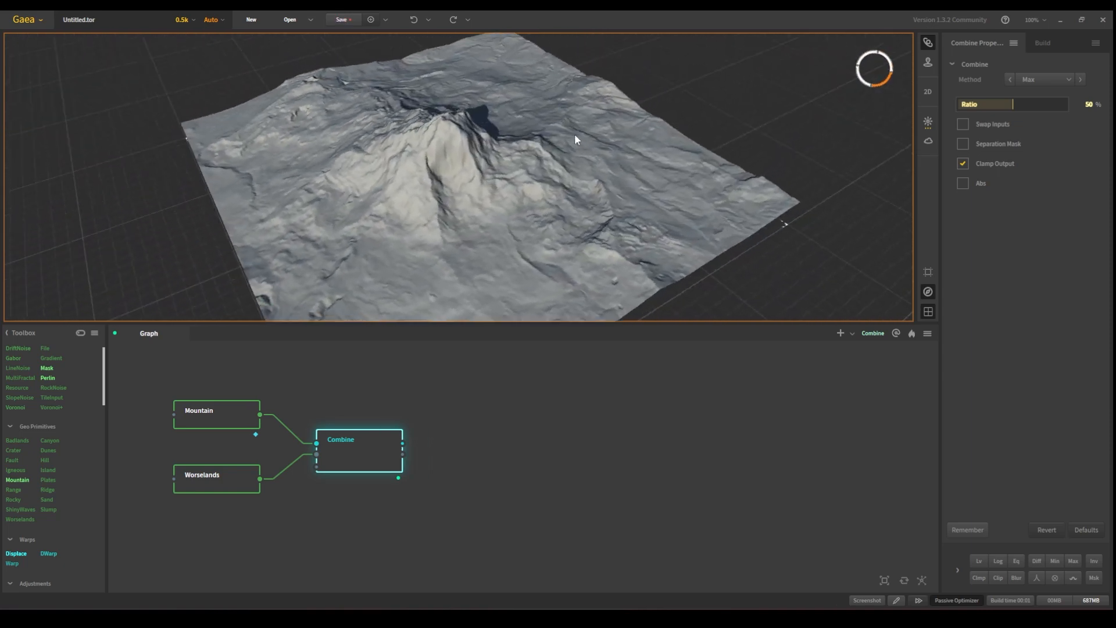
left_click_drag(576, 139, 658, 174)
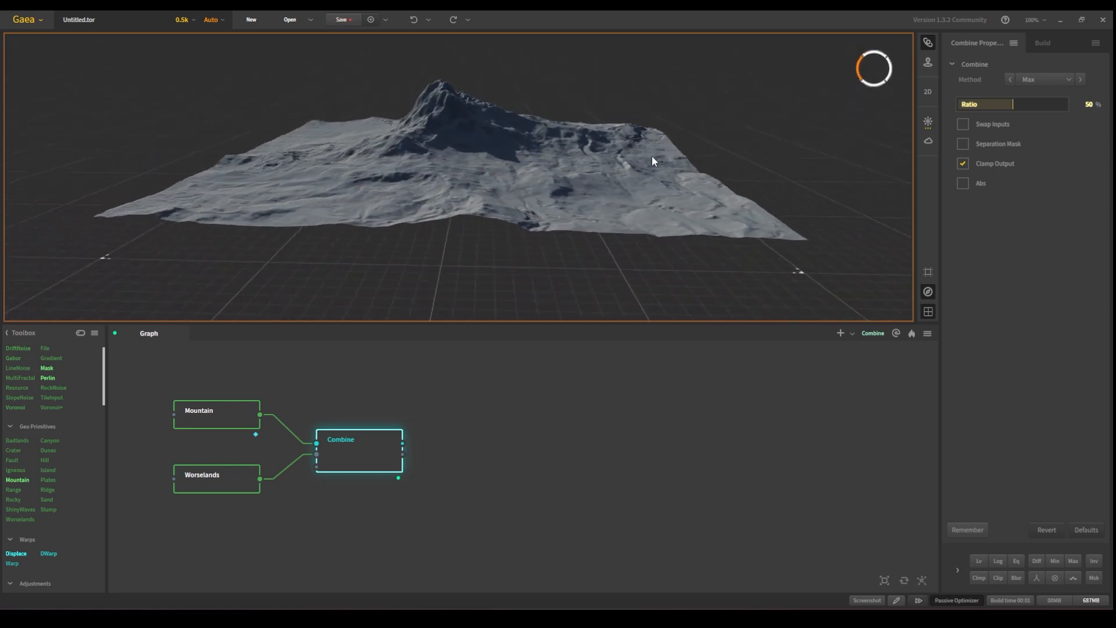
left_click(432, 393)
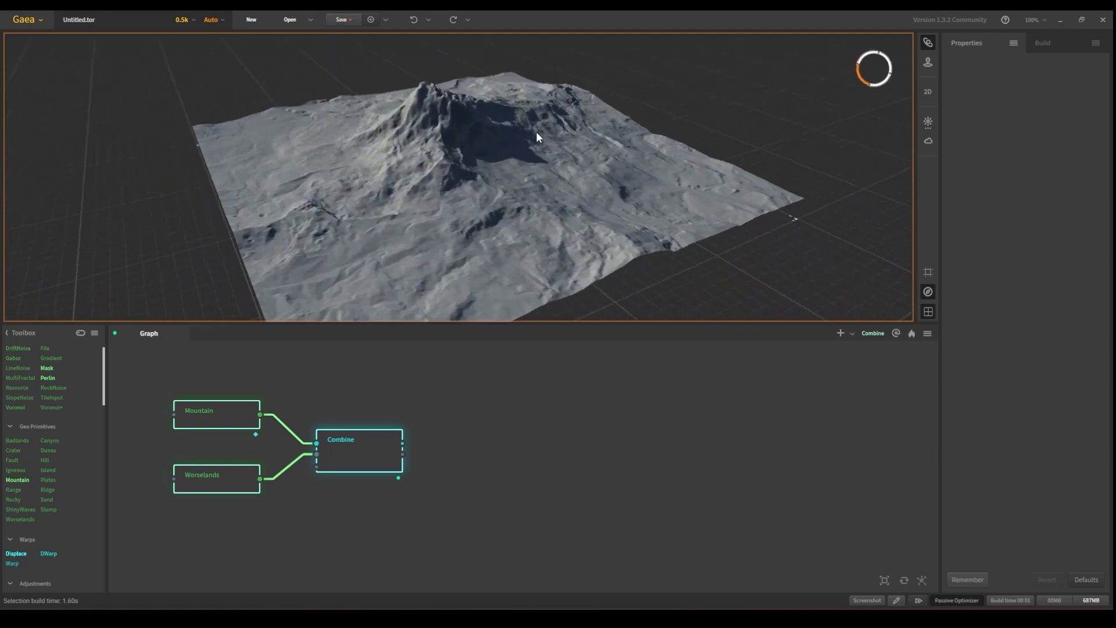
- Pull a new connection from Combine's output and add the following node there
left_click_drag(537, 137, 741, 129)
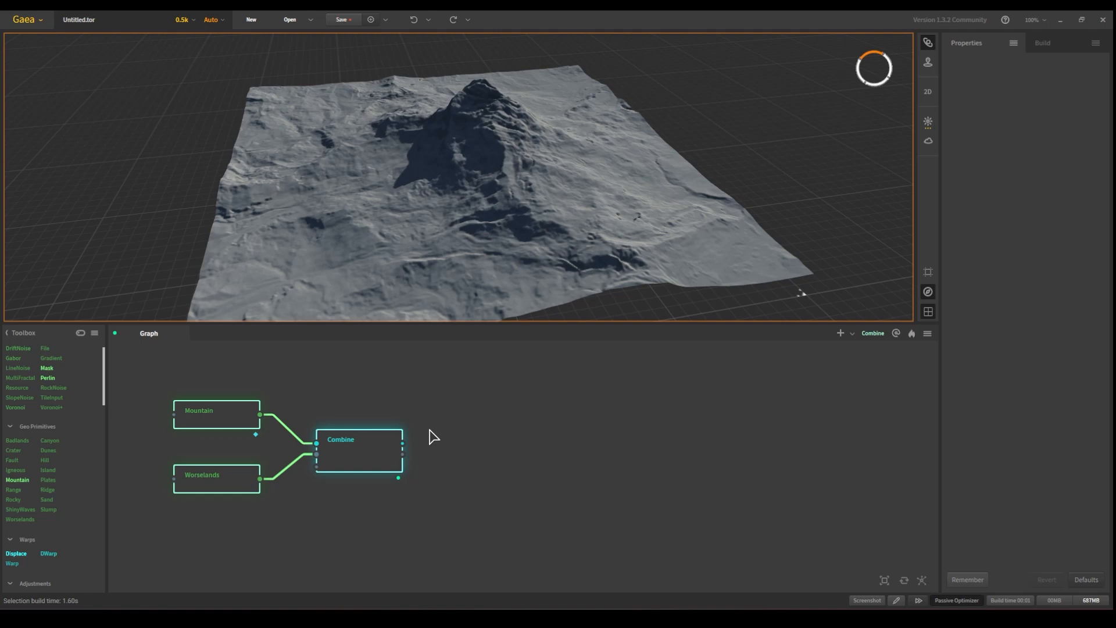
mouse_move(404, 451)
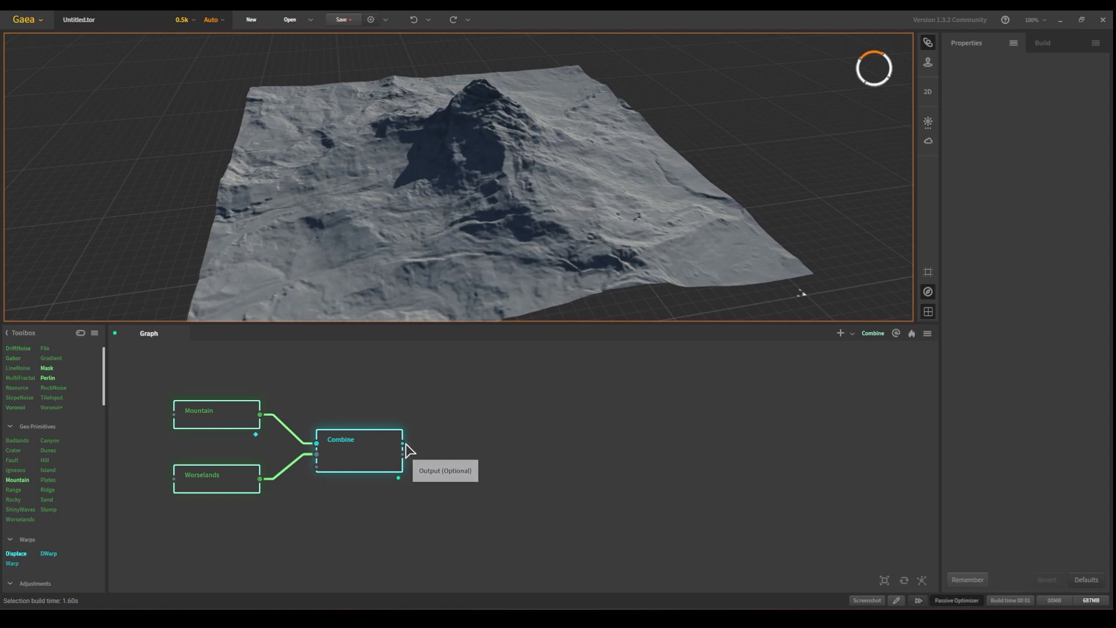
left_click_drag(402, 443, 468, 446)
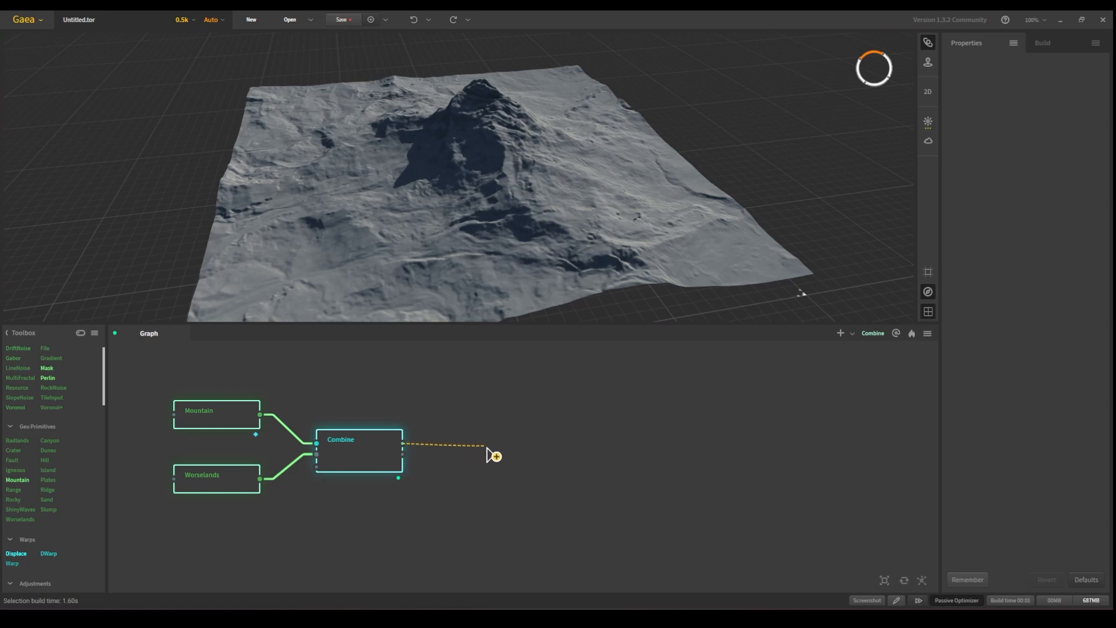
left_click(492, 456)
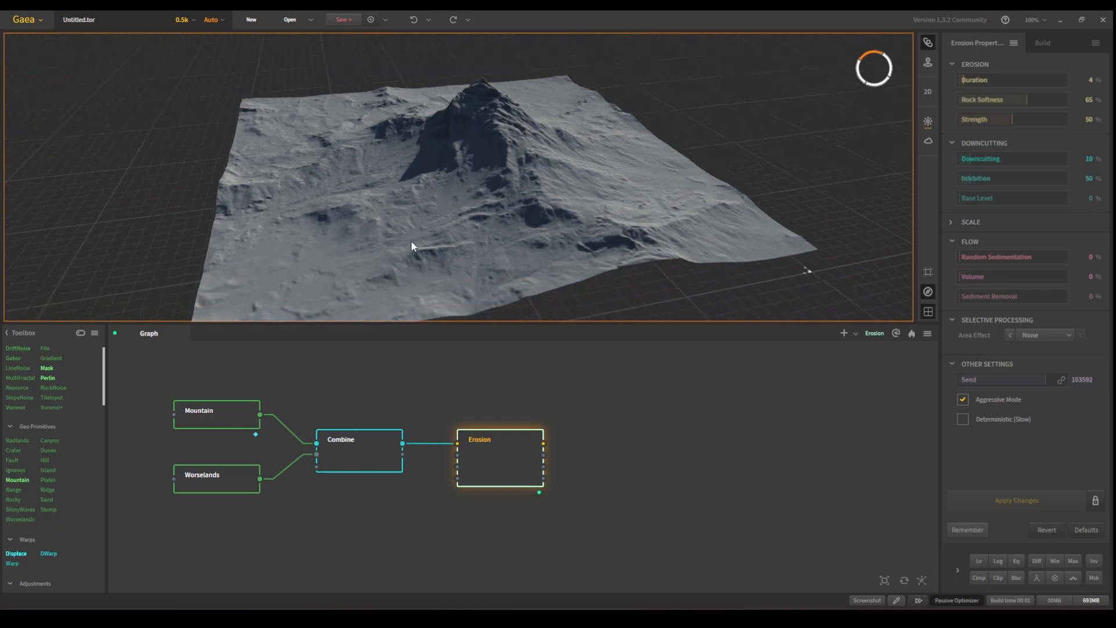
- Raise the Erosion node's Duration to 35% and apply it, carving deep gullies into the slopes
left_click(358, 449)
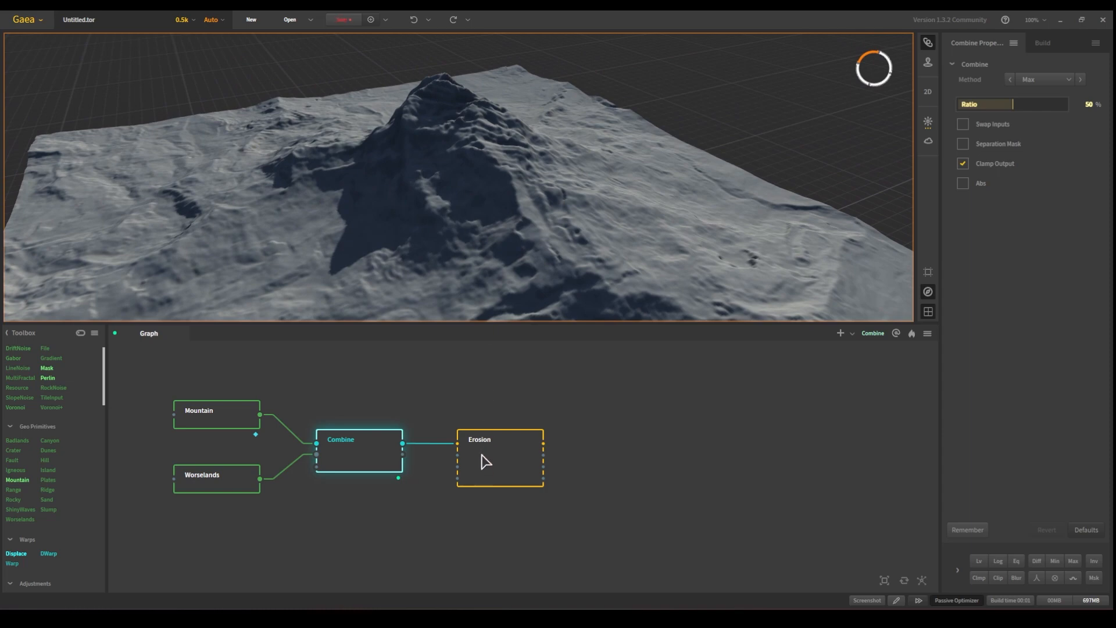
left_click(497, 458)
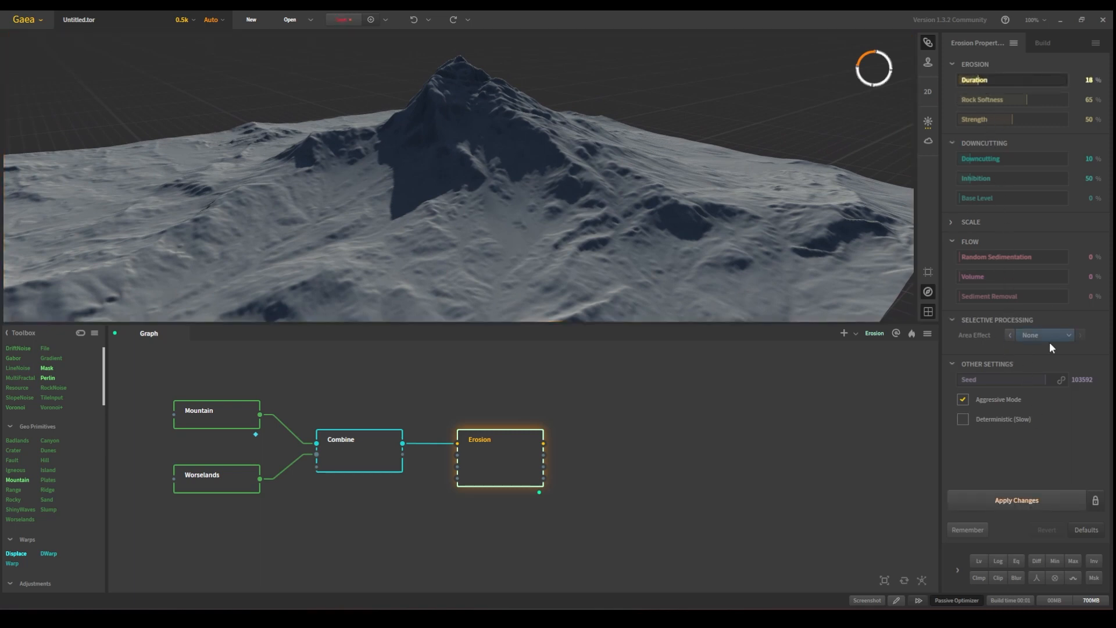
left_click(1016, 500)
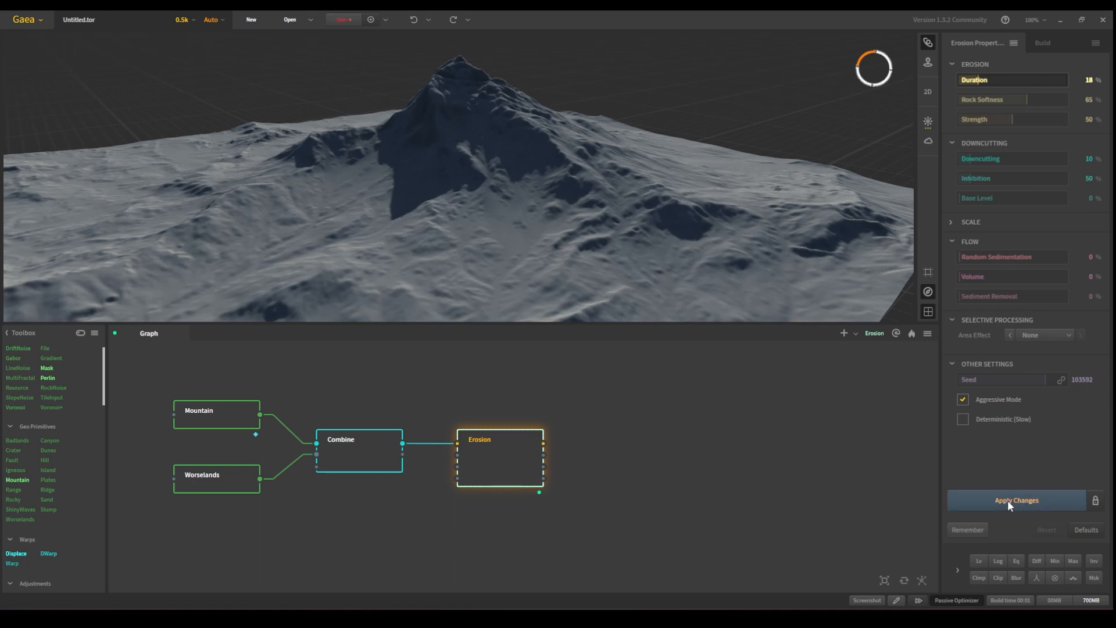
left_click(1016, 500)
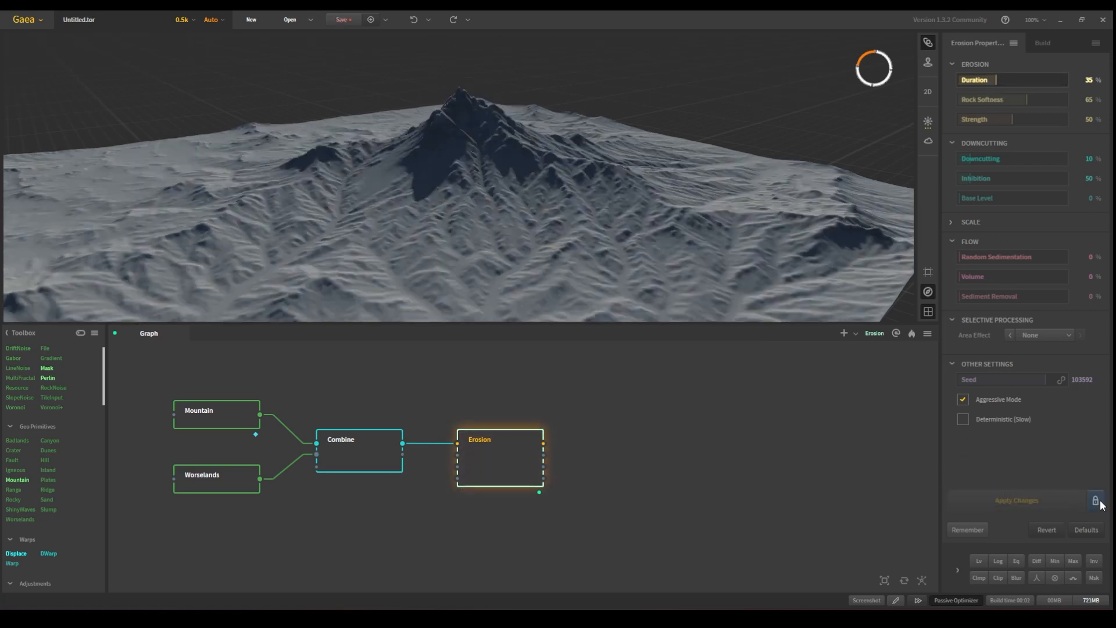
mouse_move(1096, 501)
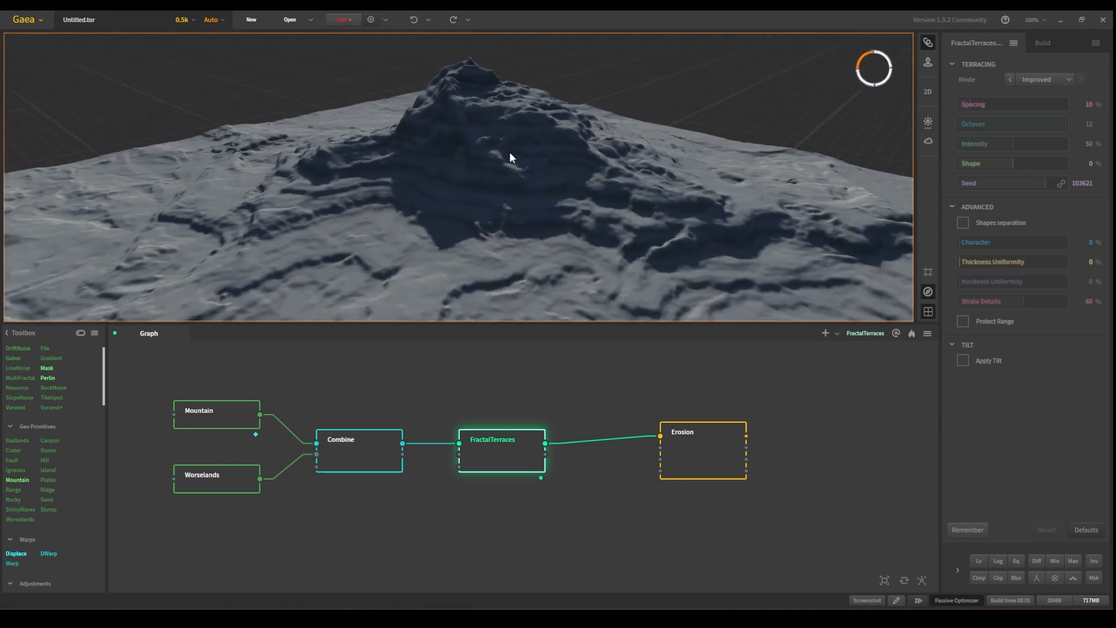
- Select the Erosion node and slide it closer to the FractalTerraces node in the graph
left_click(703, 449)
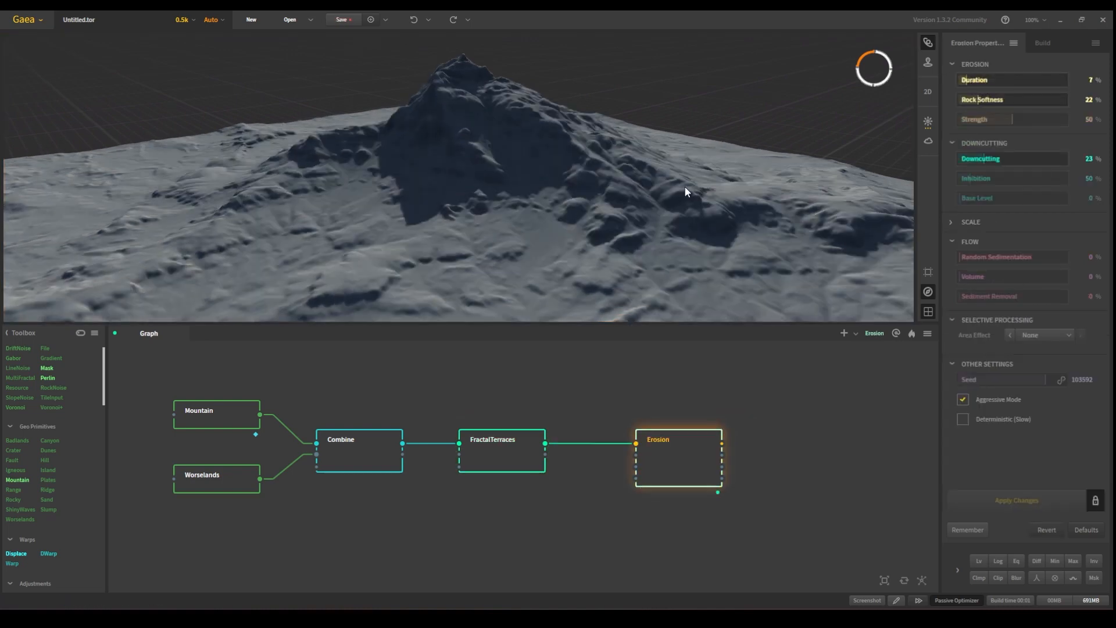
left_click_drag(676, 456, 648, 456)
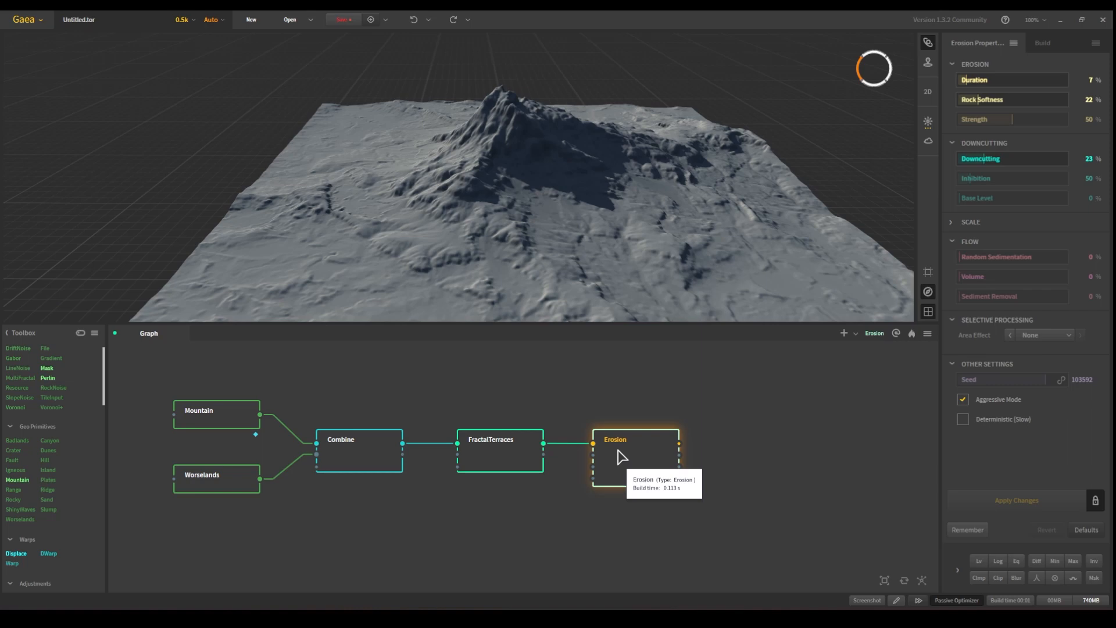
- Mark the Erosion node for export from its context menu and recentre the graph
right_click(620, 456)
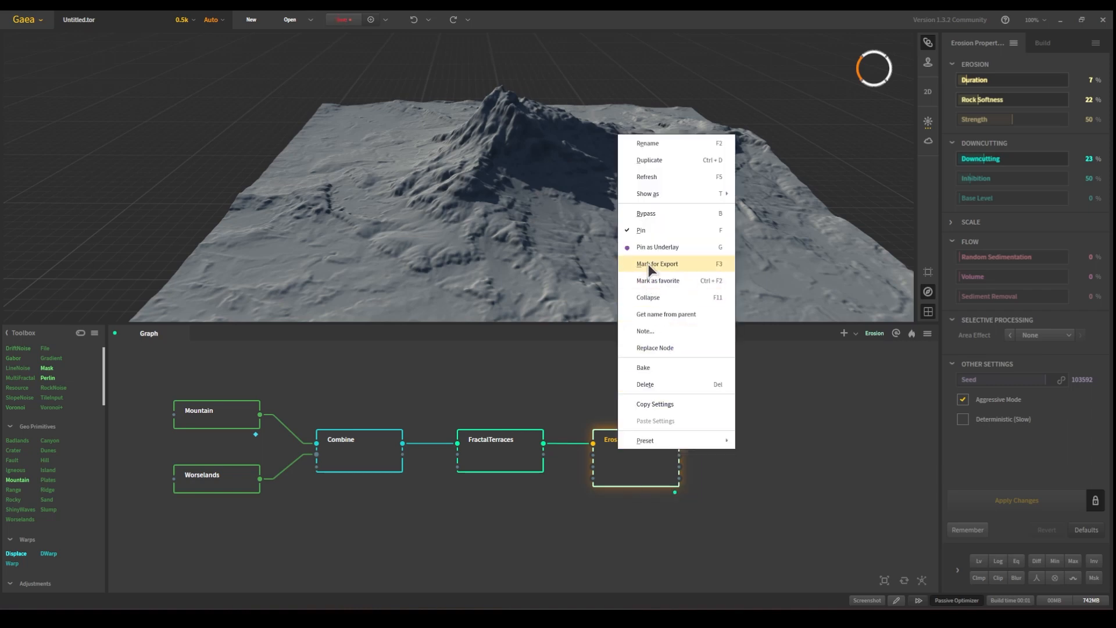
left_click(657, 262)
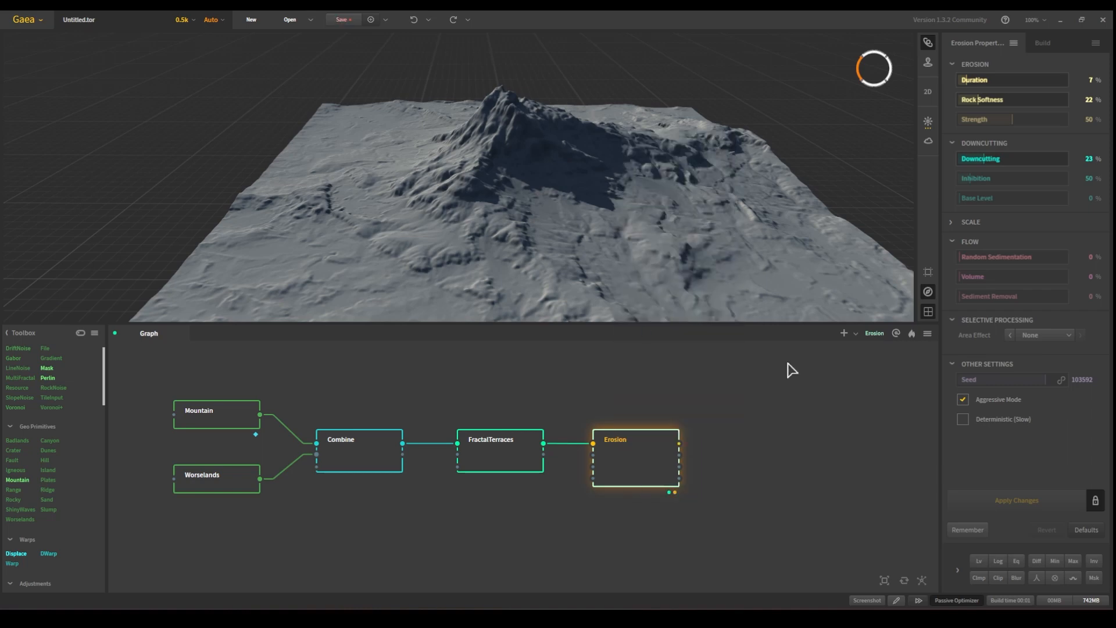
mouse_move(722, 445)
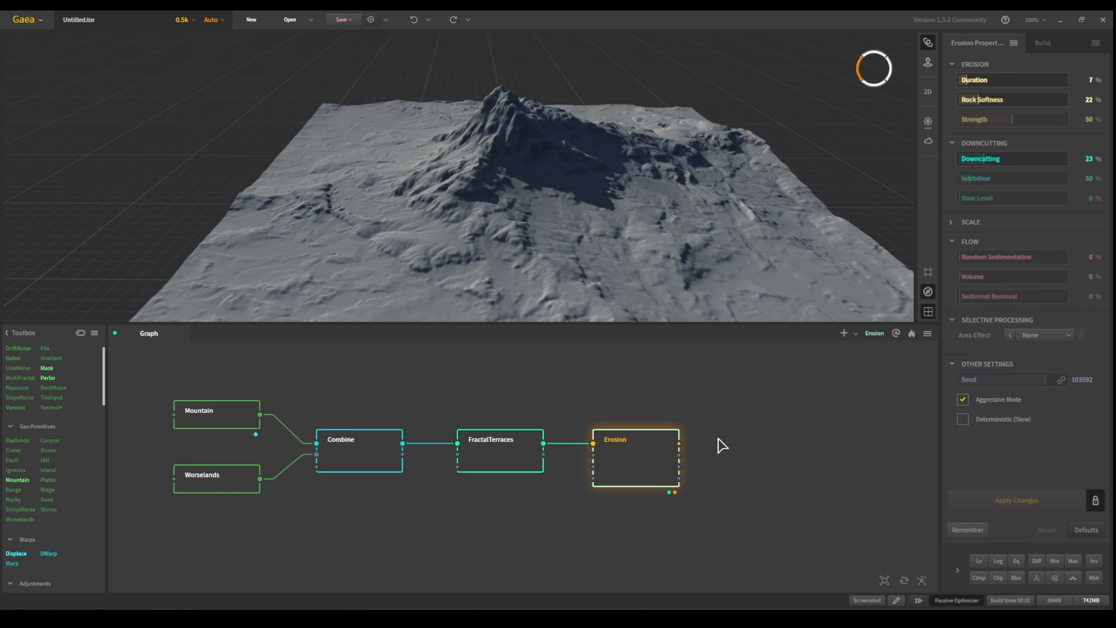
left_click_drag(722, 446, 586, 418)
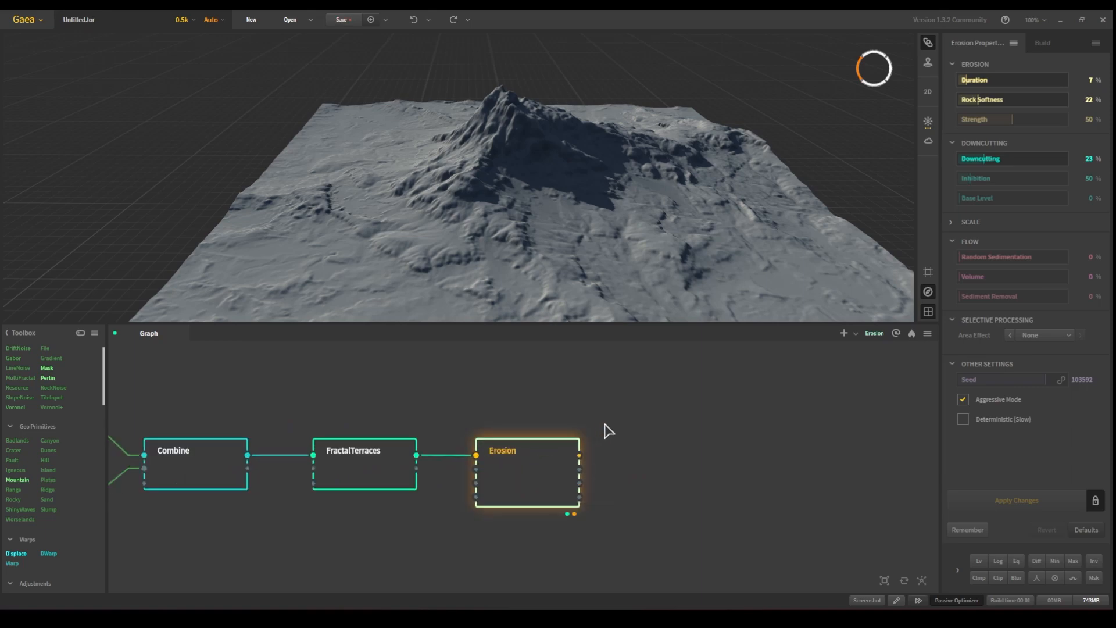
mouse_move(556, 467)
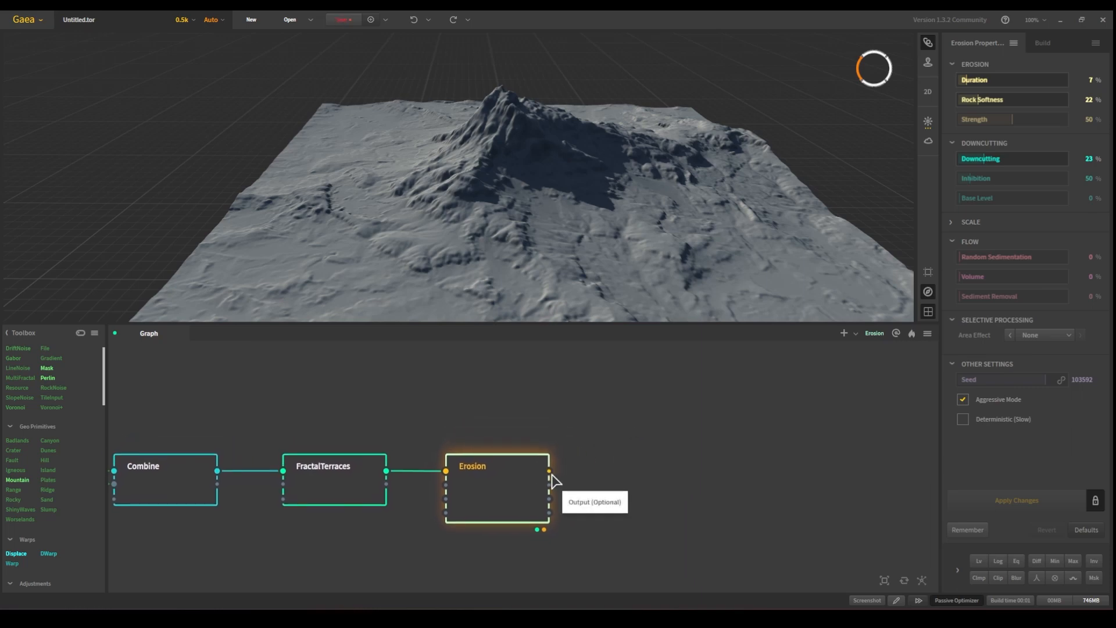
- Branch a Rivers node from Erosion's output and deepen its channels to 57% depth
left_click_drag(548, 472, 594, 411)
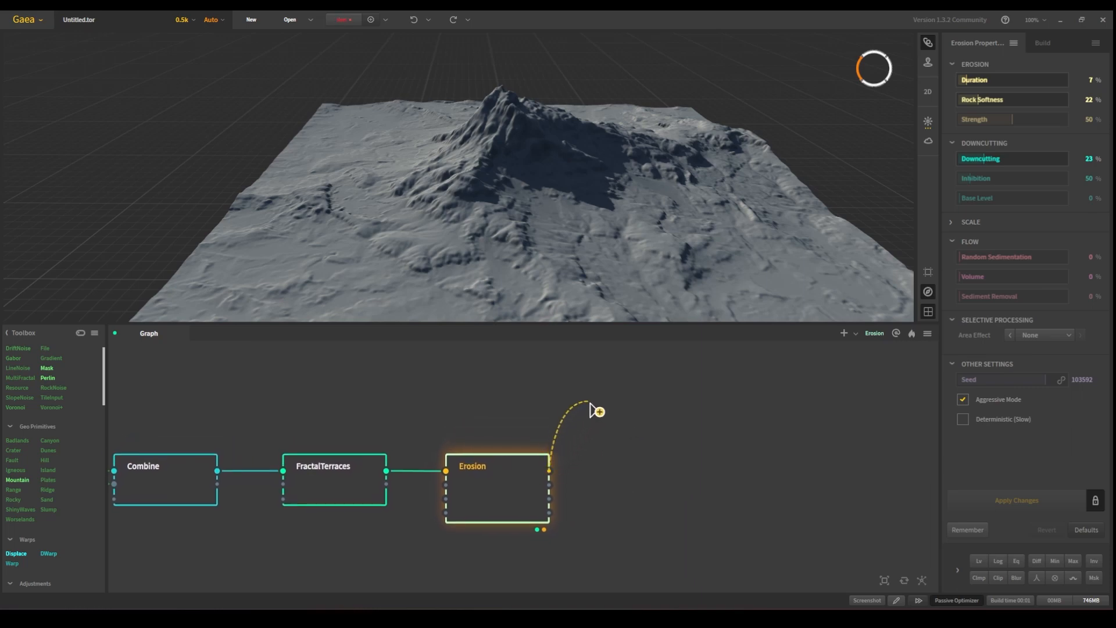
type("riv")
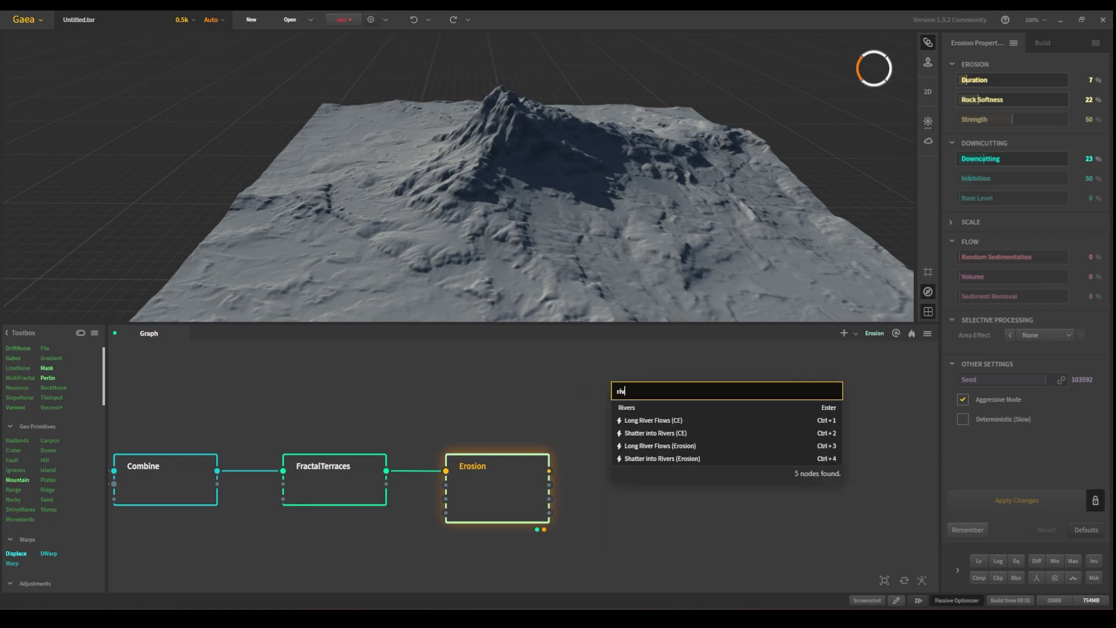
left_click(626, 407)
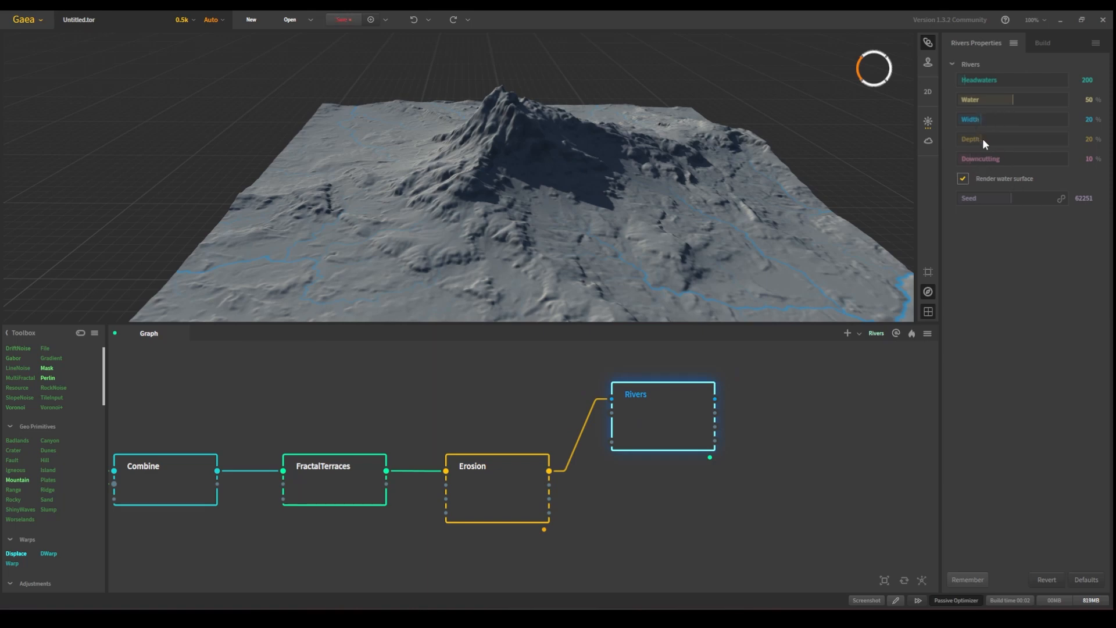
left_click_drag(996, 80, 1030, 80)
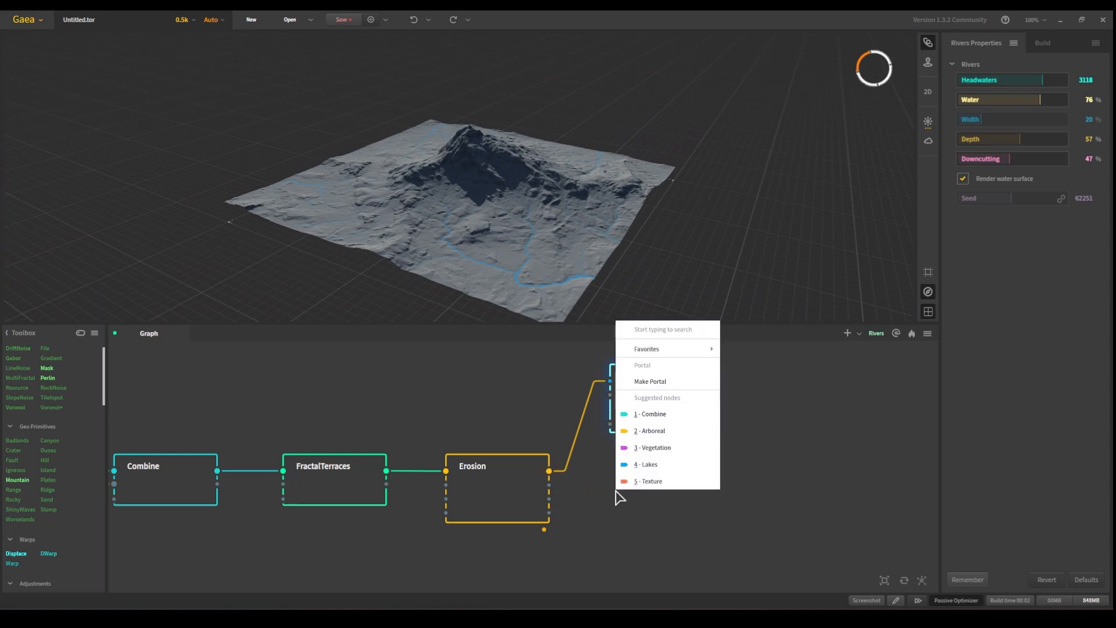
- Branch a Slope node from Erosion masking slopes from 43° to 90°, and inspect the mask
type("slop")
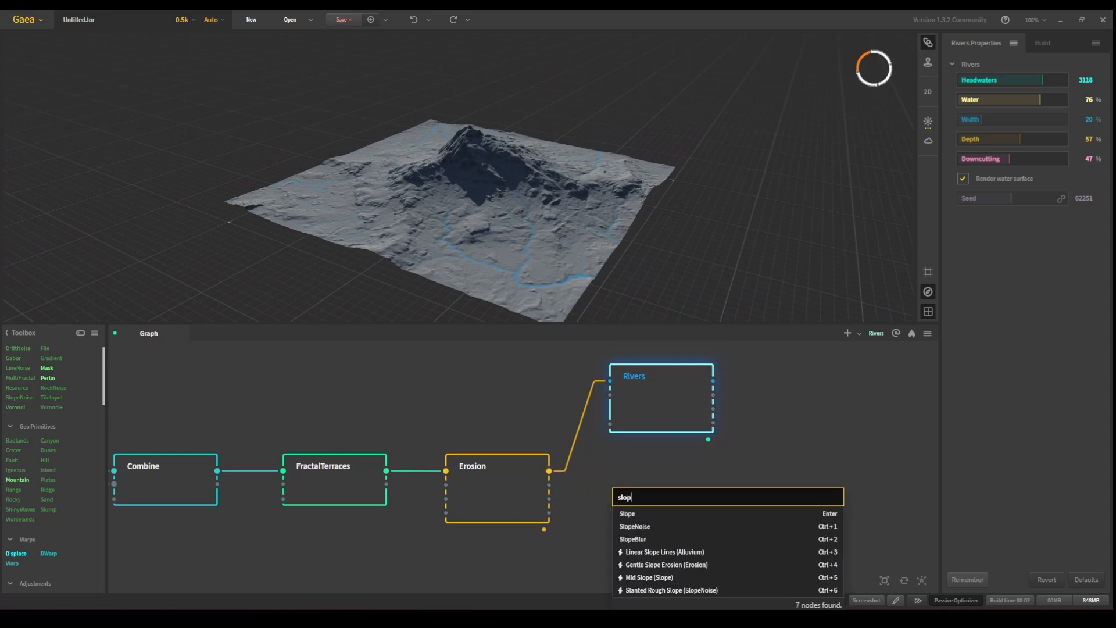
left_click(626, 514)
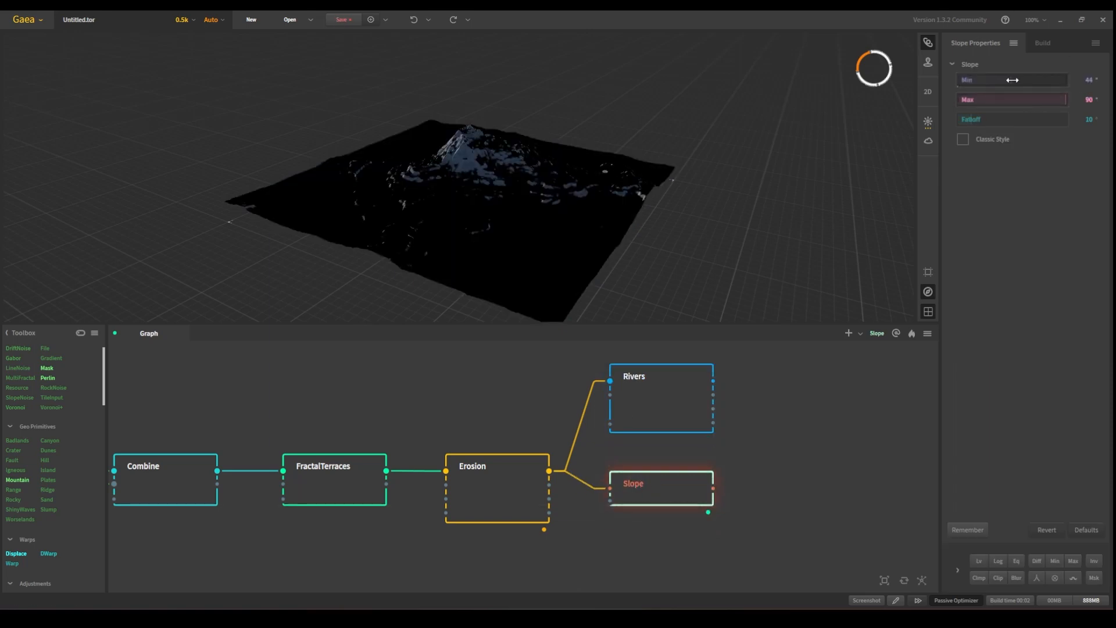
left_click_drag(1010, 79, 1003, 79)
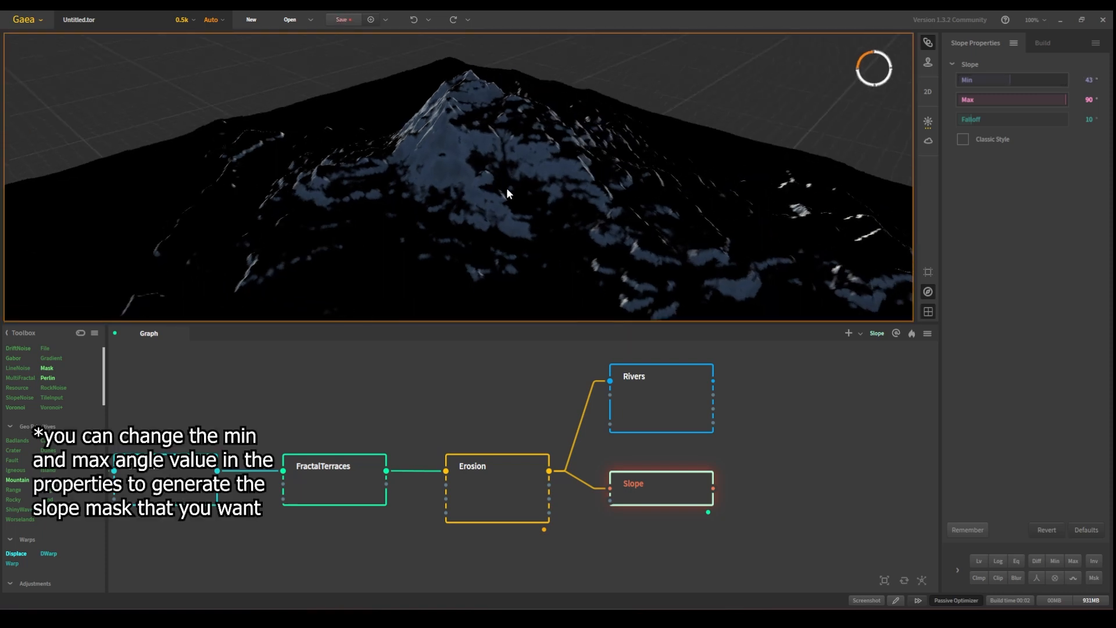
mouse_move(447, 154)
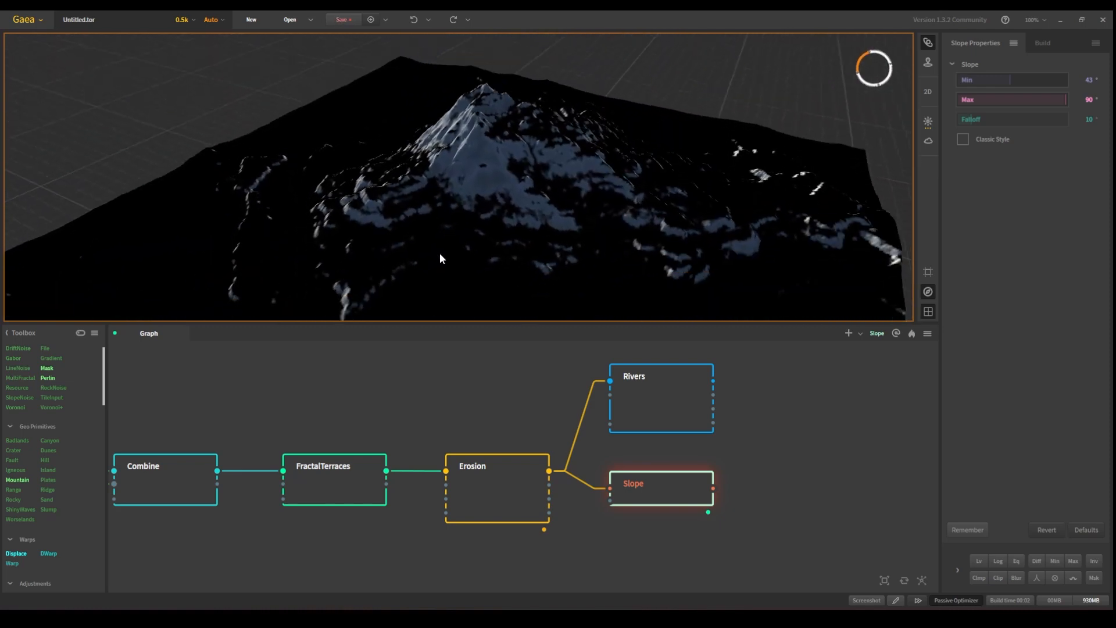
left_click_drag(440, 258, 568, 163)
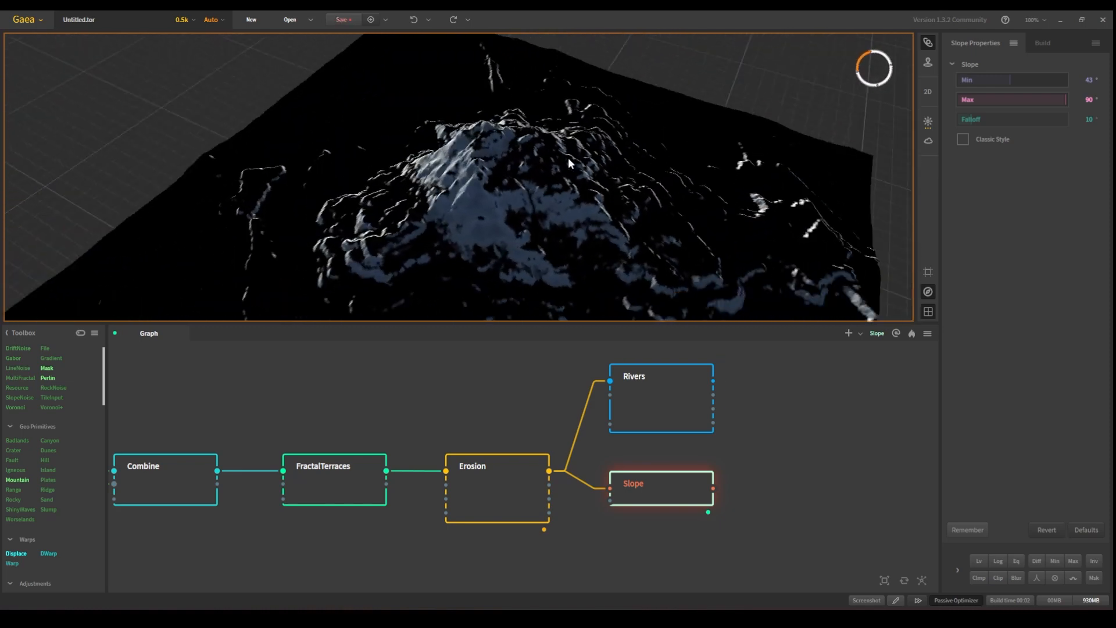
left_click_drag(570, 162, 495, 210)
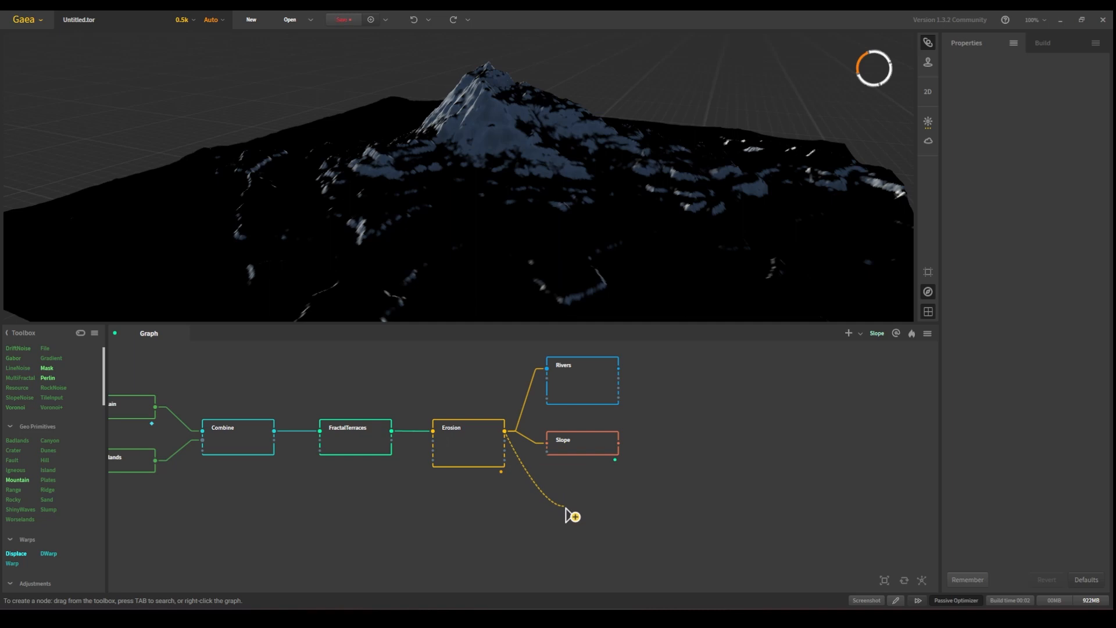
- Branch an Arboreal node from Erosion scattering conifers, and orbit toward the forested terrain
type("arb")
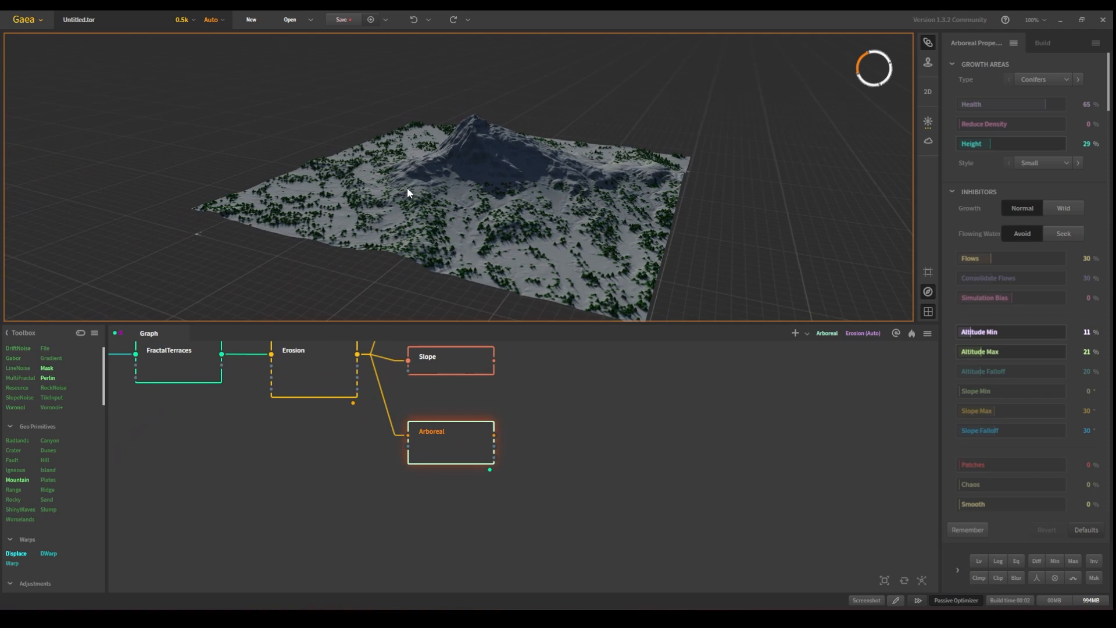
left_click_drag(410, 192, 509, 229)
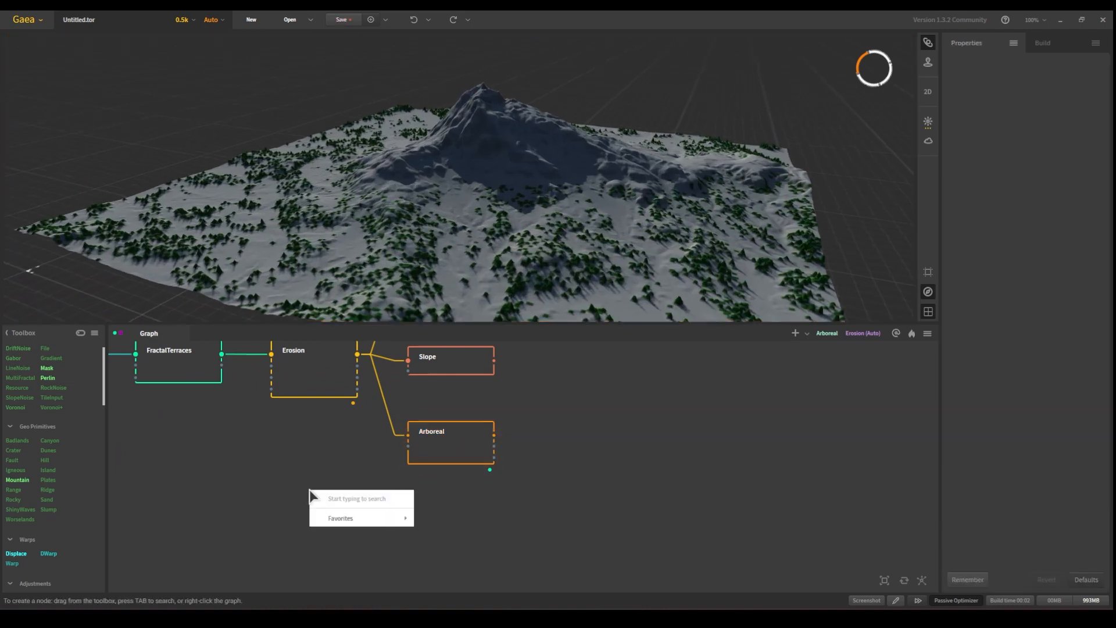
- Add a Mask node feeding Arboreal, show the 2D view and start editing the mask
left_click(318, 517)
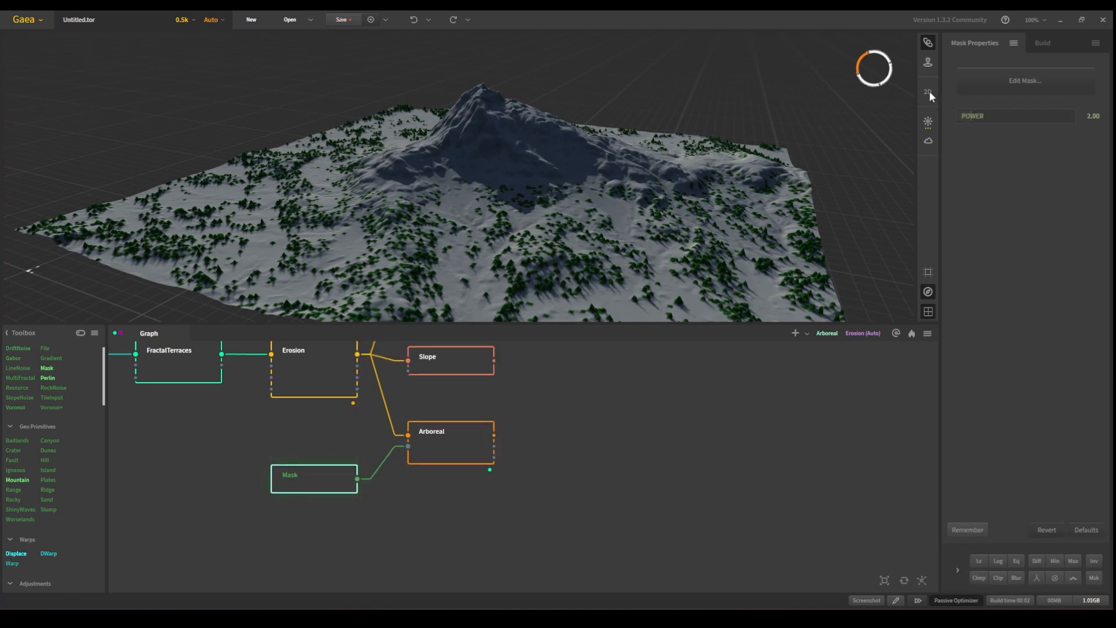
left_click(928, 90)
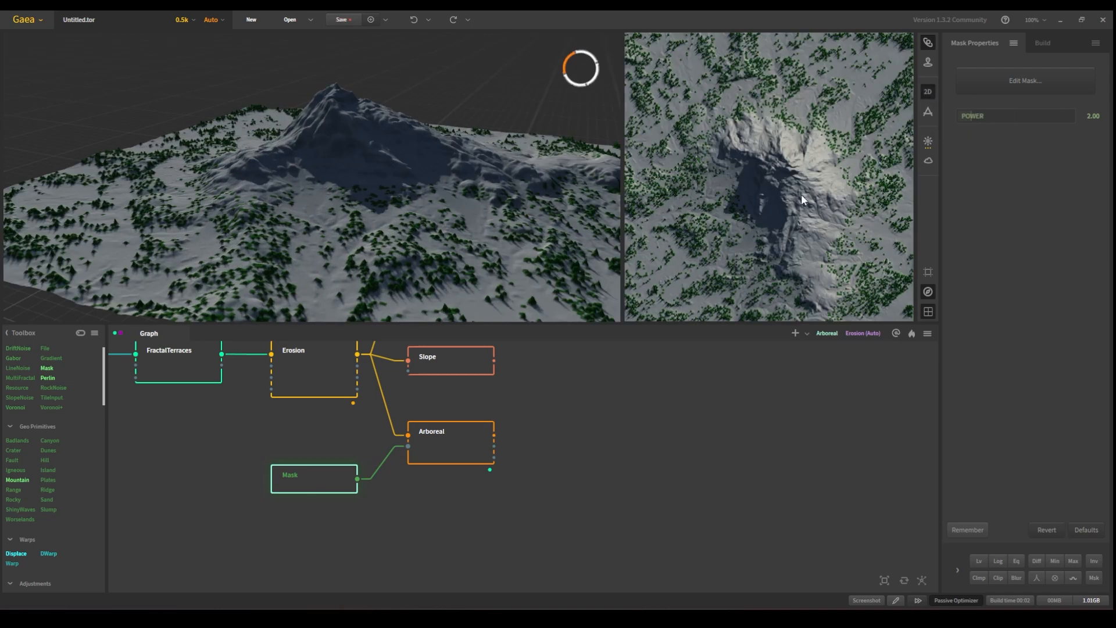
left_click(1025, 80)
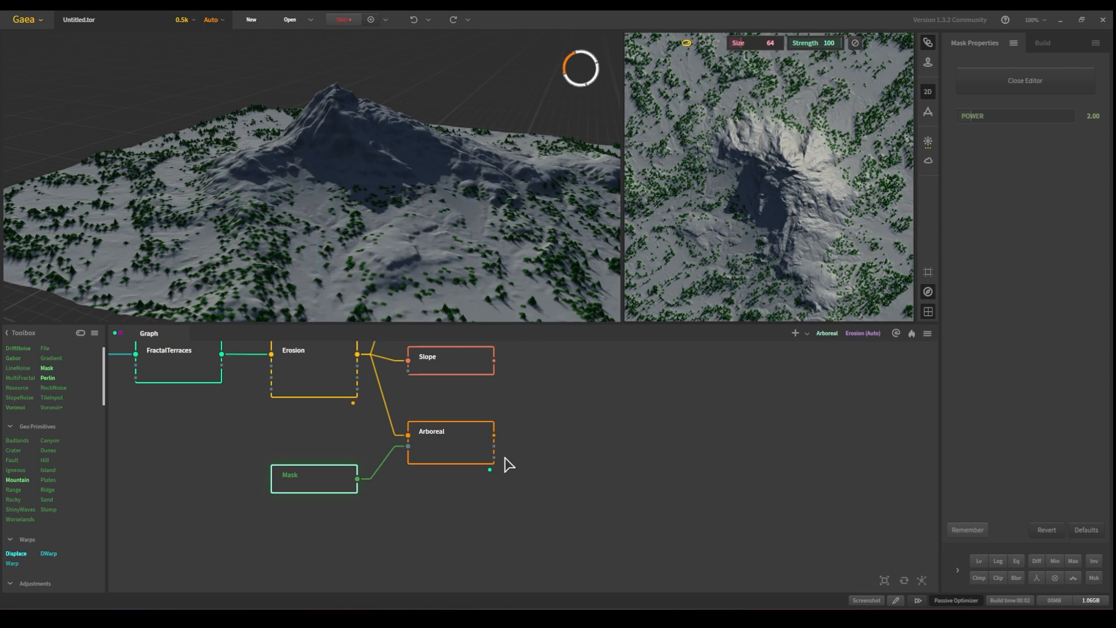
mouse_move(489, 486)
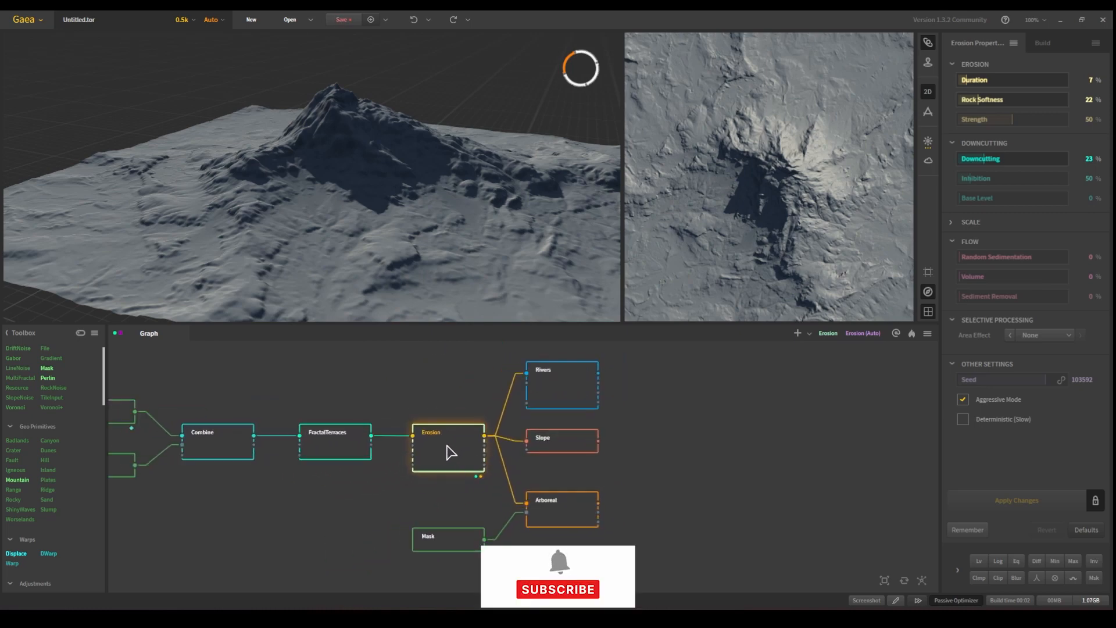
- Review the Rivers, Slope and Arboreal nodes' settings panels in turn
right_click(448, 451)
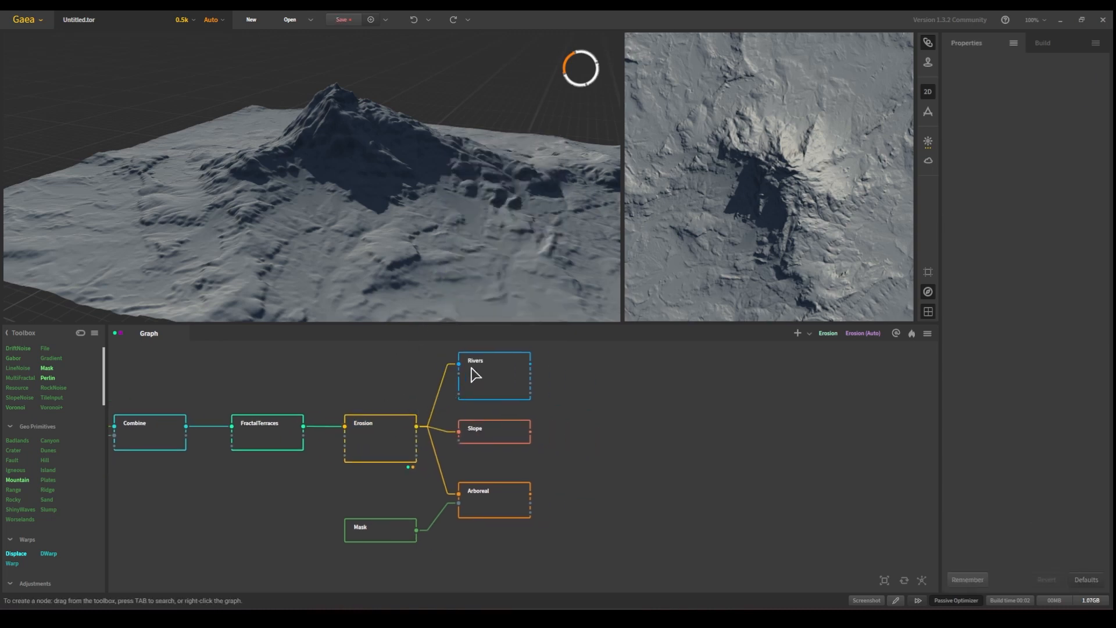
left_click(493, 372)
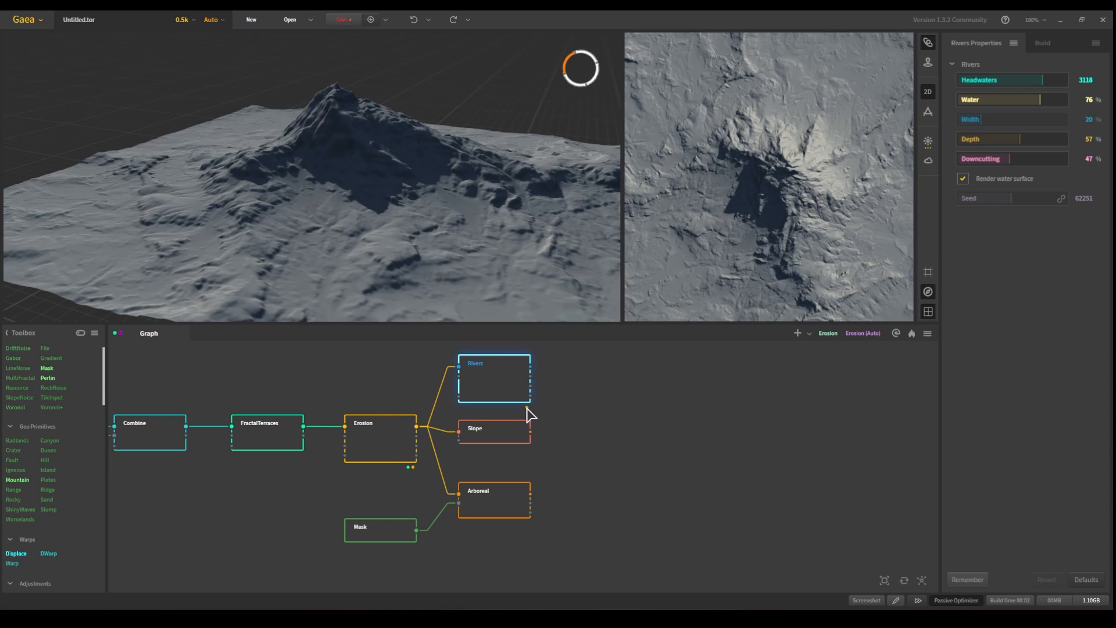
left_click(495, 430)
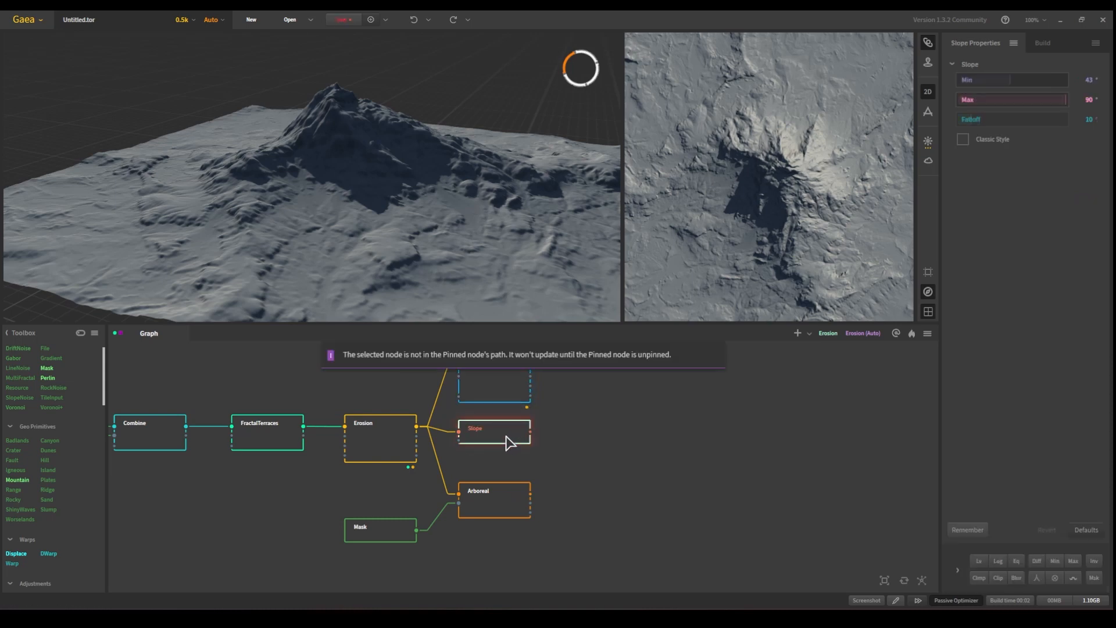
left_click(494, 500)
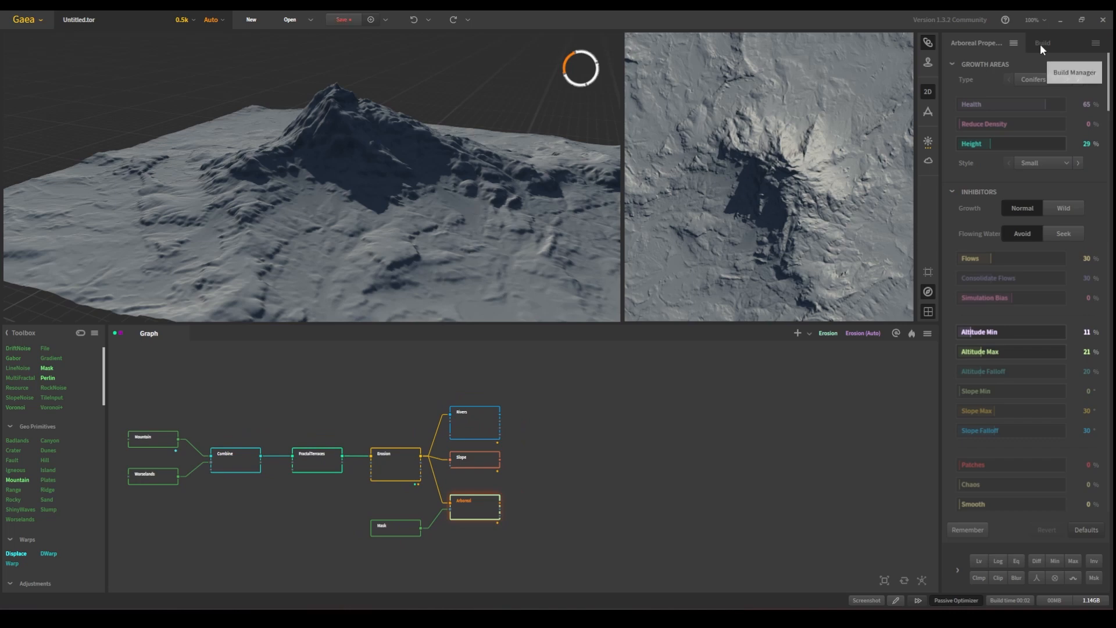
- Set the Build Manager to output the maps as .png at 1009 resolution
left_click(1043, 42)
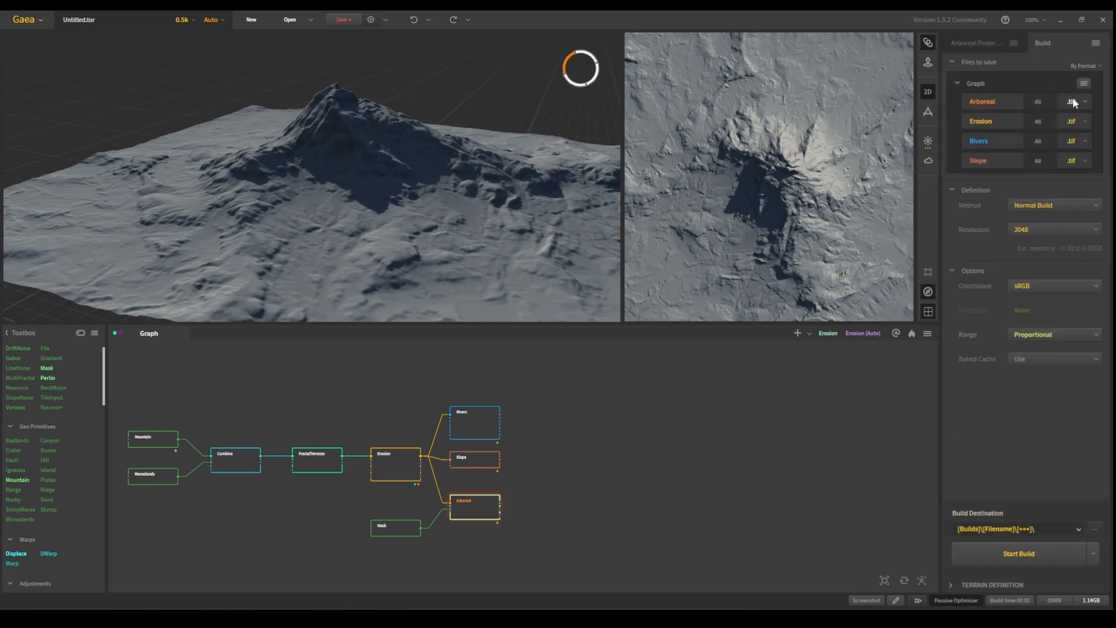
left_click(1072, 101)
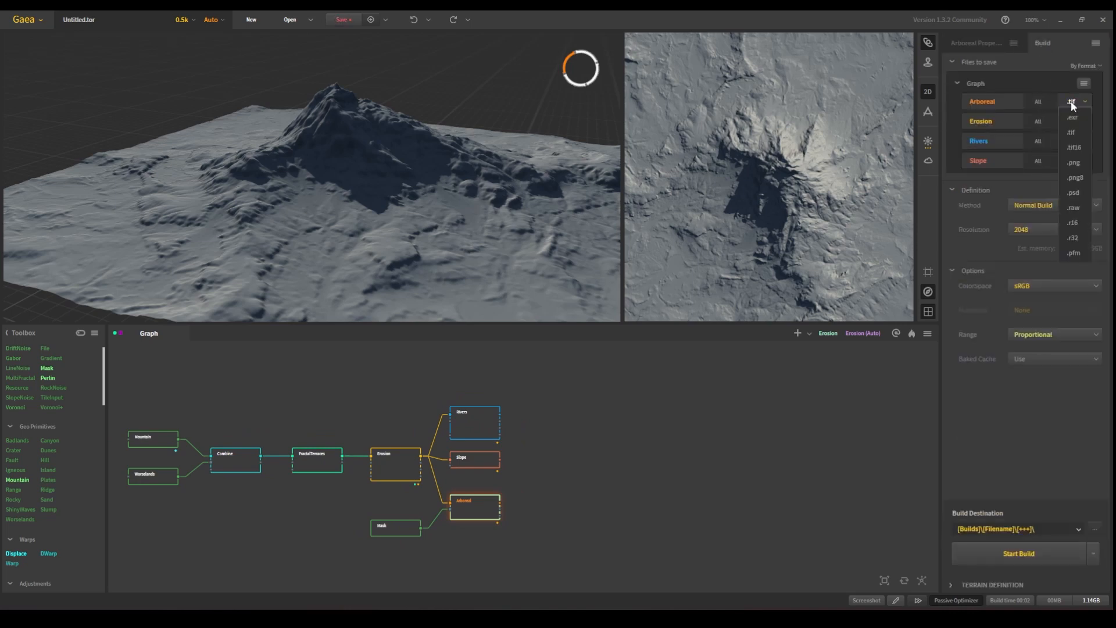
left_click(1076, 161)
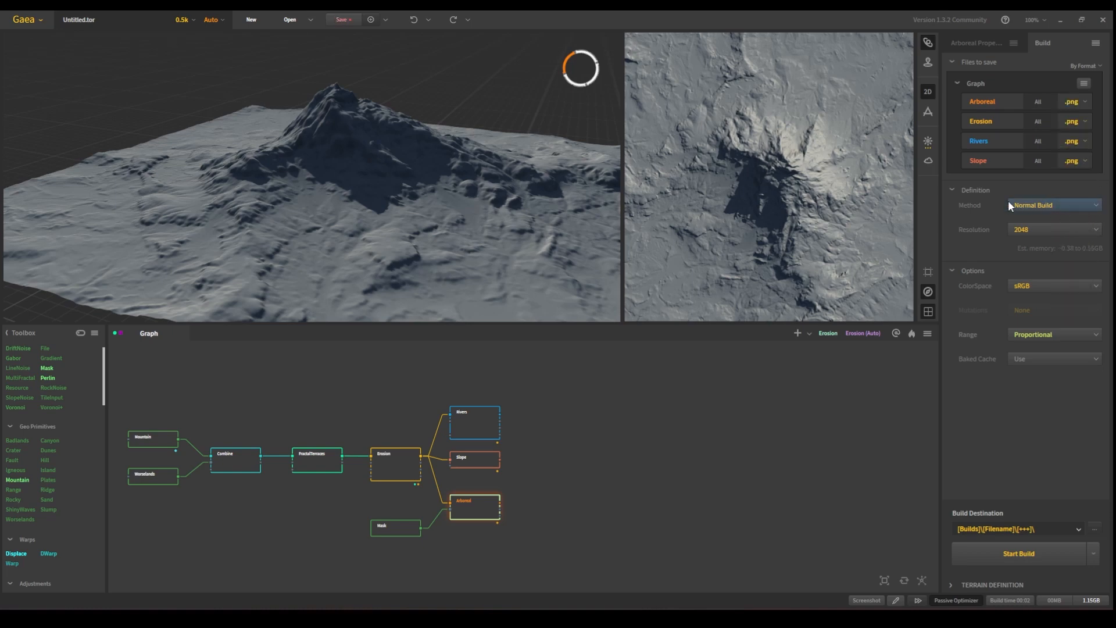
left_click(1053, 229)
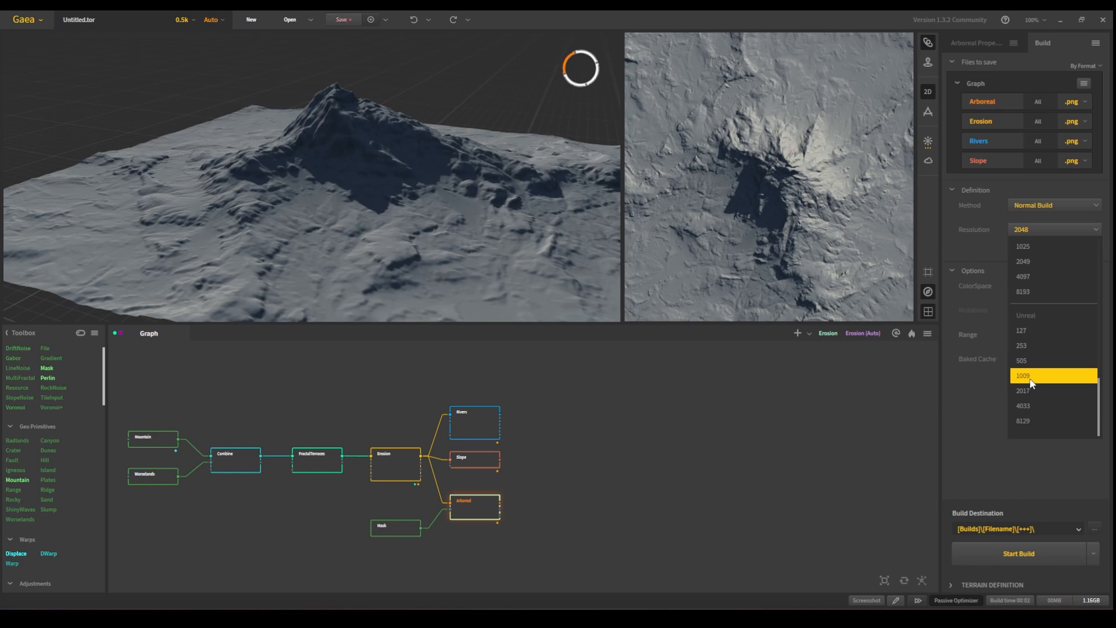
left_click(1023, 375)
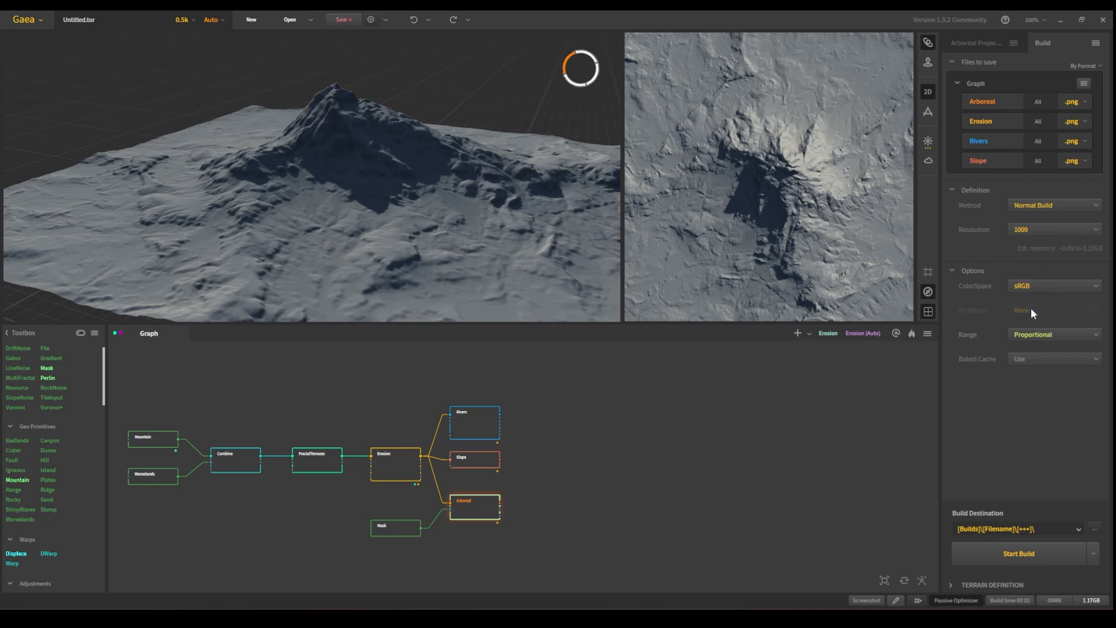
mouse_move(1000, 493)
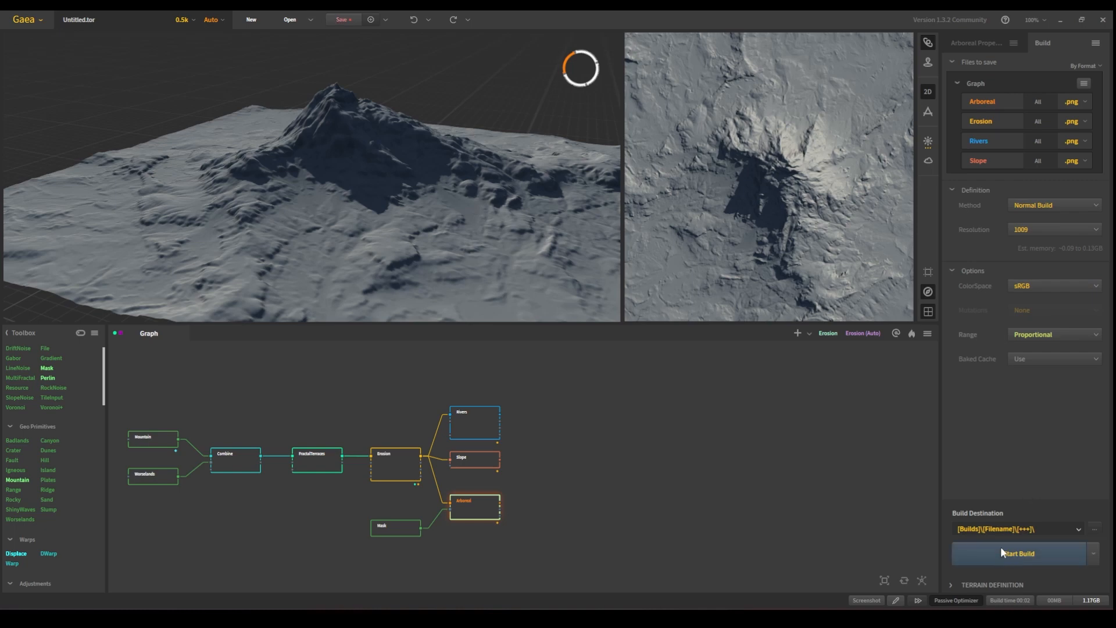
mouse_move(986, 529)
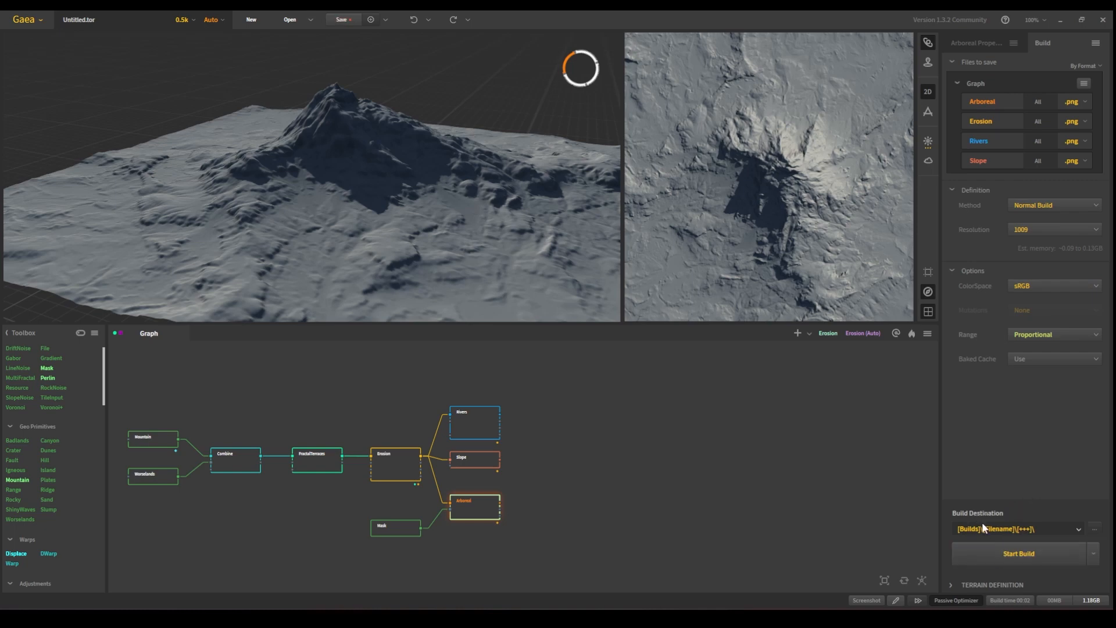
mouse_move(1065, 518)
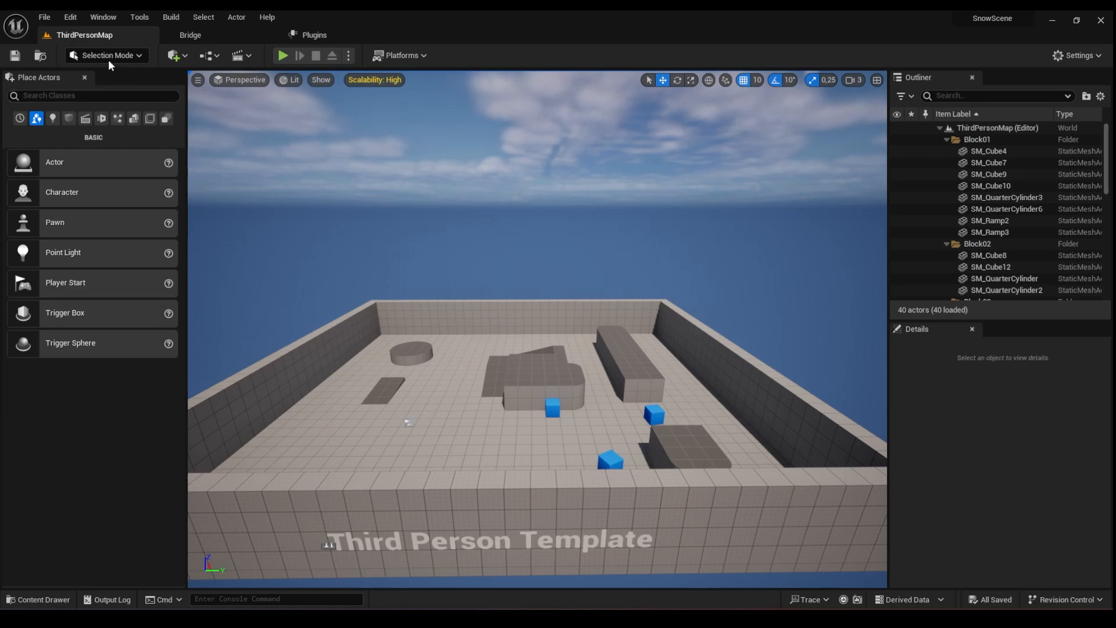
- Create a new level from the Basic template via File > New Level
left_click(107, 55)
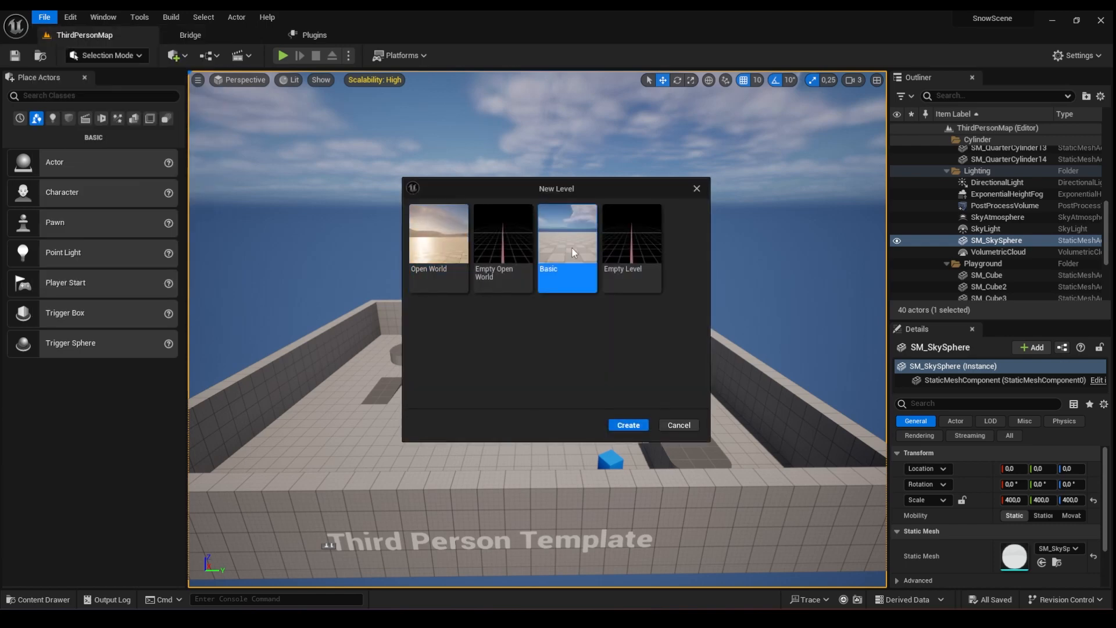
left_click(628, 424)
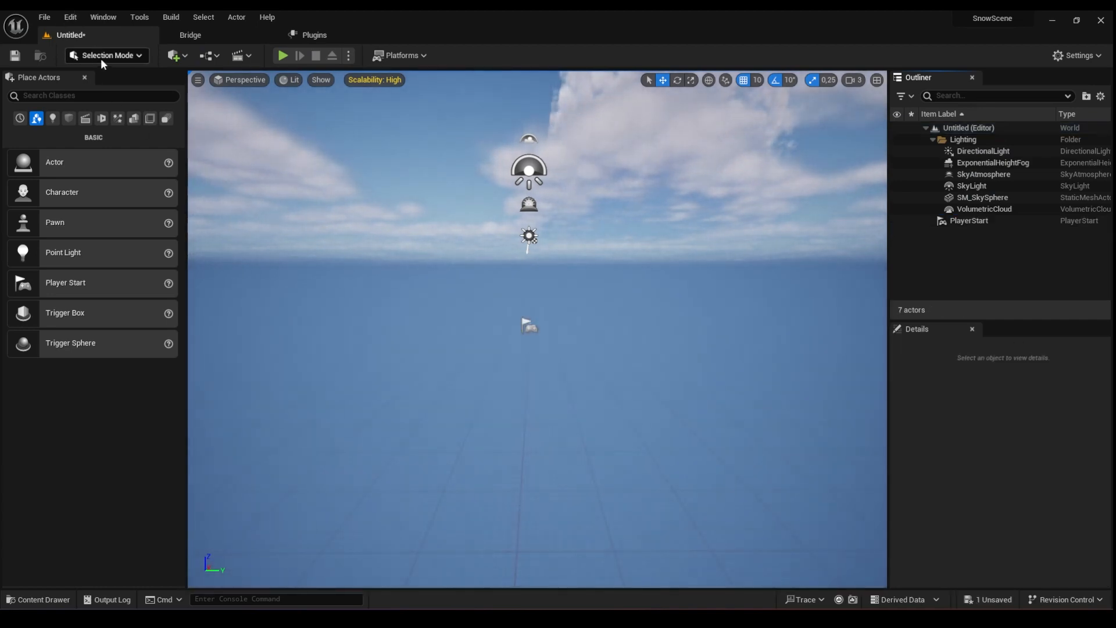
- In Landscape mode, set Import from File to use the Surface heightmap PNG
left_click(107, 55)
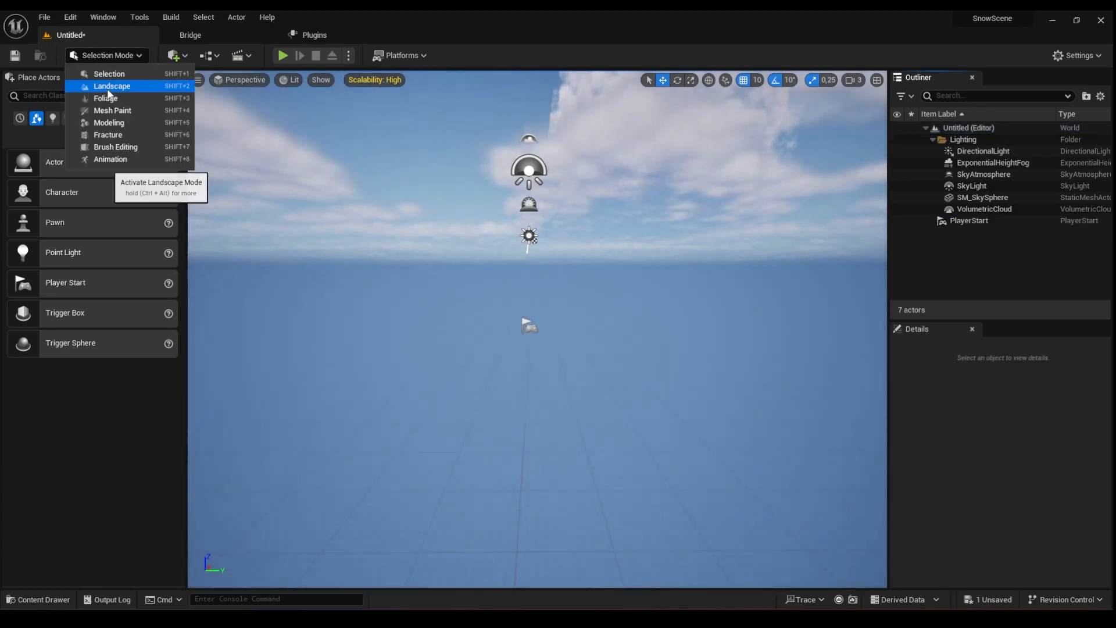
left_click(111, 86)
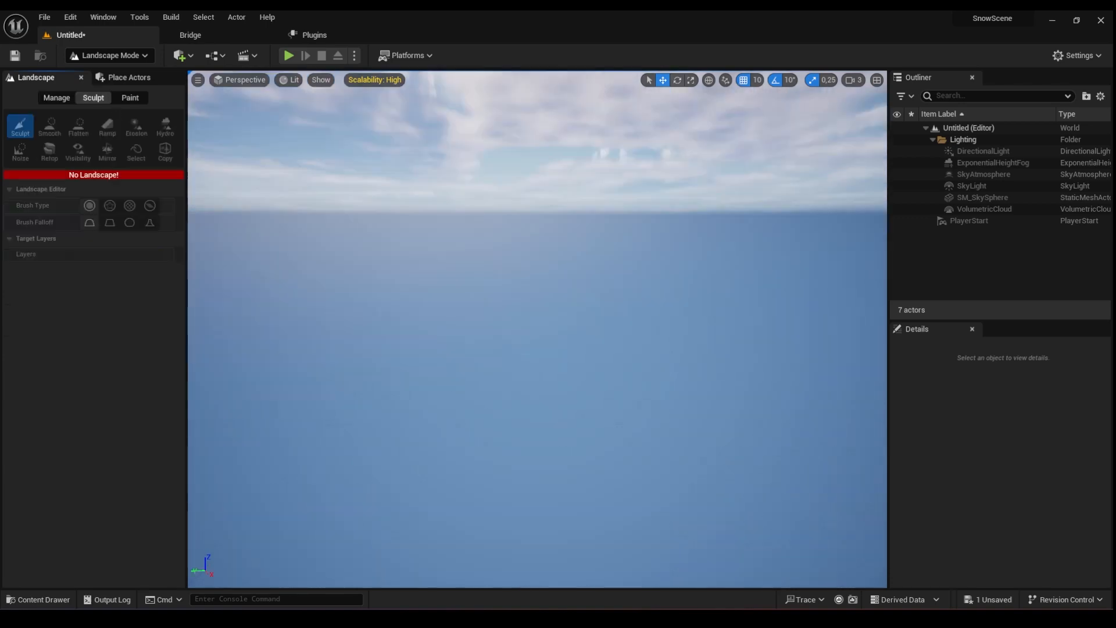
mouse_move(106, 149)
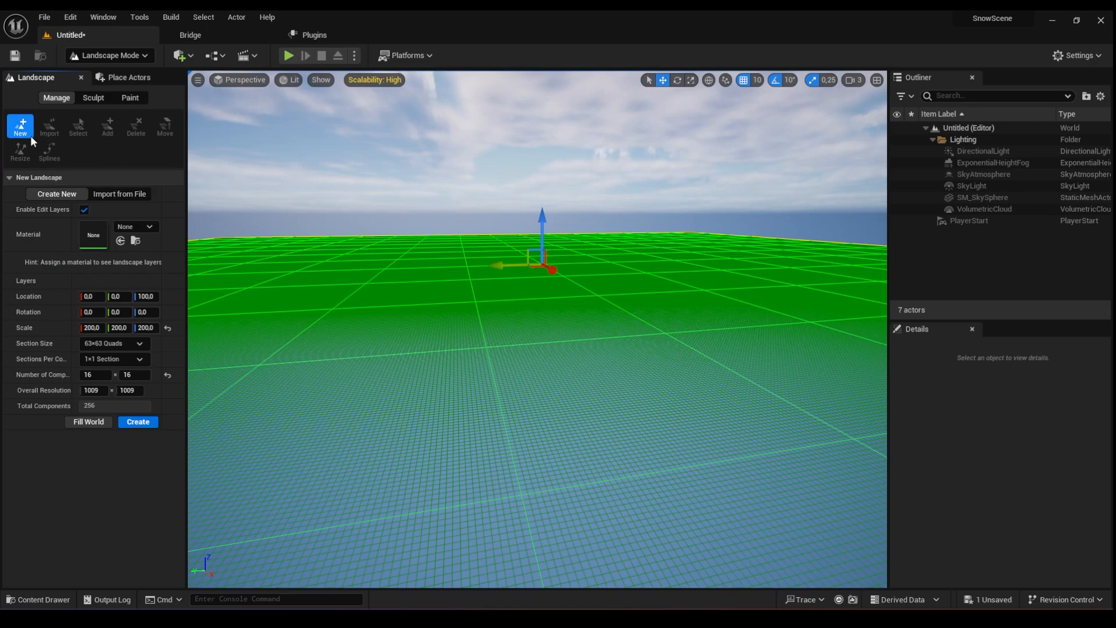
left_click(118, 193)
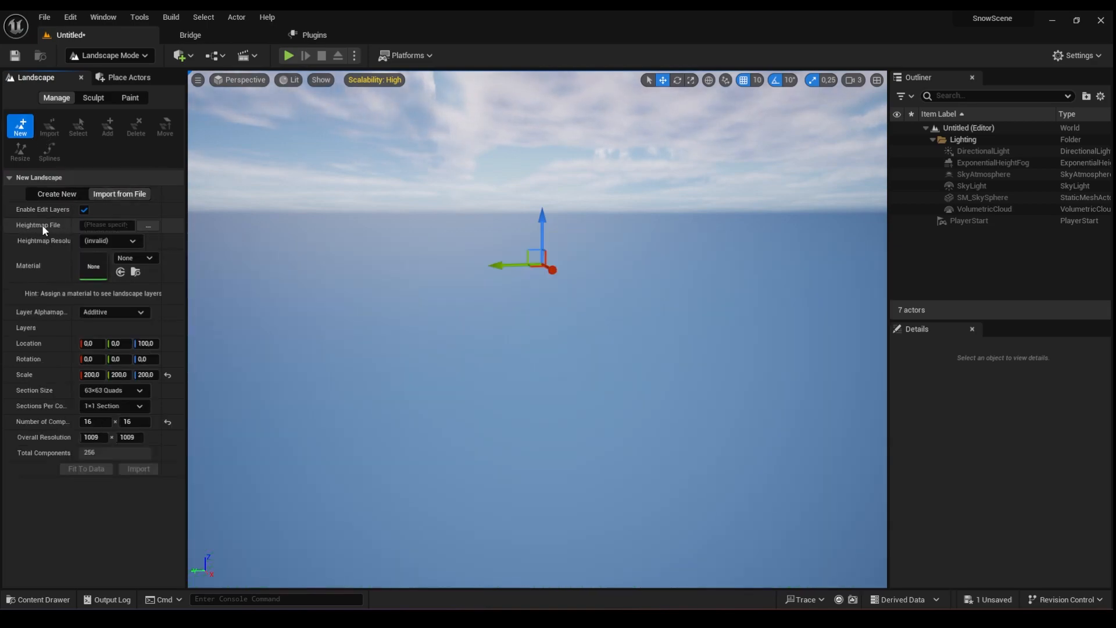
left_click(149, 226)
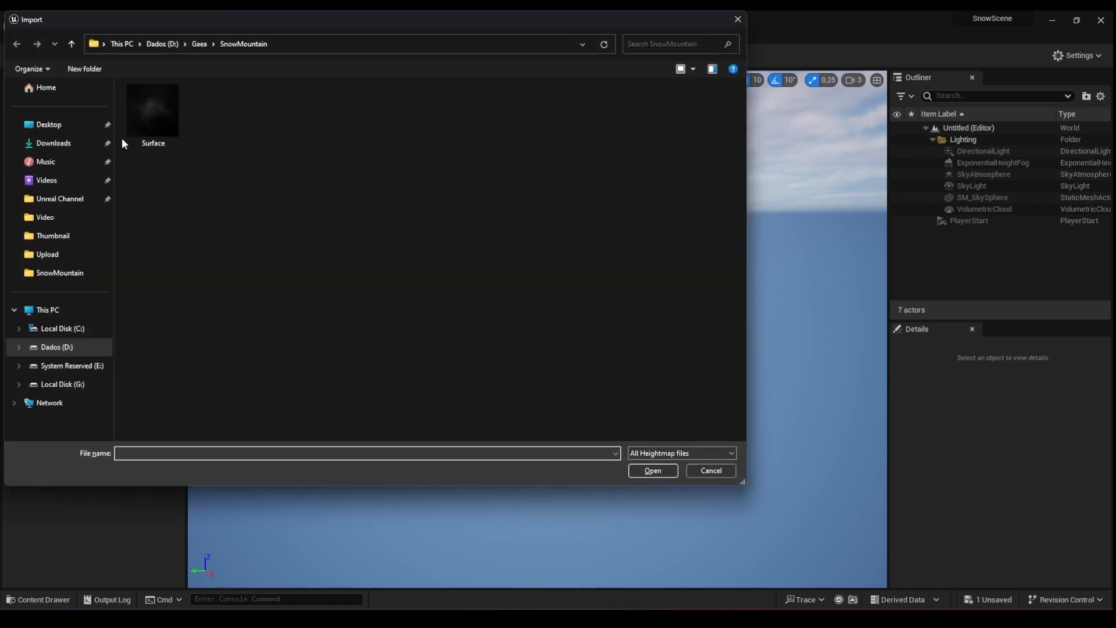
mouse_move(153, 102)
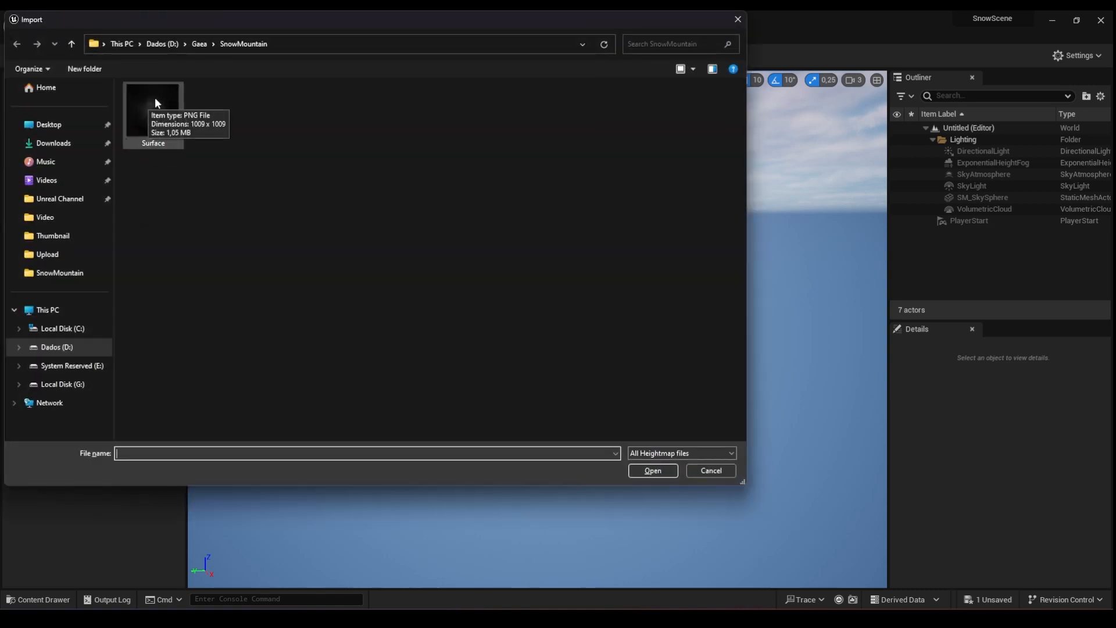
mouse_move(150, 181)
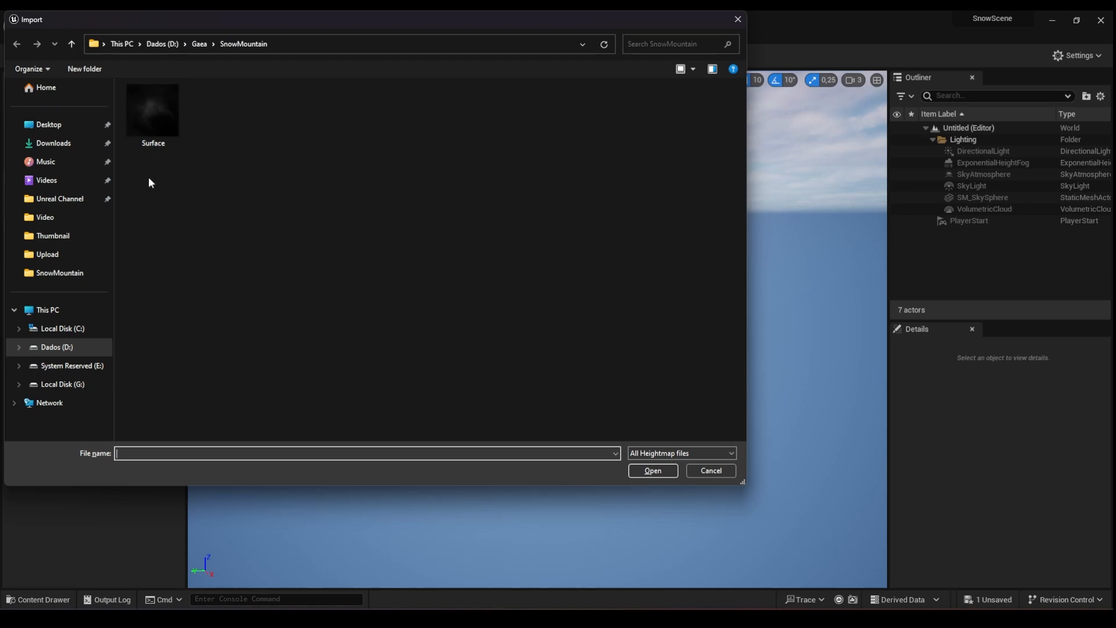
left_click(653, 469)
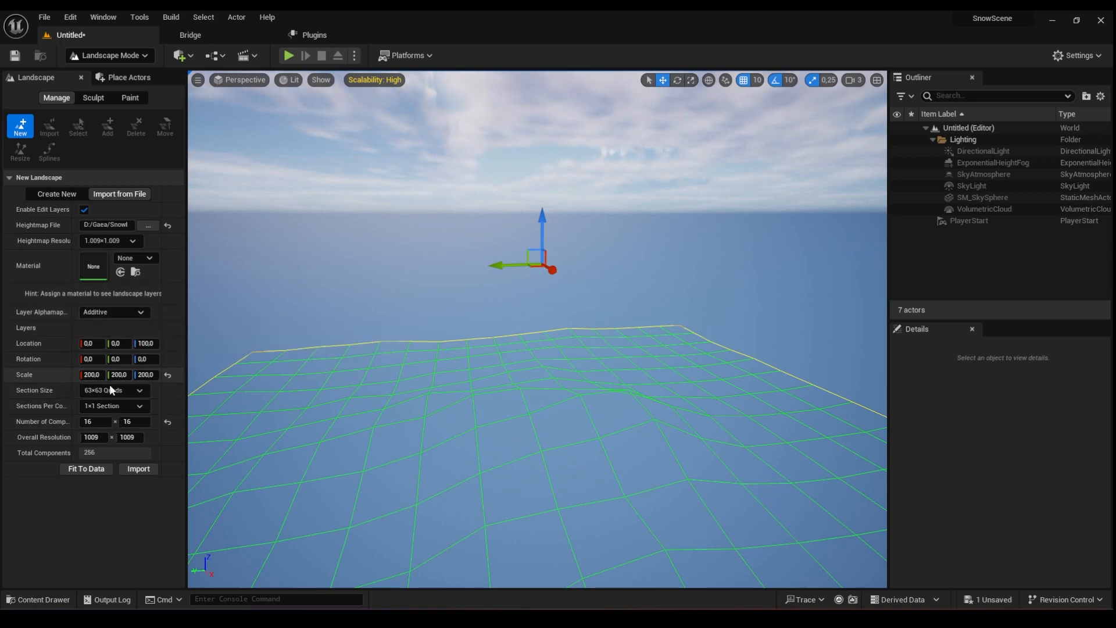
- Set the landscape scale to 20 and import the heightmap as a Landscape actor
left_click(91, 375)
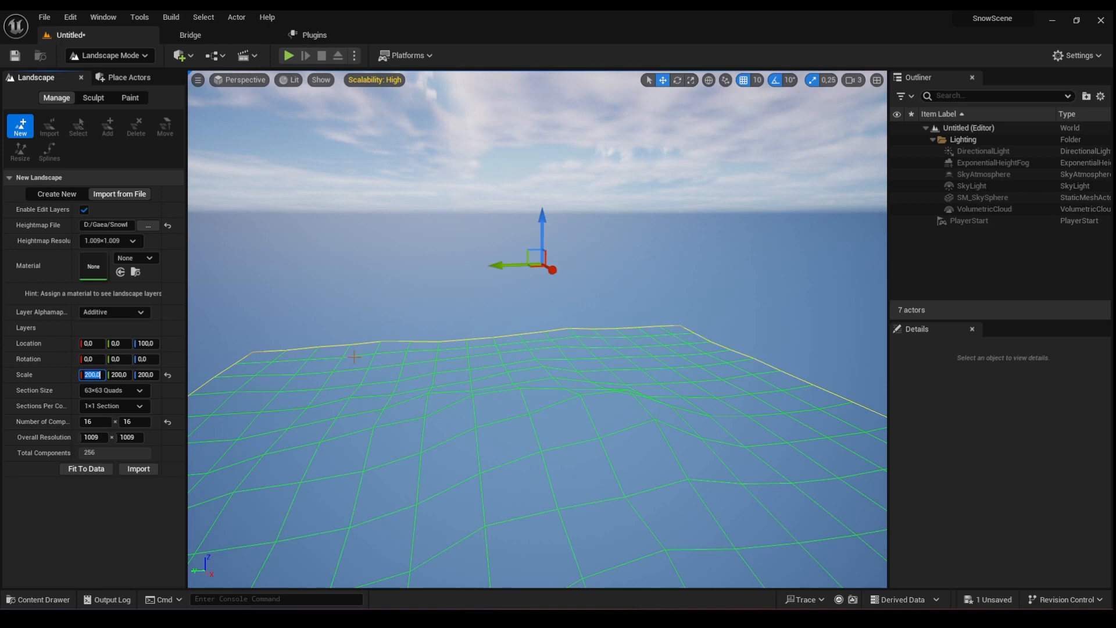
mouse_move(486, 367)
type("500")
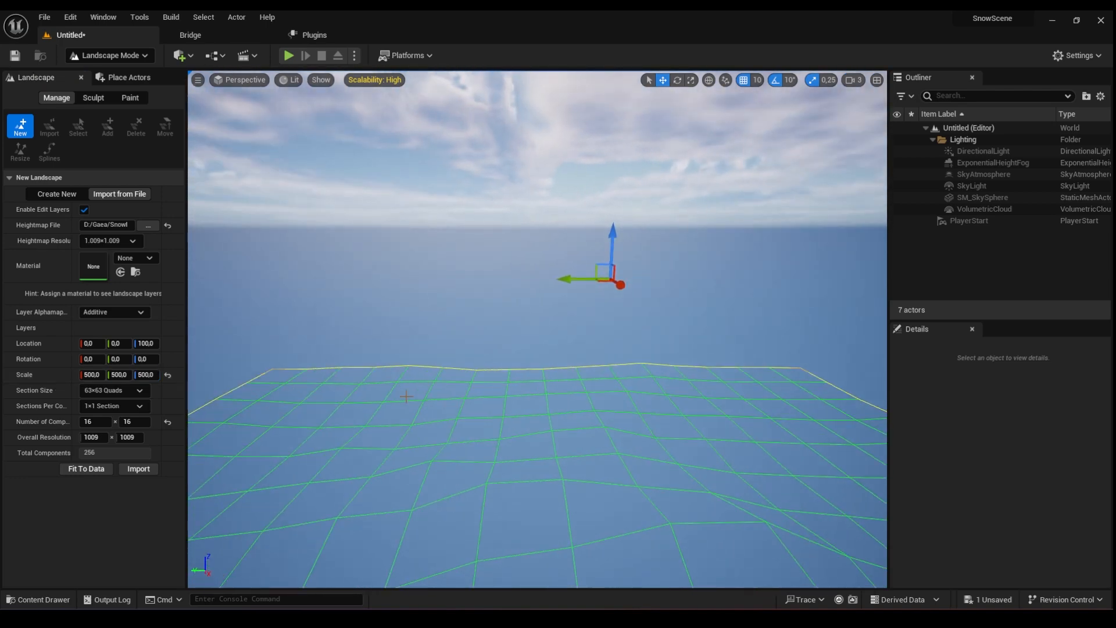
left_click(90, 375)
type("20")
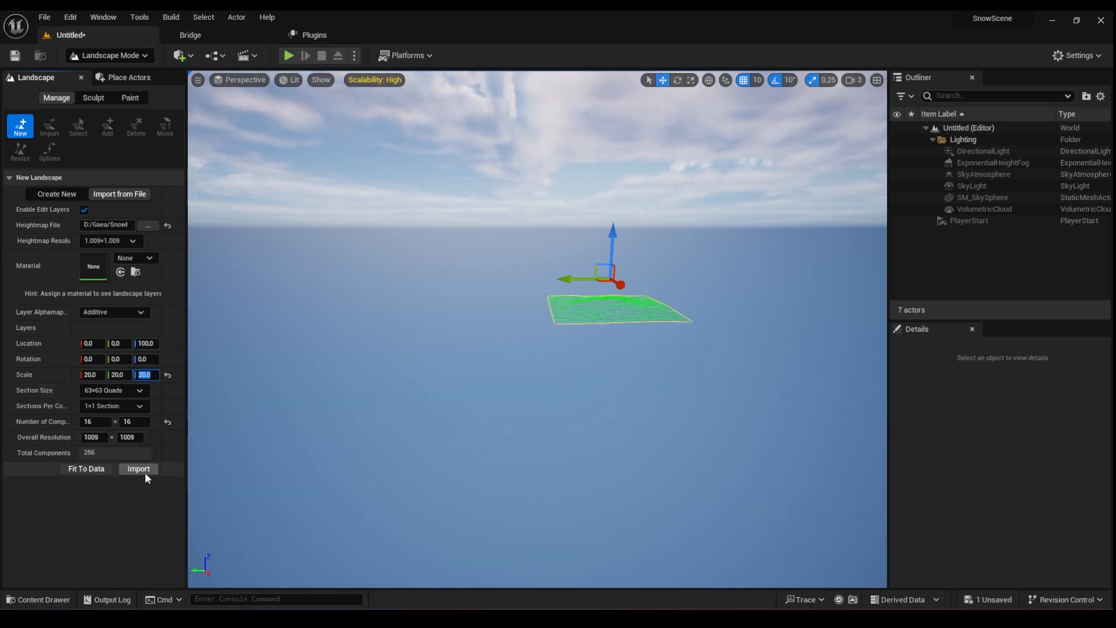
left_click(138, 468)
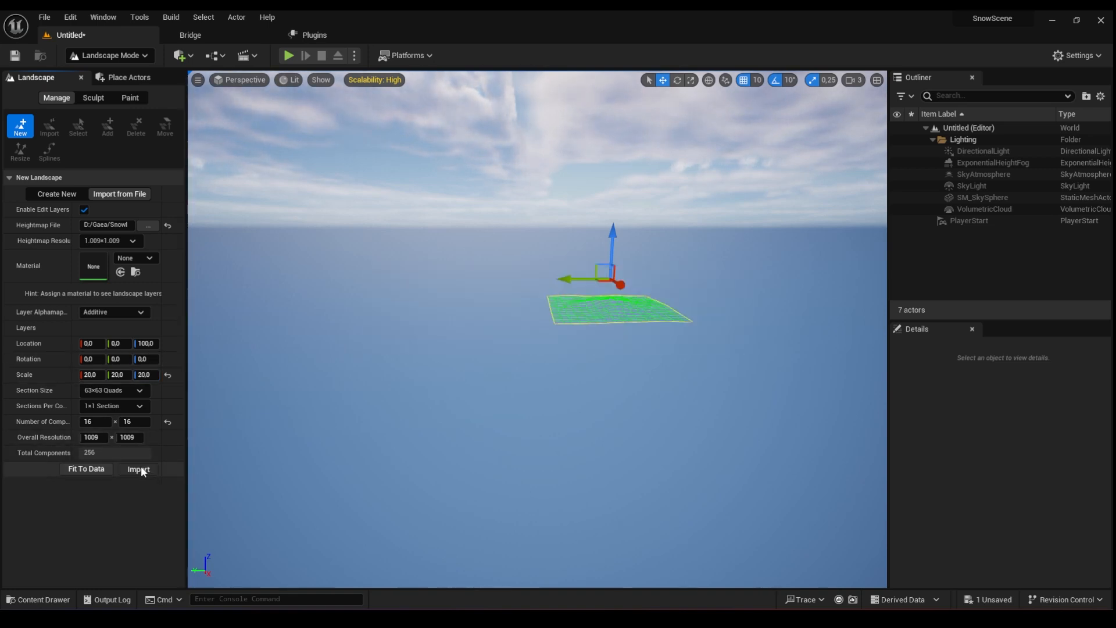
left_click(139, 469)
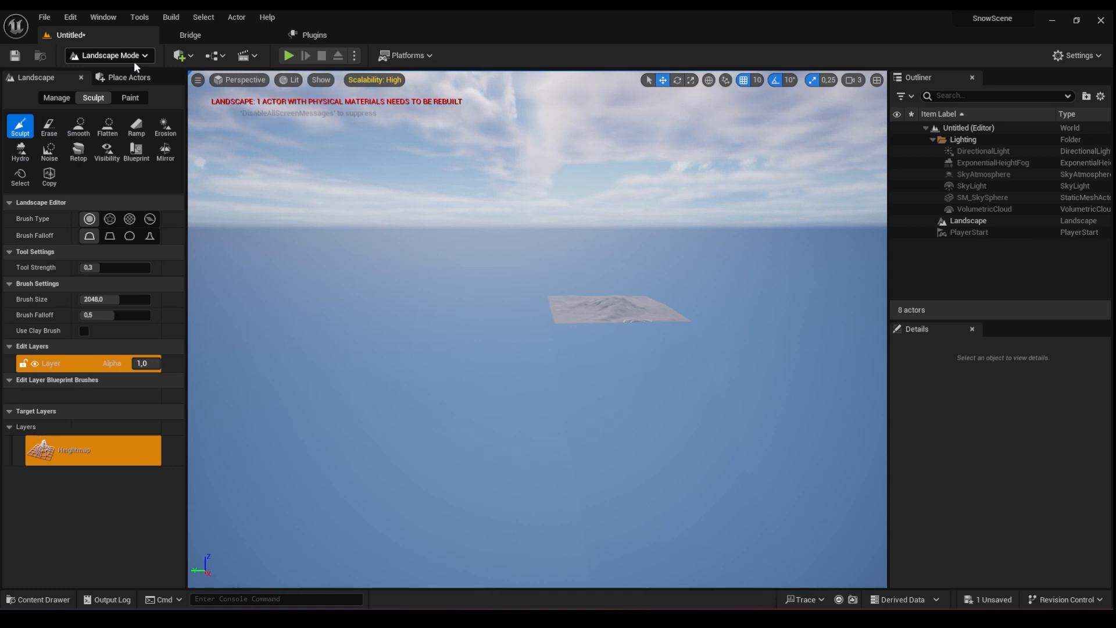
- Return to Selection Mode and raise the Landscape along Z to height 6680
left_click(109, 55)
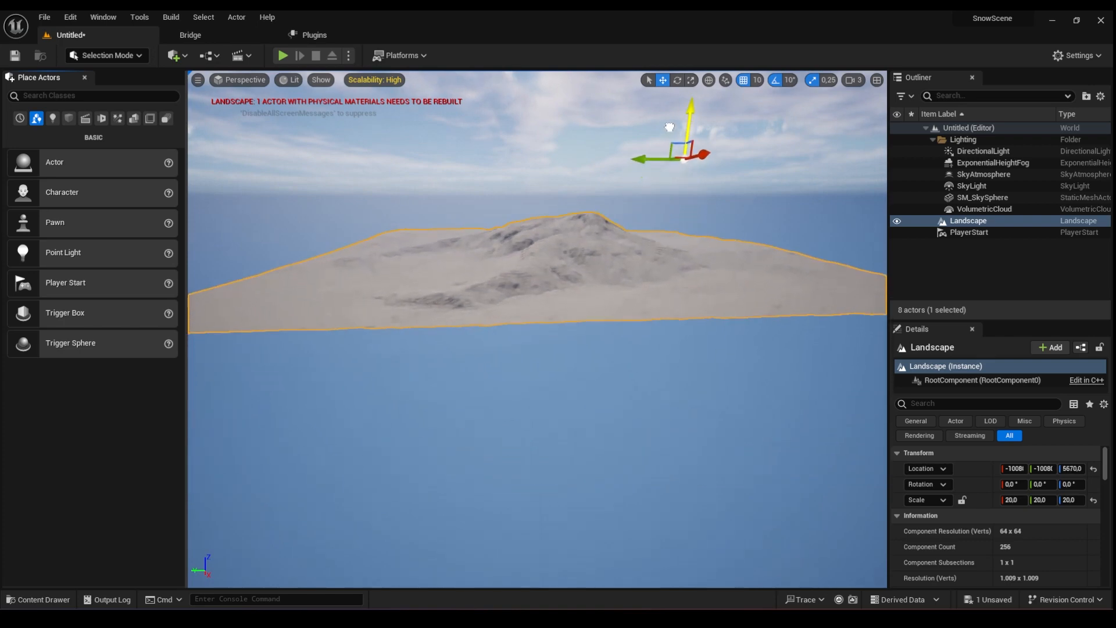
left_click_drag(691, 128, 719, 110)
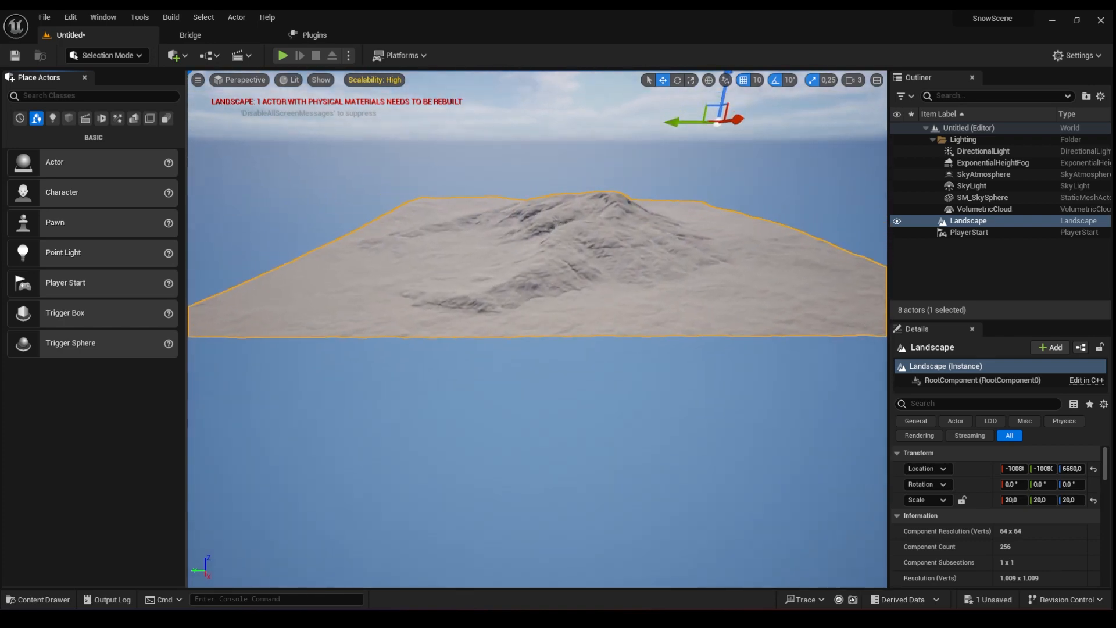